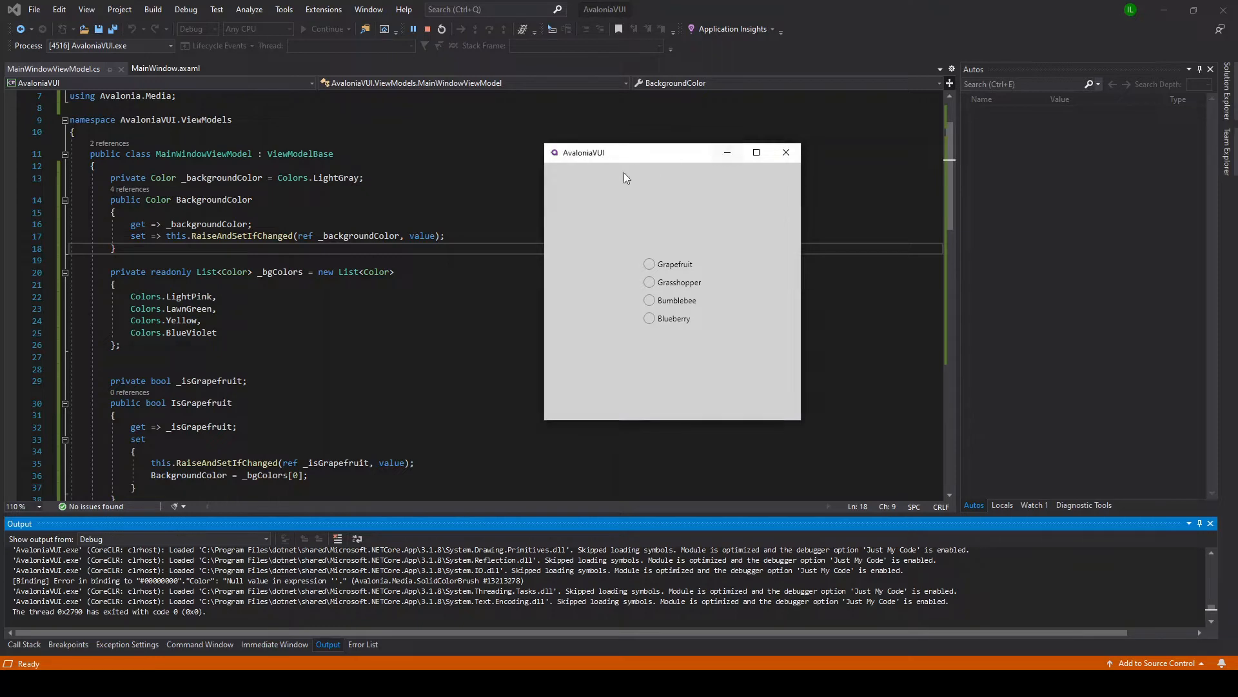
pyautogui.moveTo(649, 264)
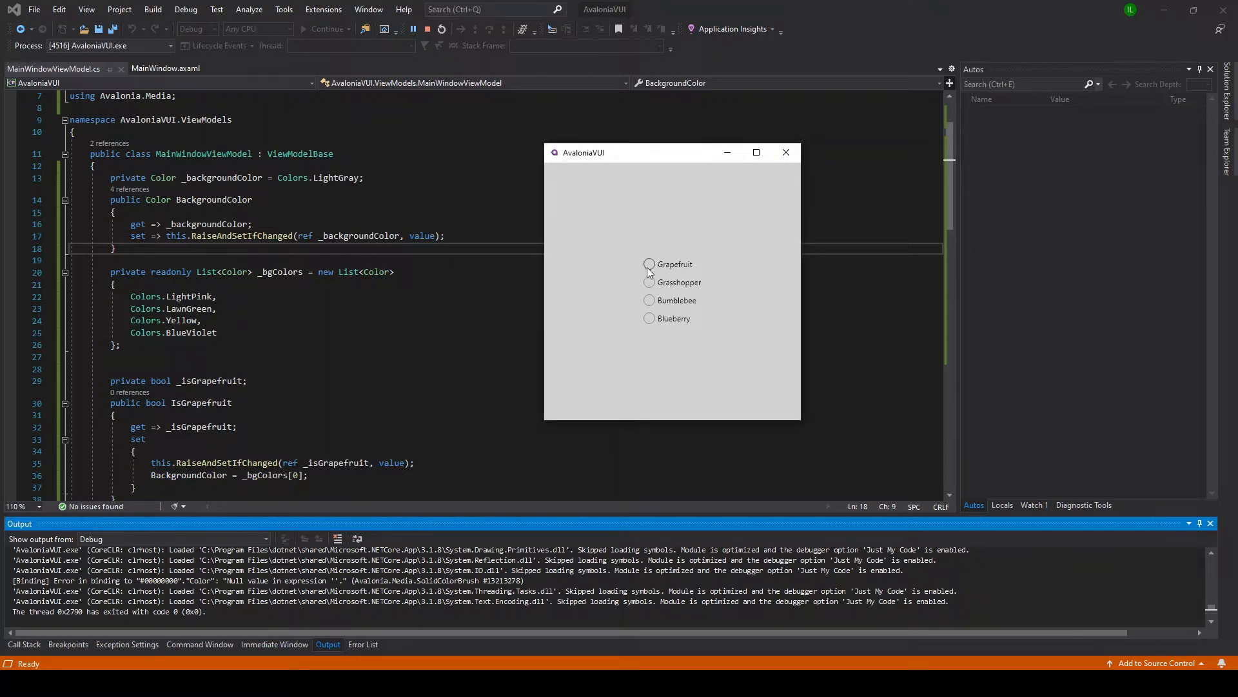
# Select Bumblebee in the running AvaloniaVUI window to turn its background yellow
pyautogui.click(650, 299)
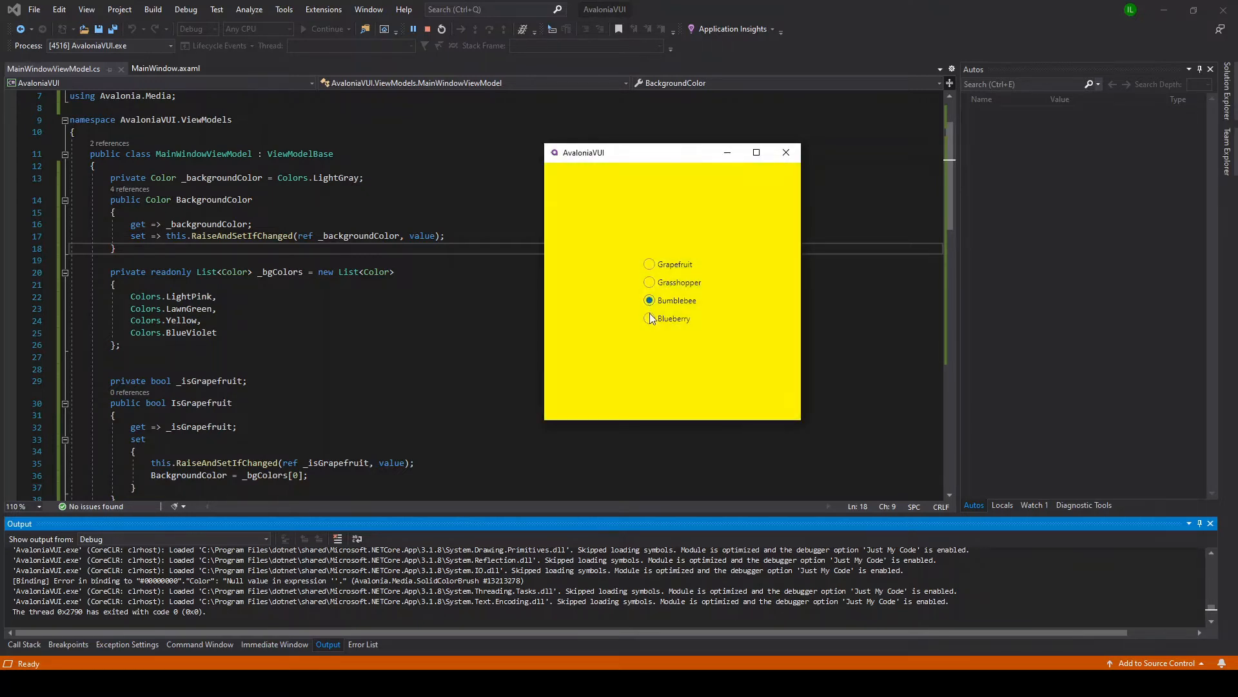
pyautogui.click(649, 264)
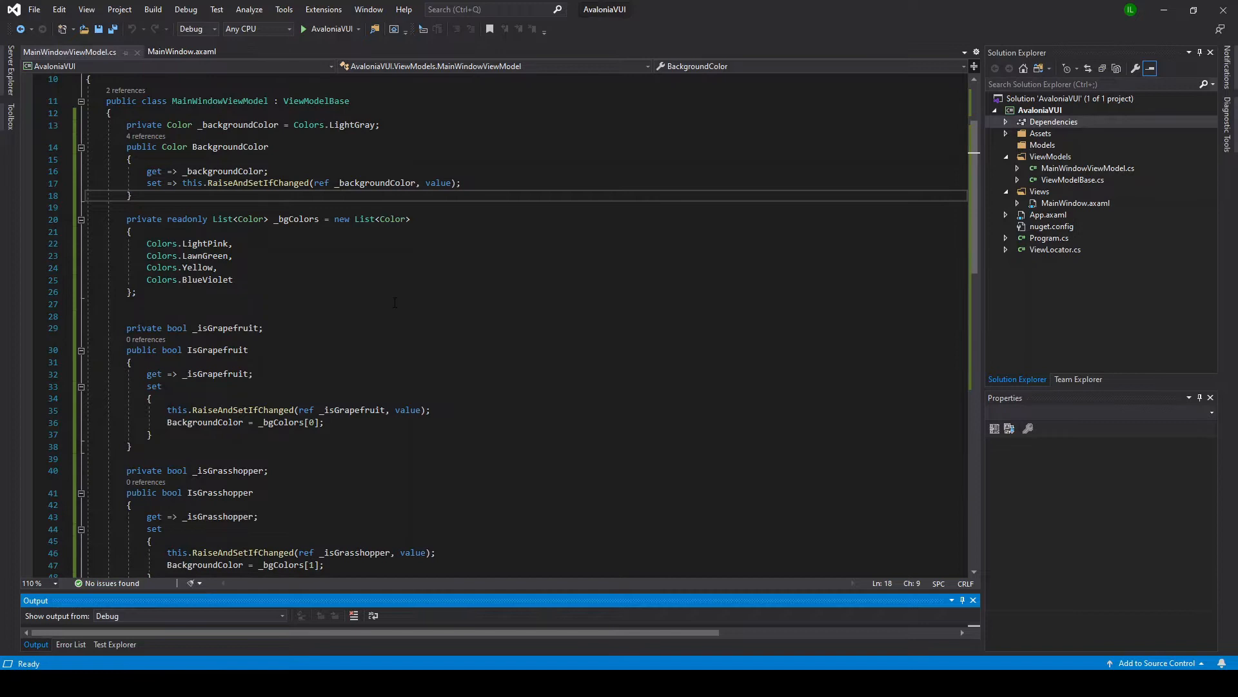
pyautogui.scroll(-3)
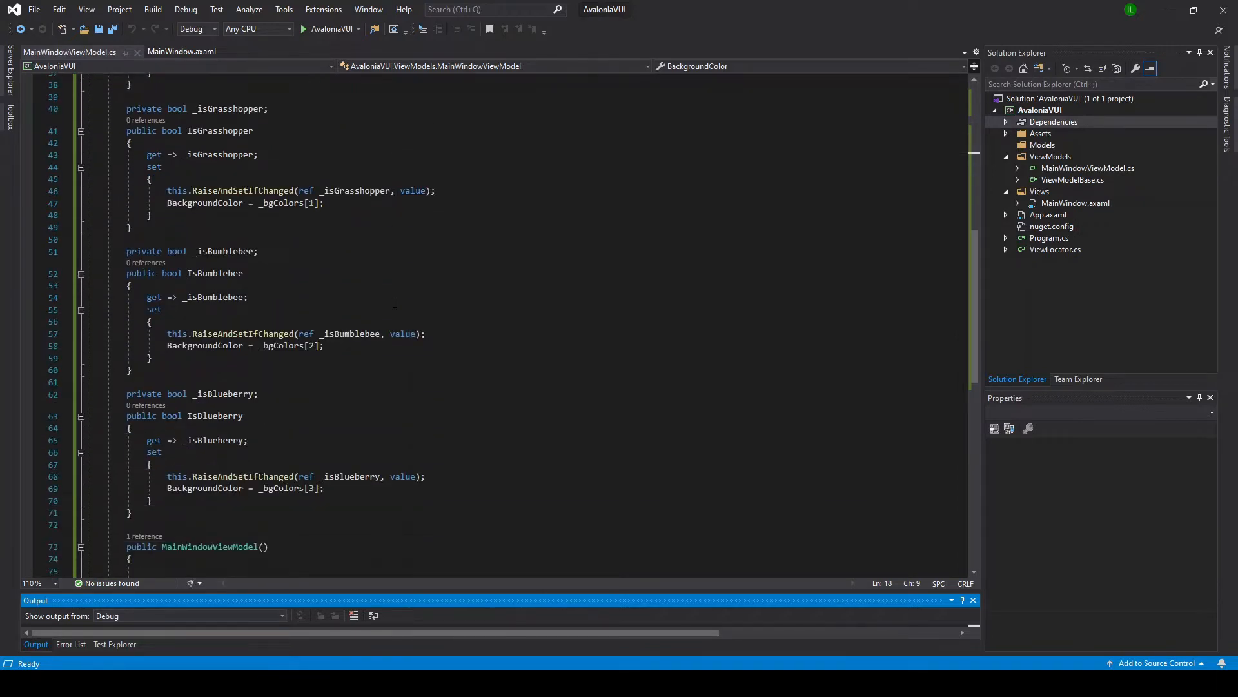
pyautogui.scroll(-3)
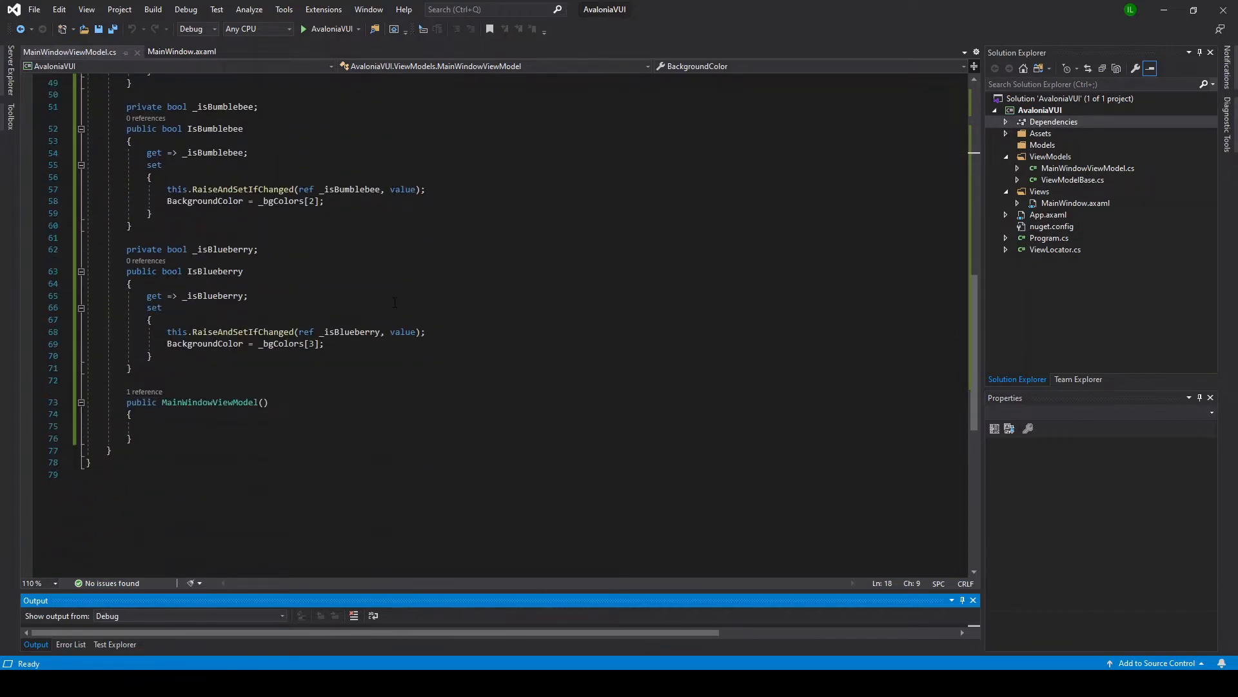
pyautogui.click(183, 51)
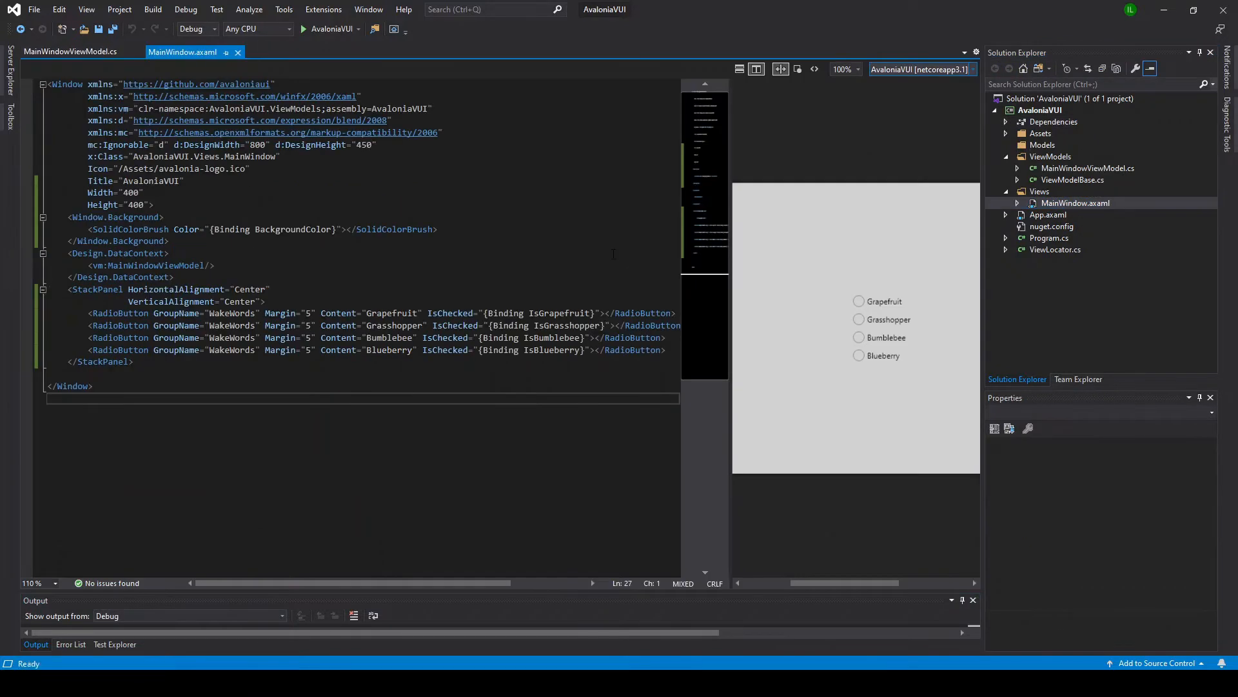
pyautogui.click(372, 279)
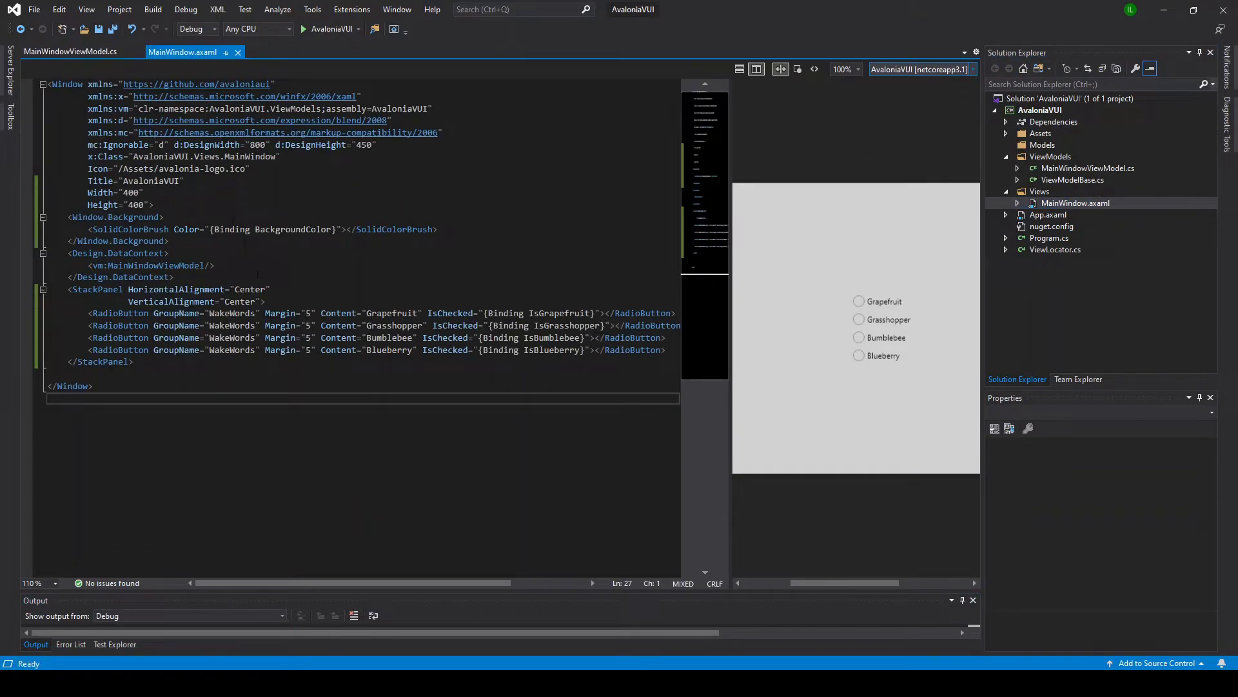
pyautogui.moveTo(71, 52)
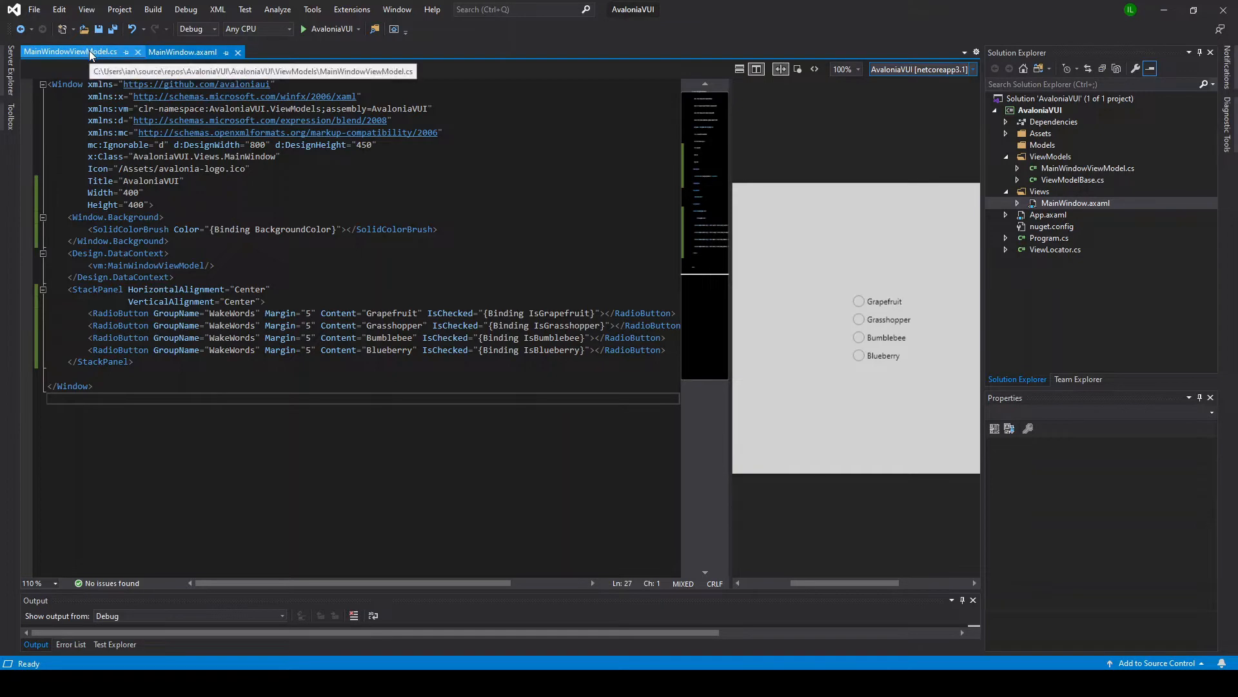
pyautogui.click(67, 52)
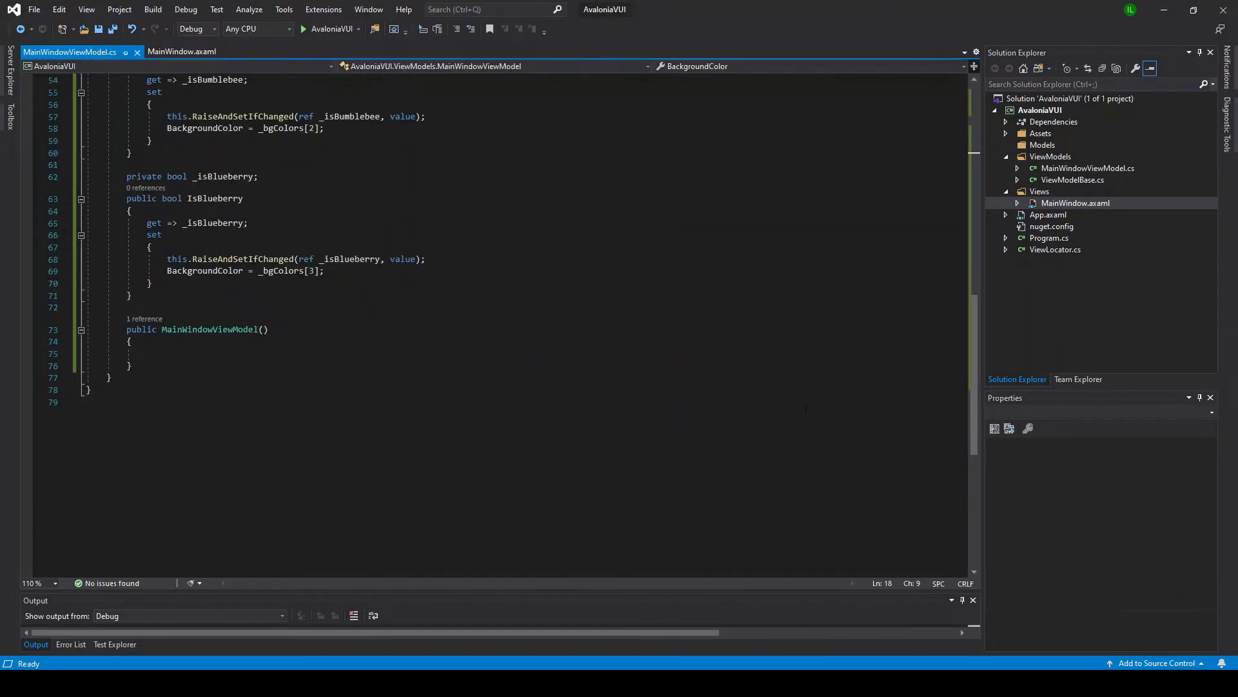
# Find 'porcupine' in AvaloniaVUI's NuGet package manager and install the Porcupine package
pyautogui.rightClick(1053, 122)
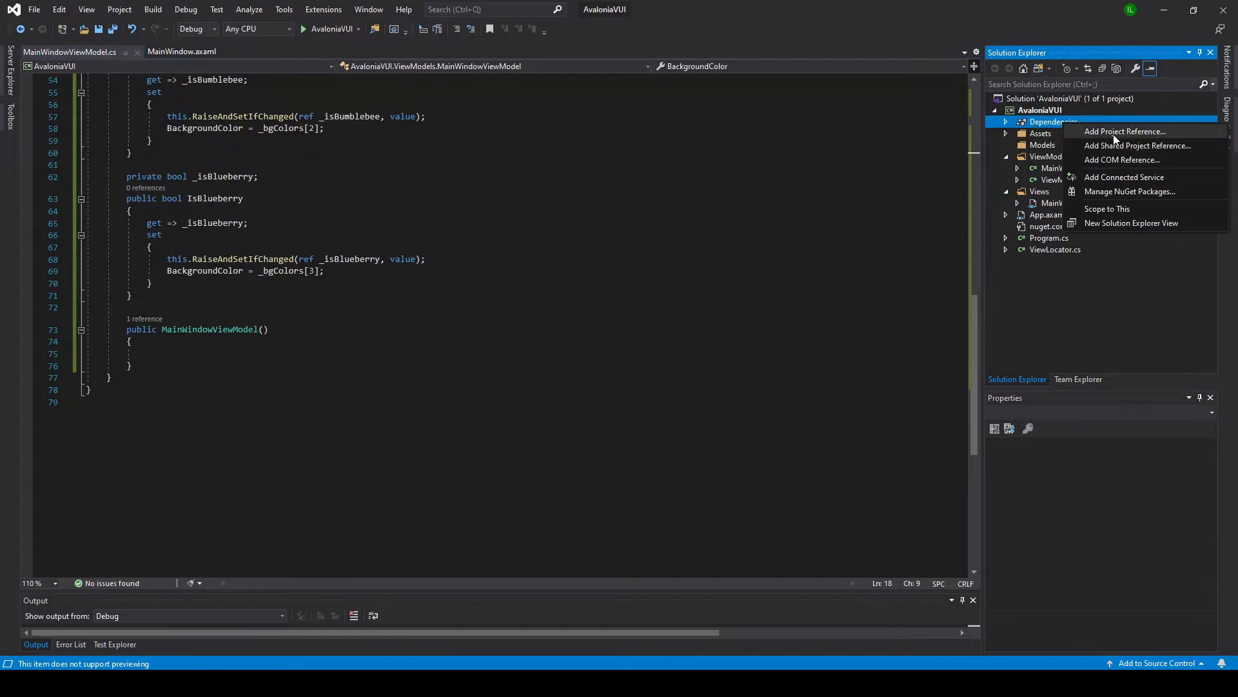
pyautogui.click(1129, 191)
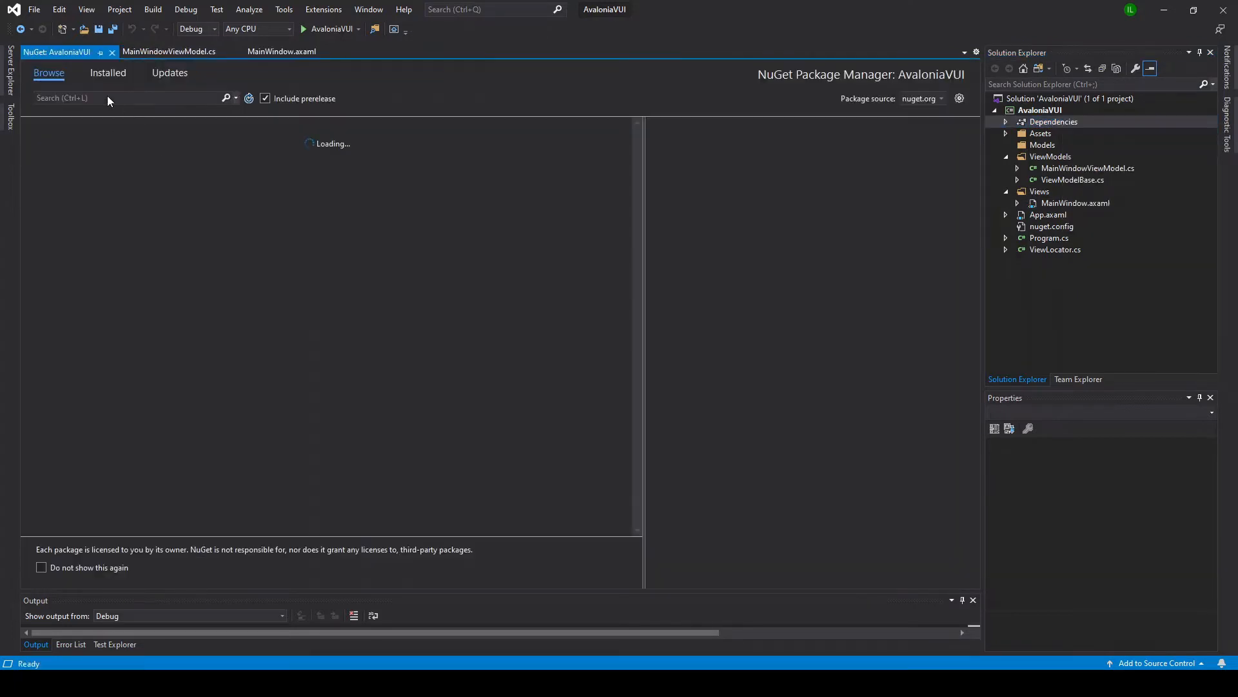
pyautogui.write('po')
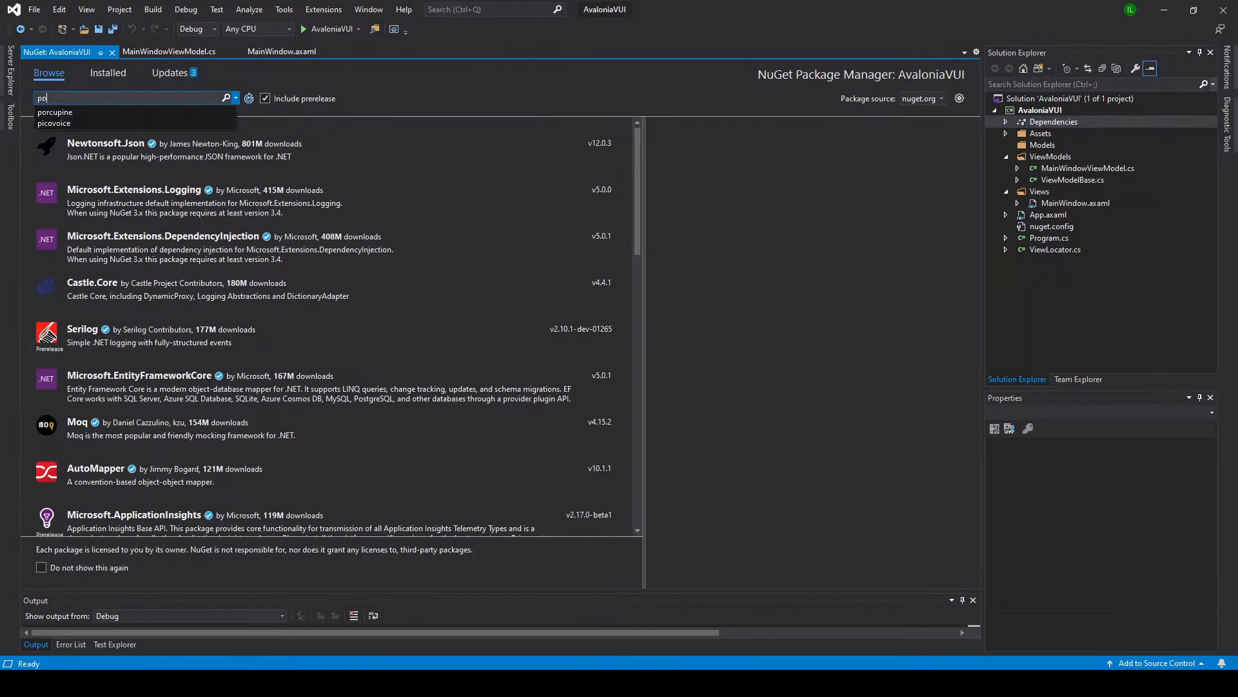
pyautogui.click(54, 112)
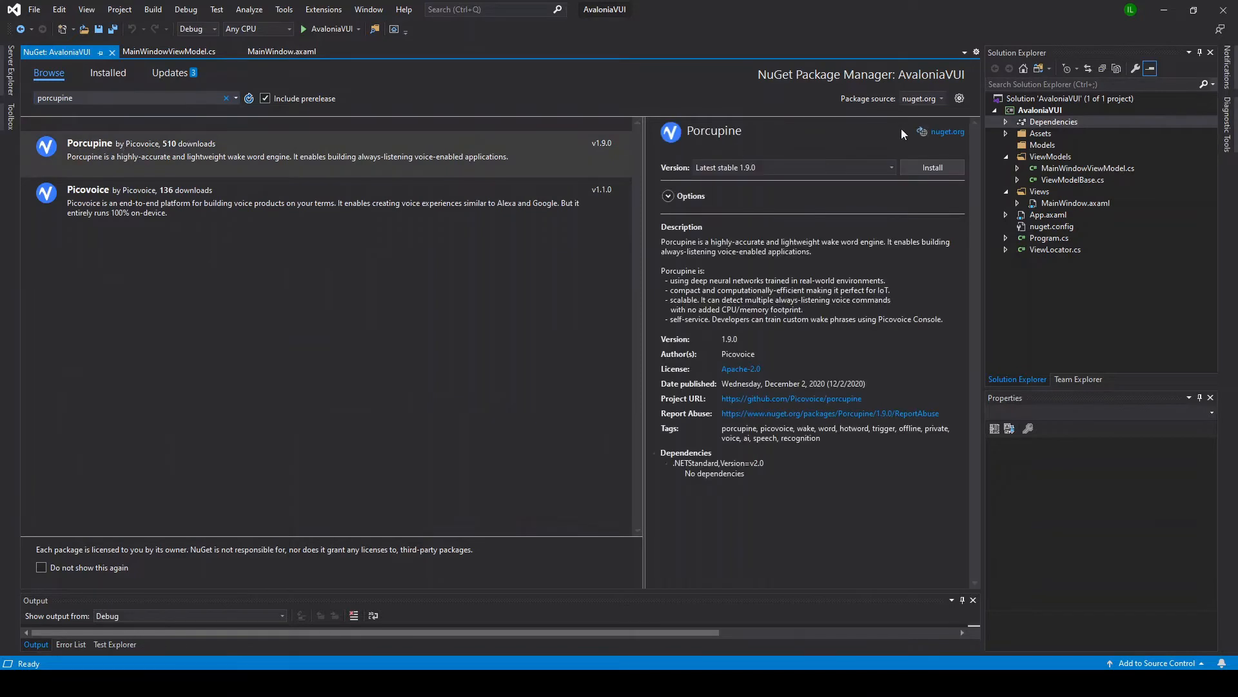
pyautogui.click(932, 167)
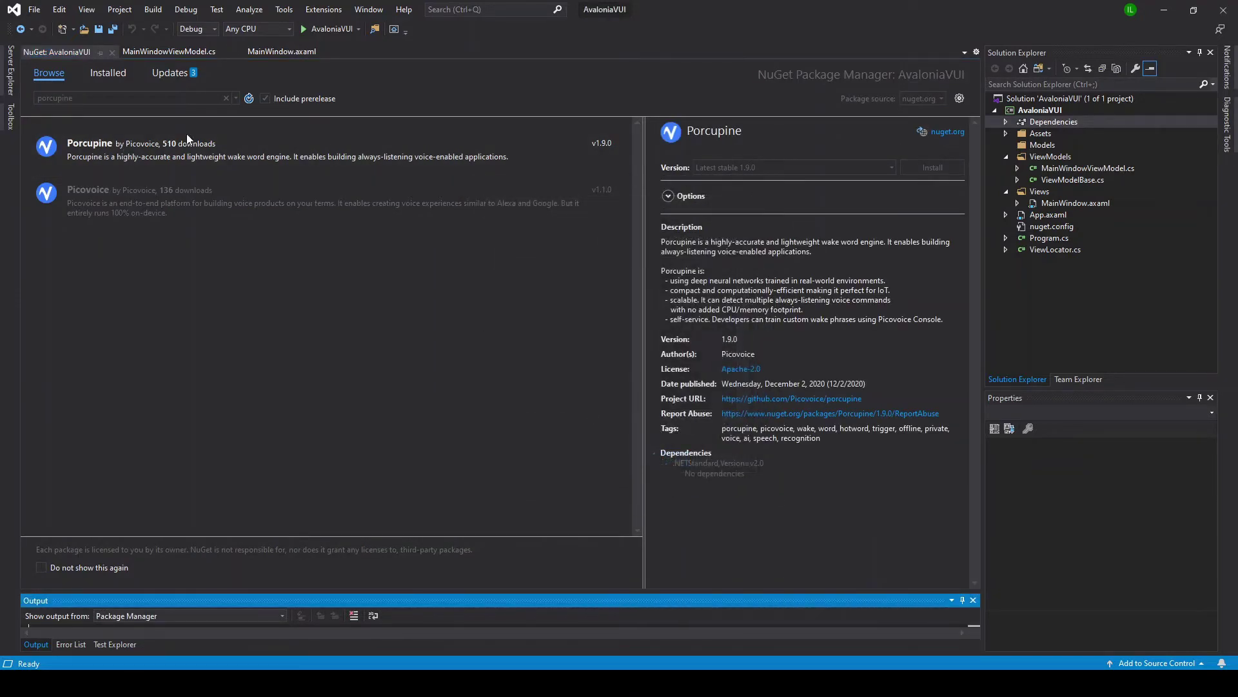
# Search NuGet for OpenTK and install it, confirming its dependent packages
pyautogui.write('op')
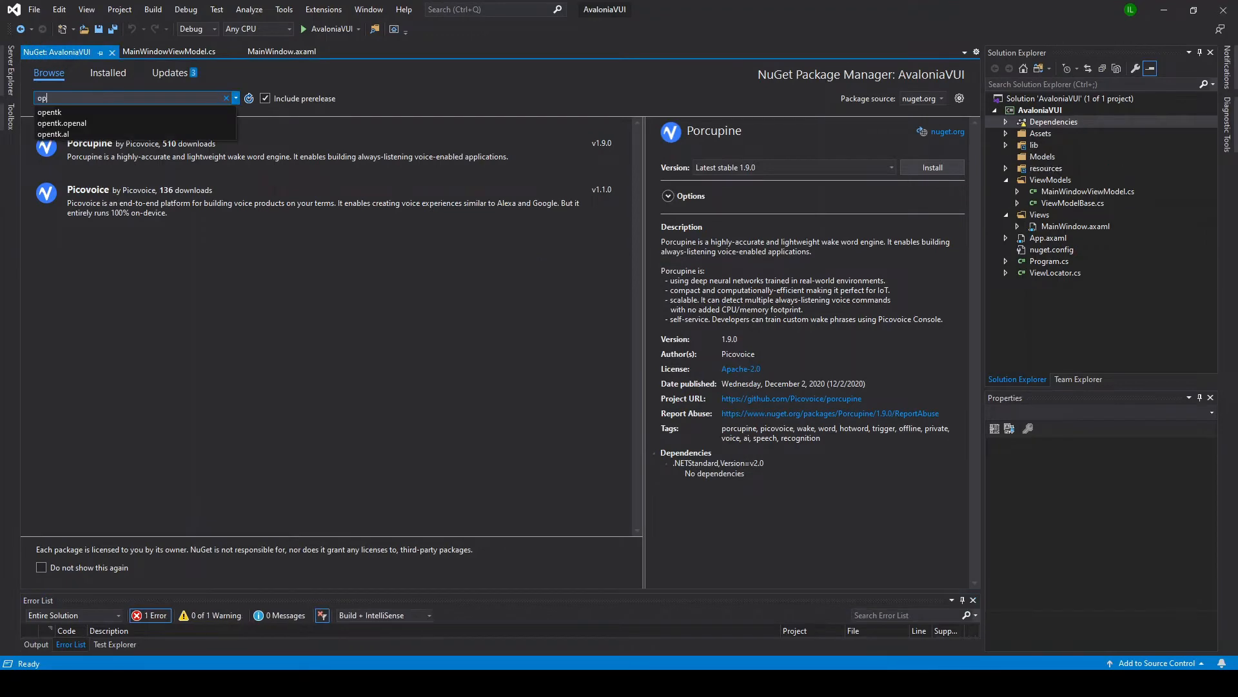
pyautogui.click(49, 111)
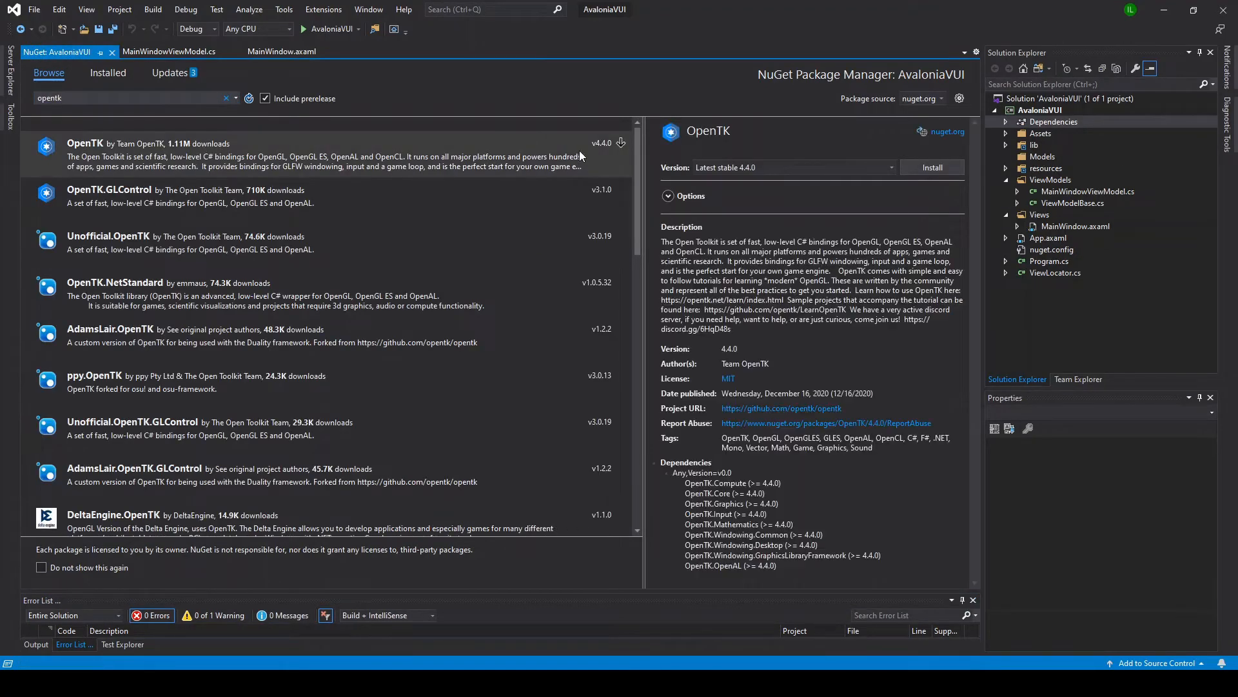
pyautogui.click(932, 166)
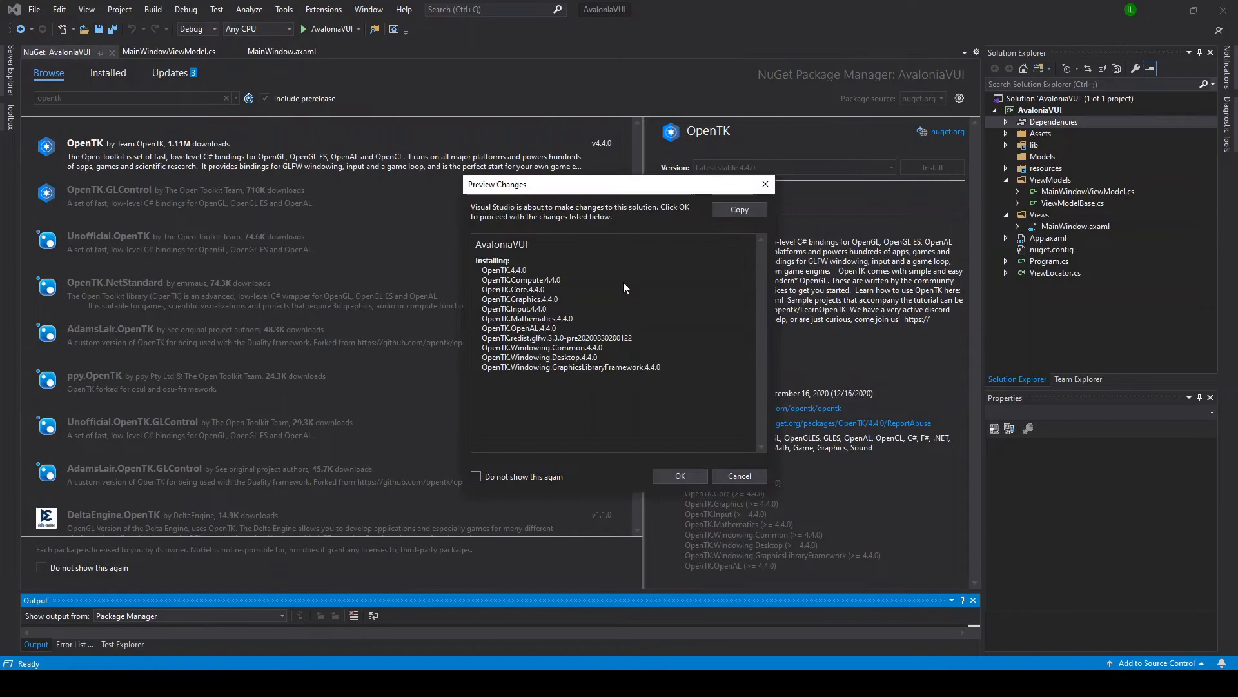
pyautogui.click(738, 476)
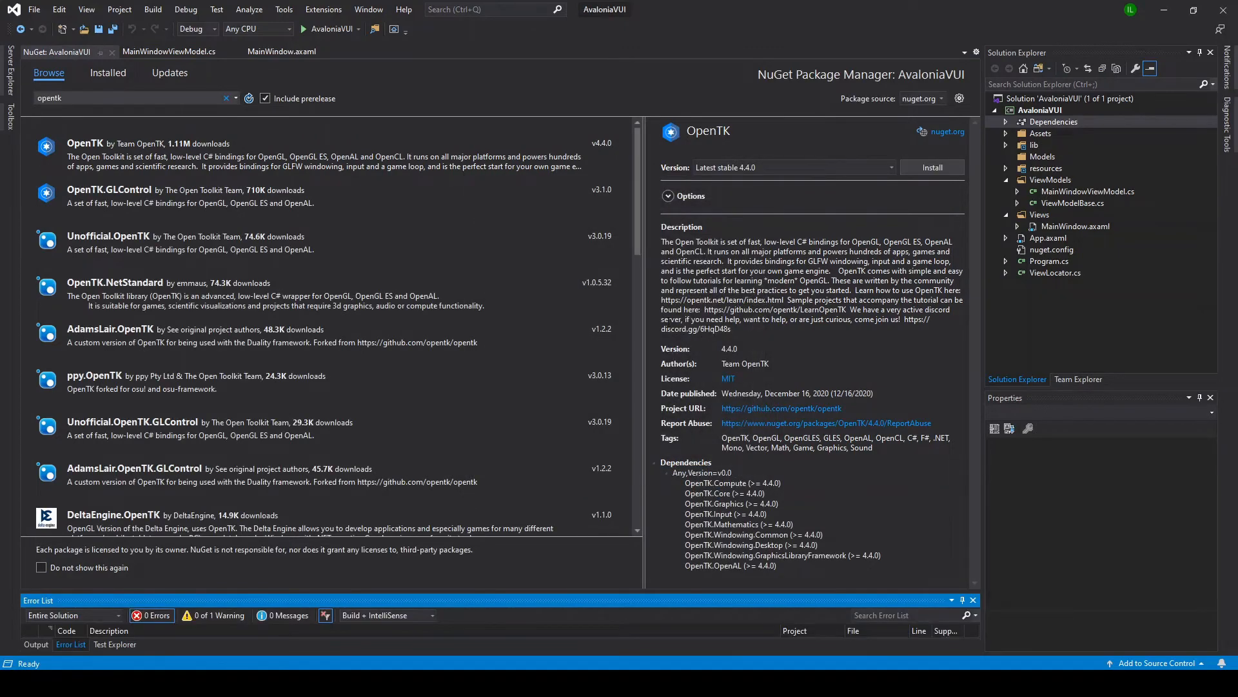
pyautogui.click(931, 167)
pyautogui.write('using Pv')
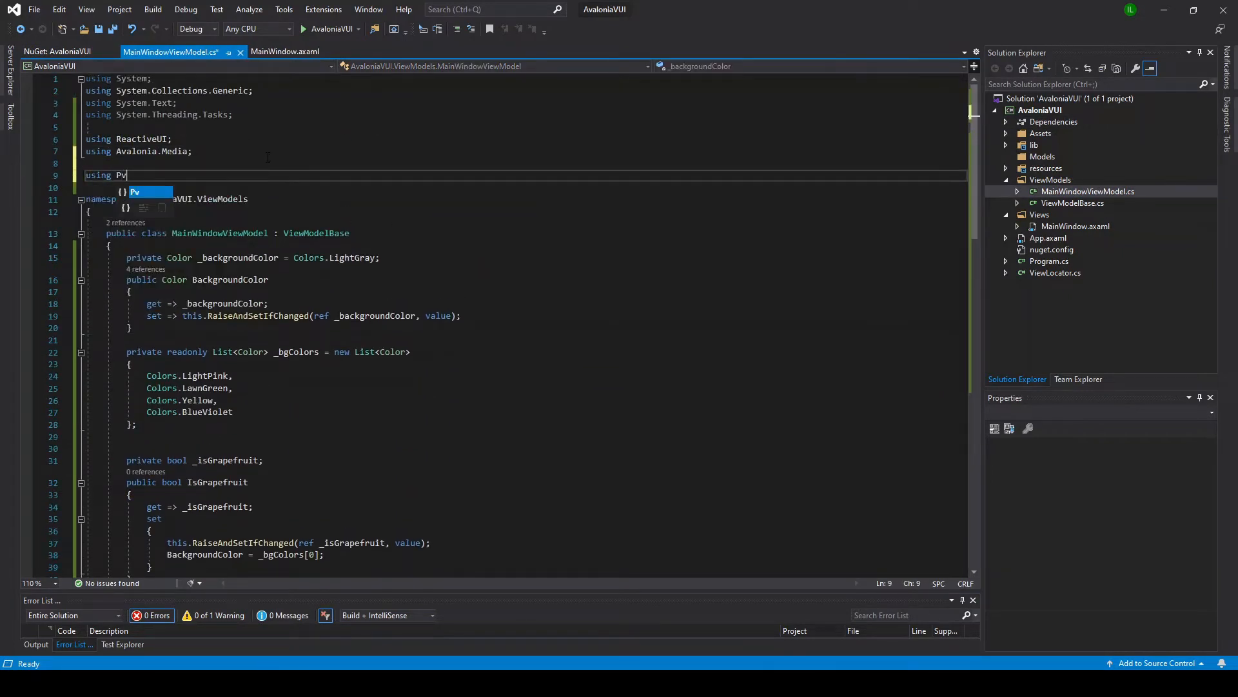
# Add 'using Pv;' and begin a 'using OpenTK.' directive in MainWindowViewModel.cs
pyautogui.press('enter')
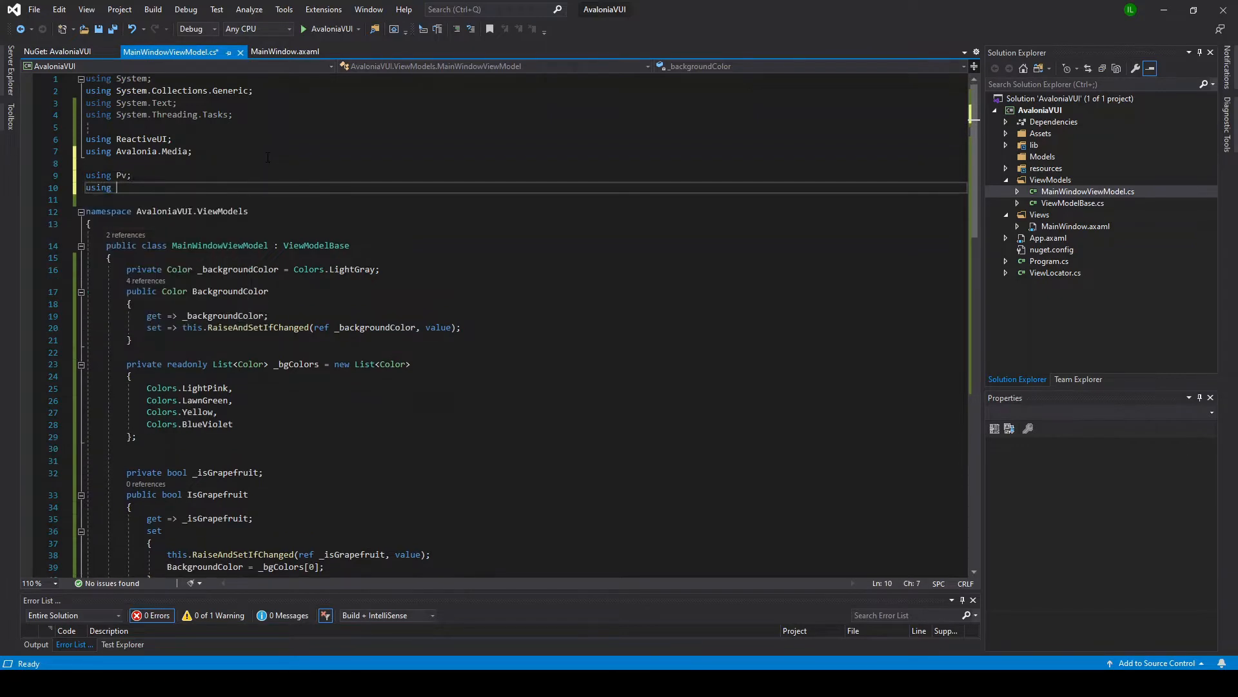
pyautogui.write('OpenTK.')
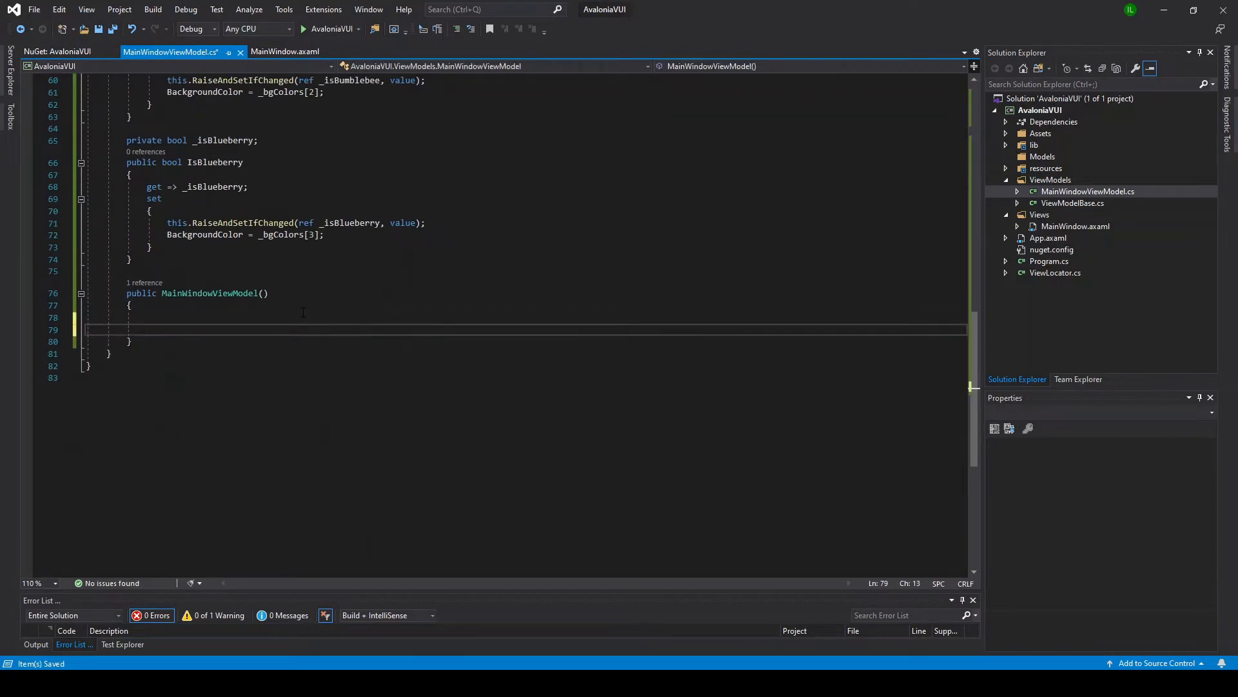
# Start a using statement creating a Porcupine detector from a List<string> of keywords
pyautogui.write('u')
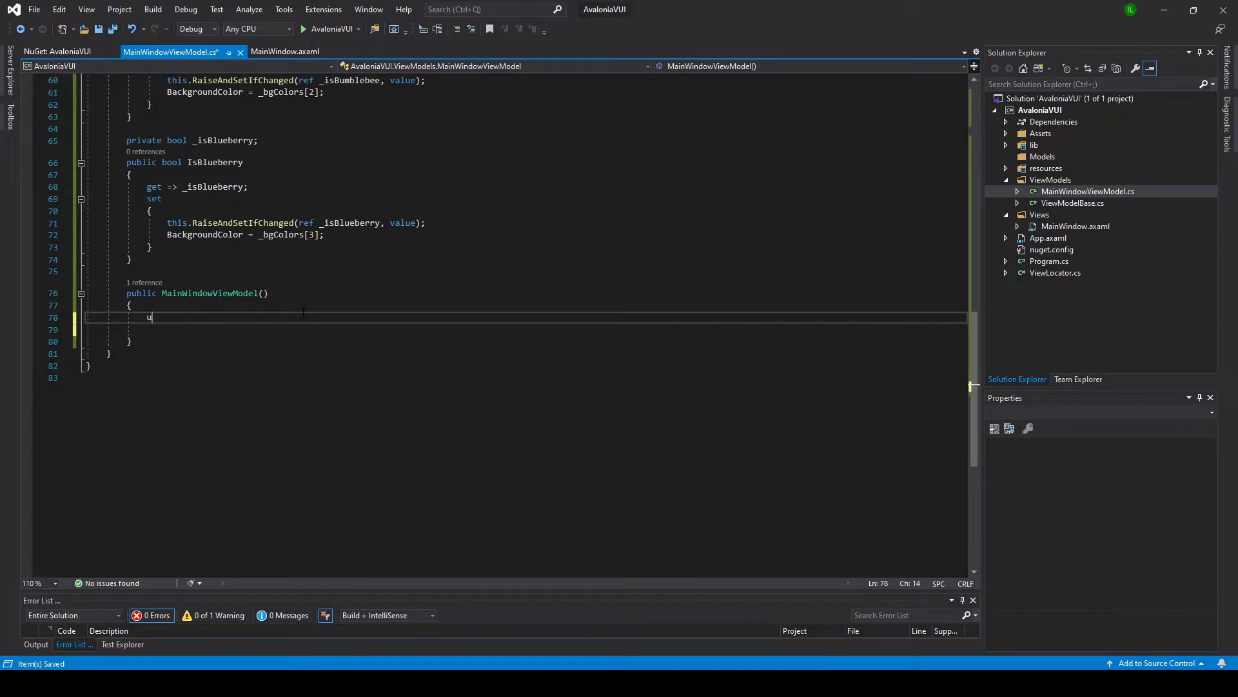
pyautogui.write('sing Porcup')
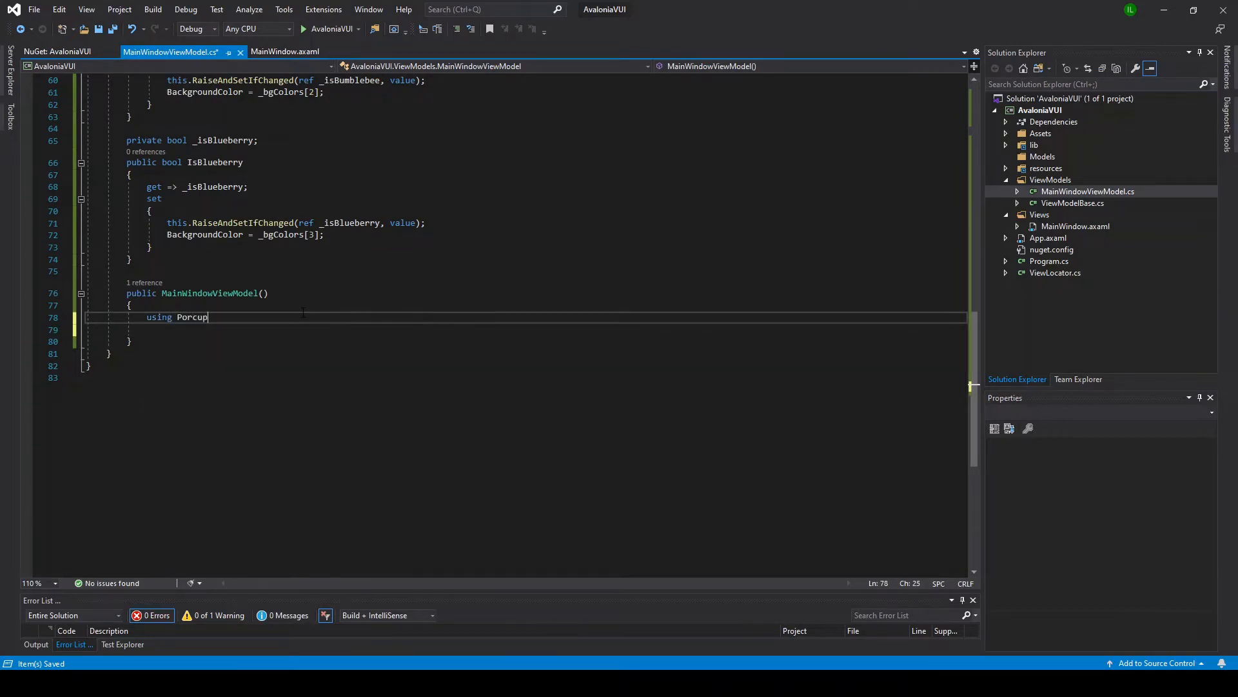
pyautogui.write('ine porcupine =')
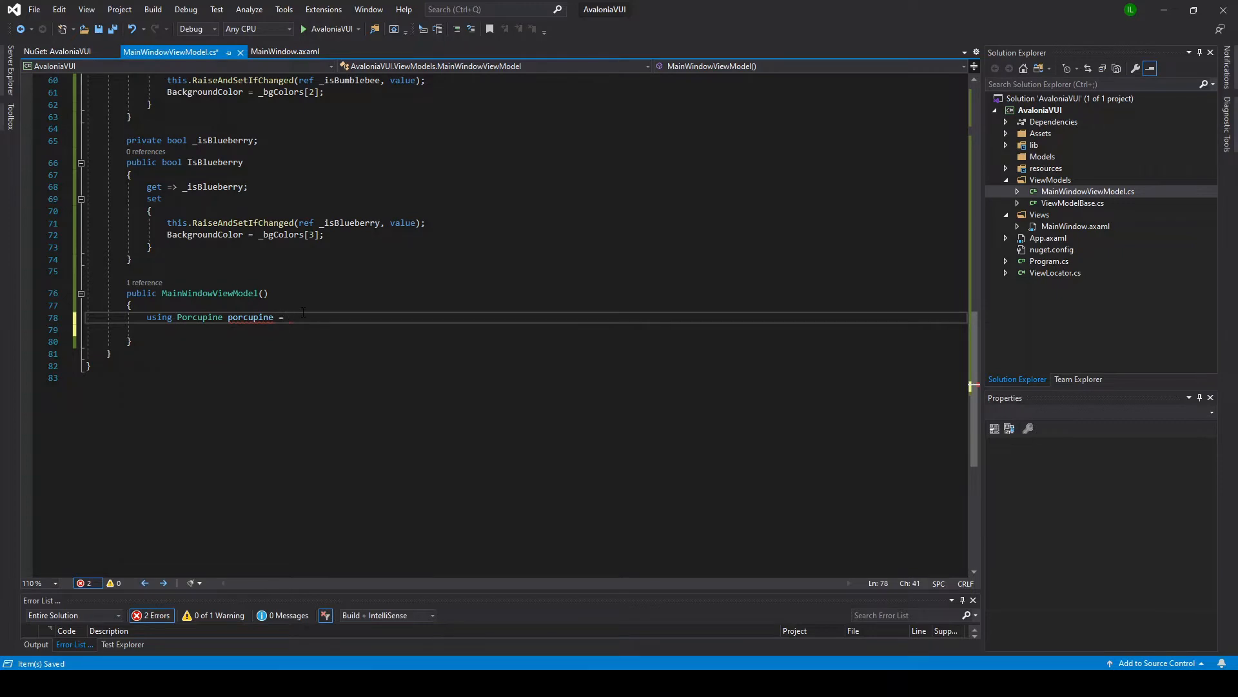
pyautogui.write('Porcupine.Create(')
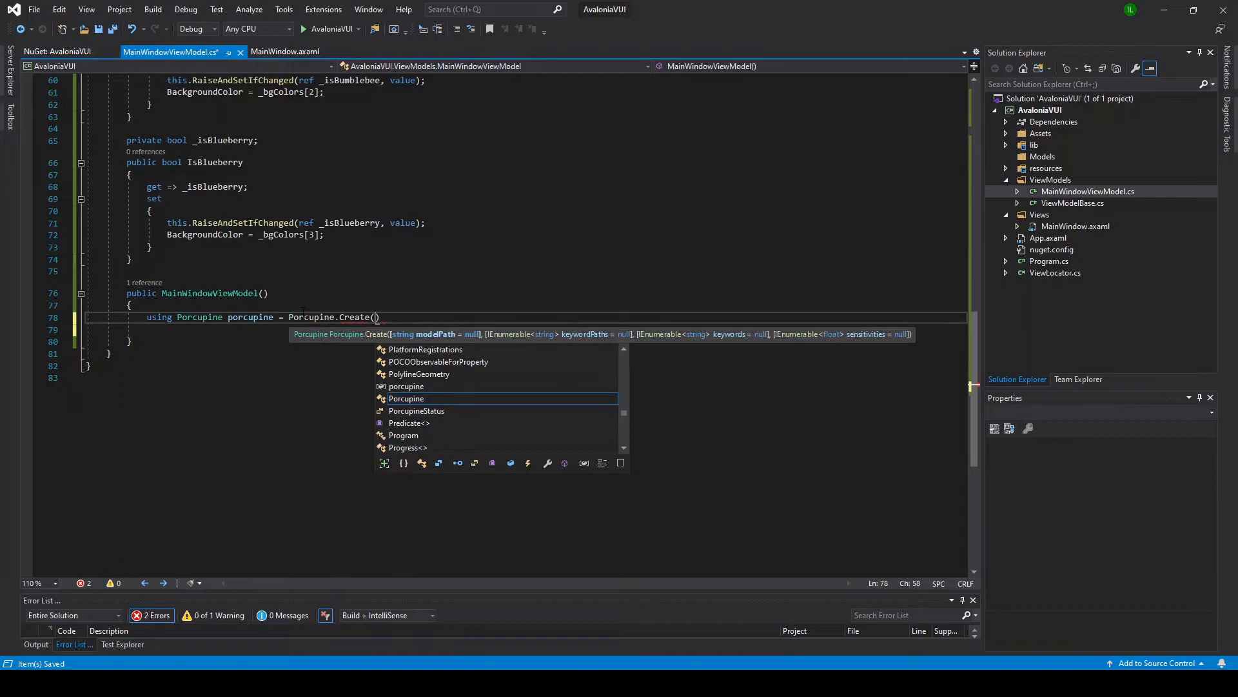
pyautogui.write('keywords: new')
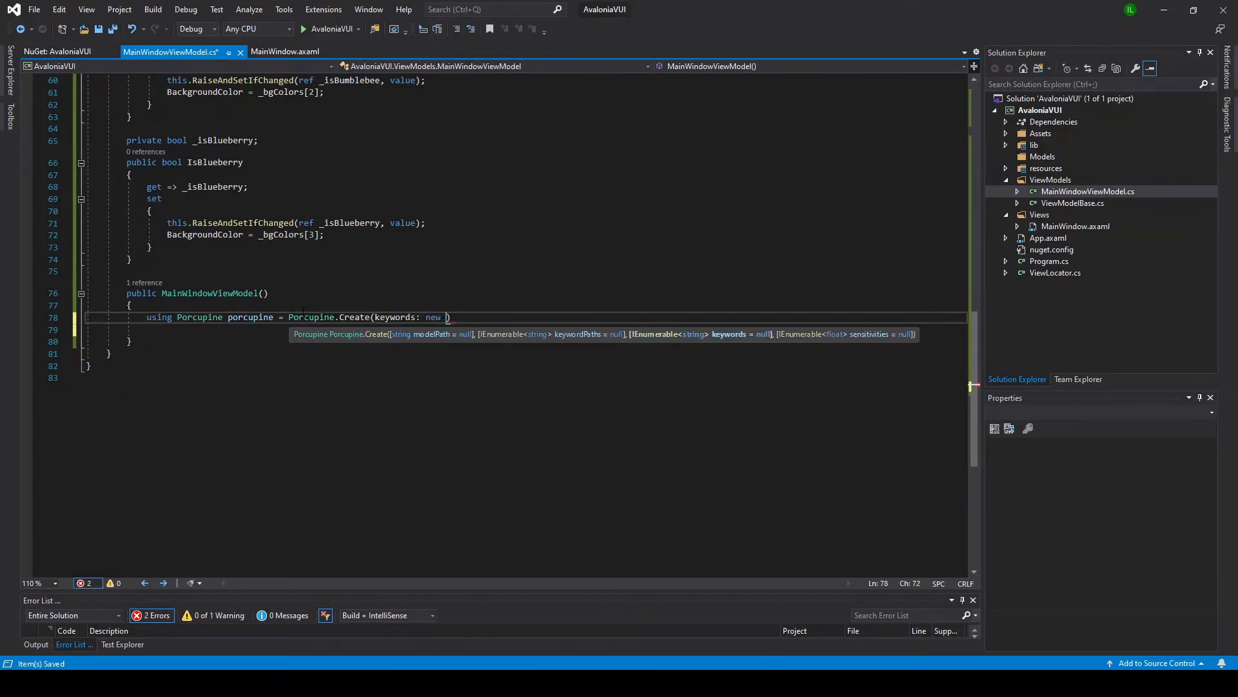
pyautogui.write('List<string> { "')
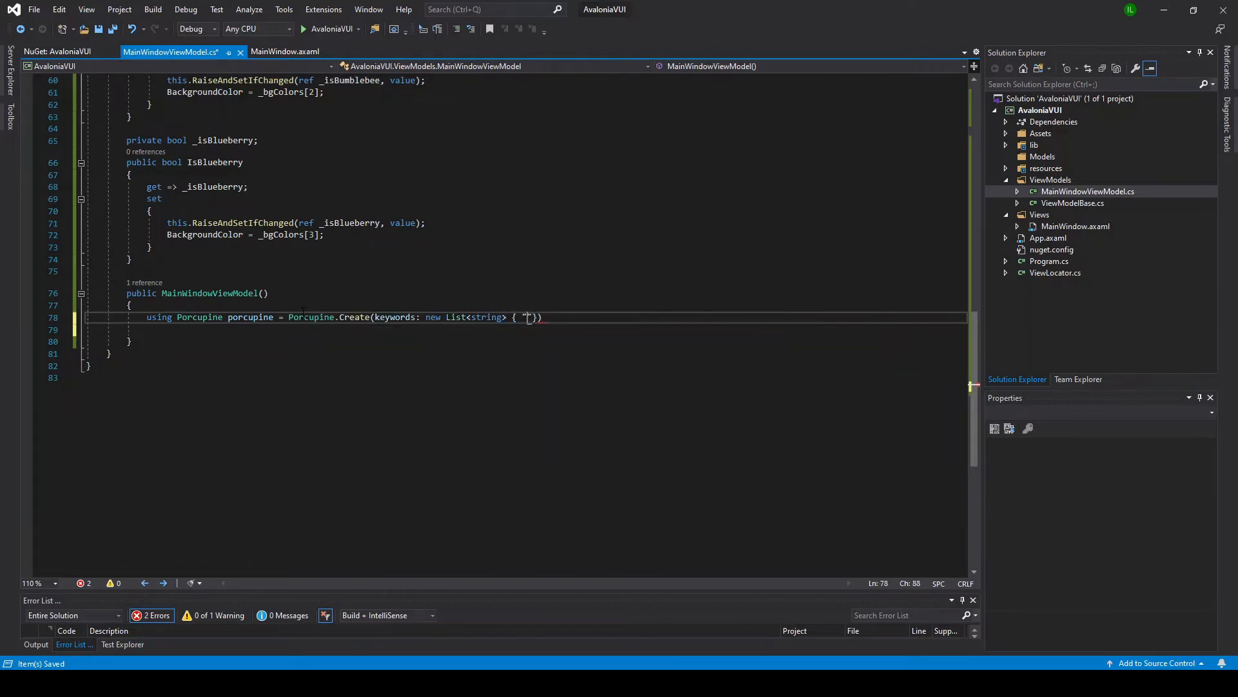
# Fill the keyword list with grapefruit, grasshopper, bumblebee and blueberry
pyautogui.write('grapefruilt')
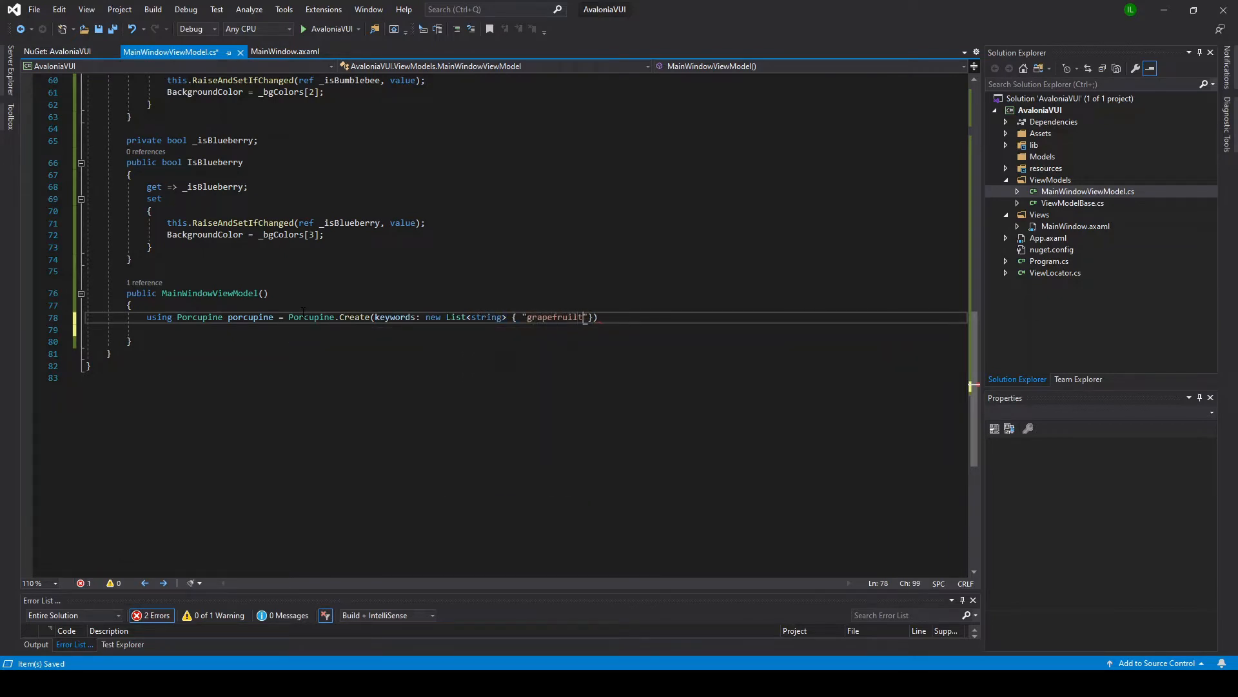
pyautogui.write('".Trim')
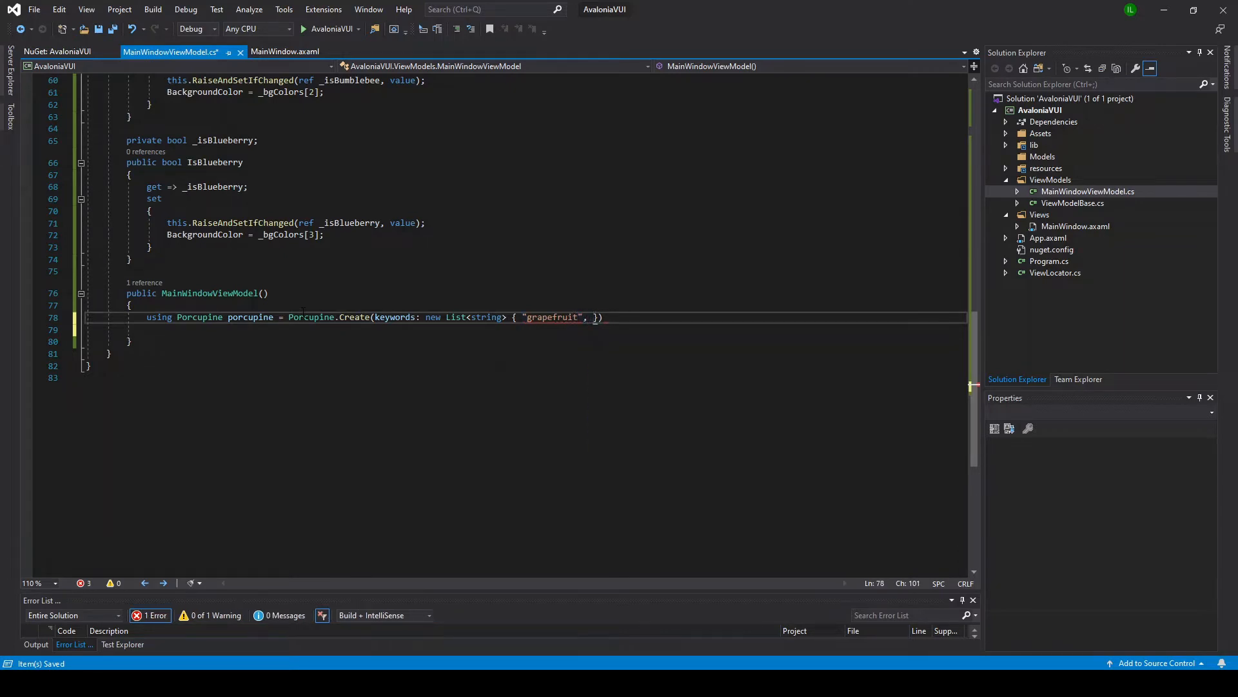
pyautogui.write('""')
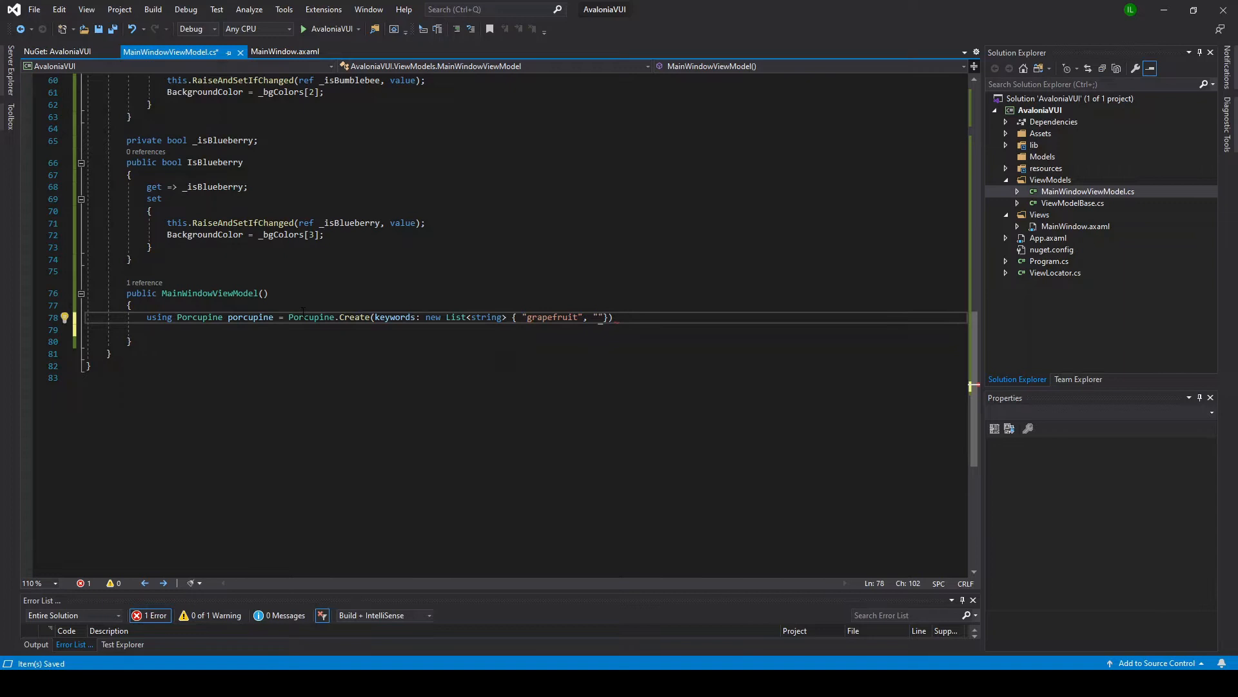
pyautogui.write('grasshop')
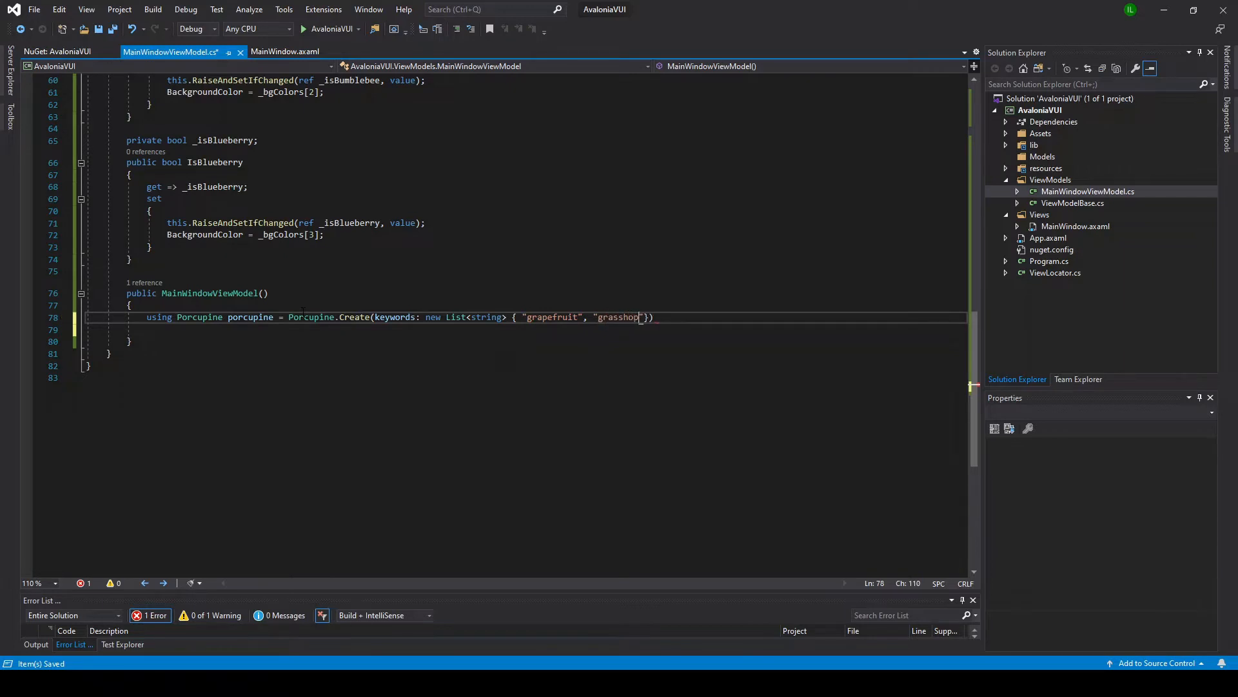
pyautogui.write('per", ""')
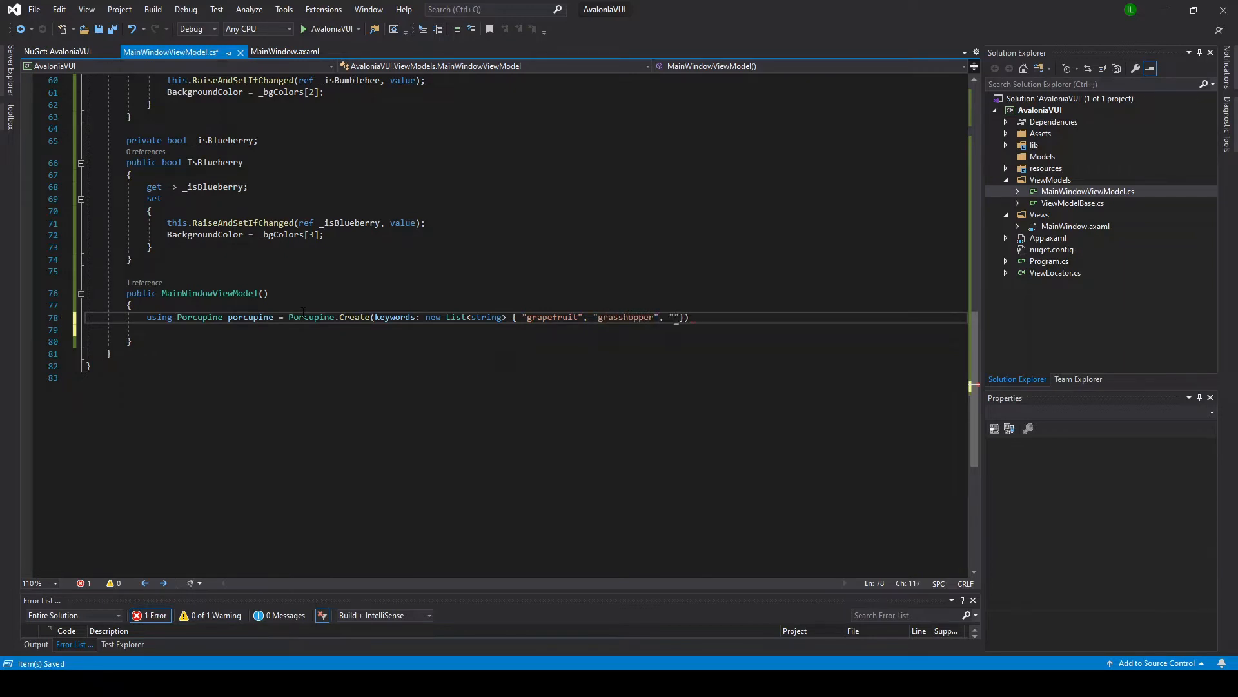
pyautogui.write('bumblebee",')
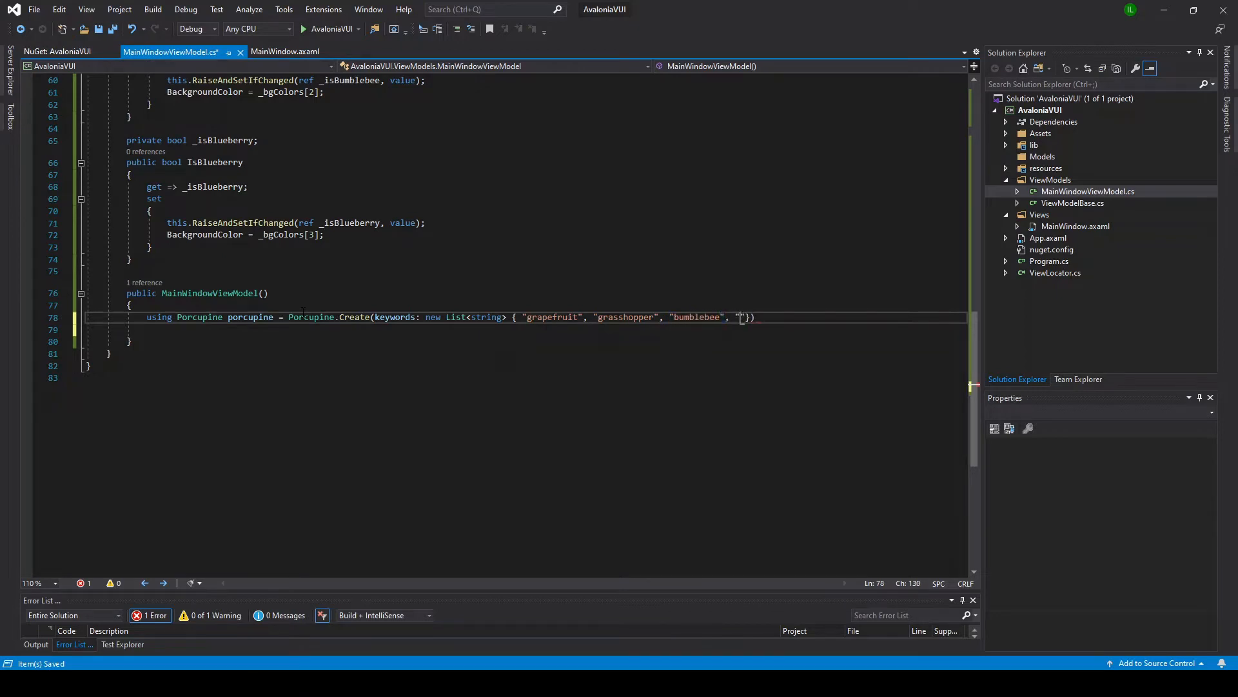
pyautogui.write('bluebe')
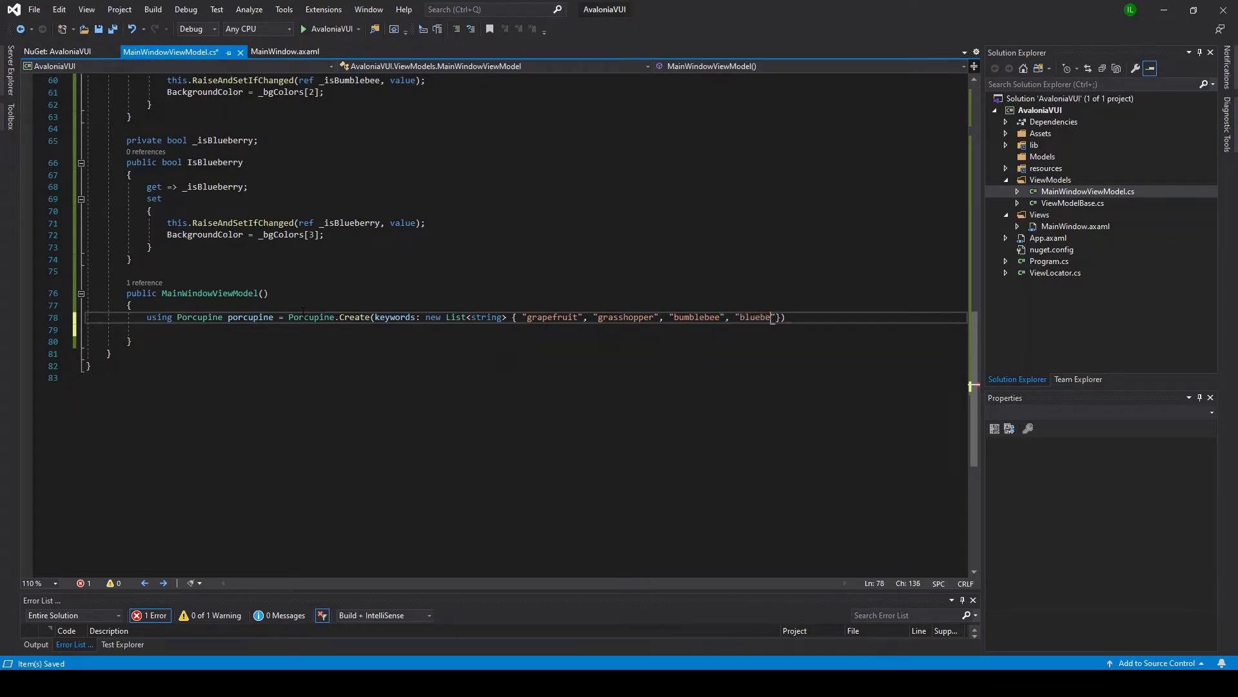
pyautogui.write('rry" });')
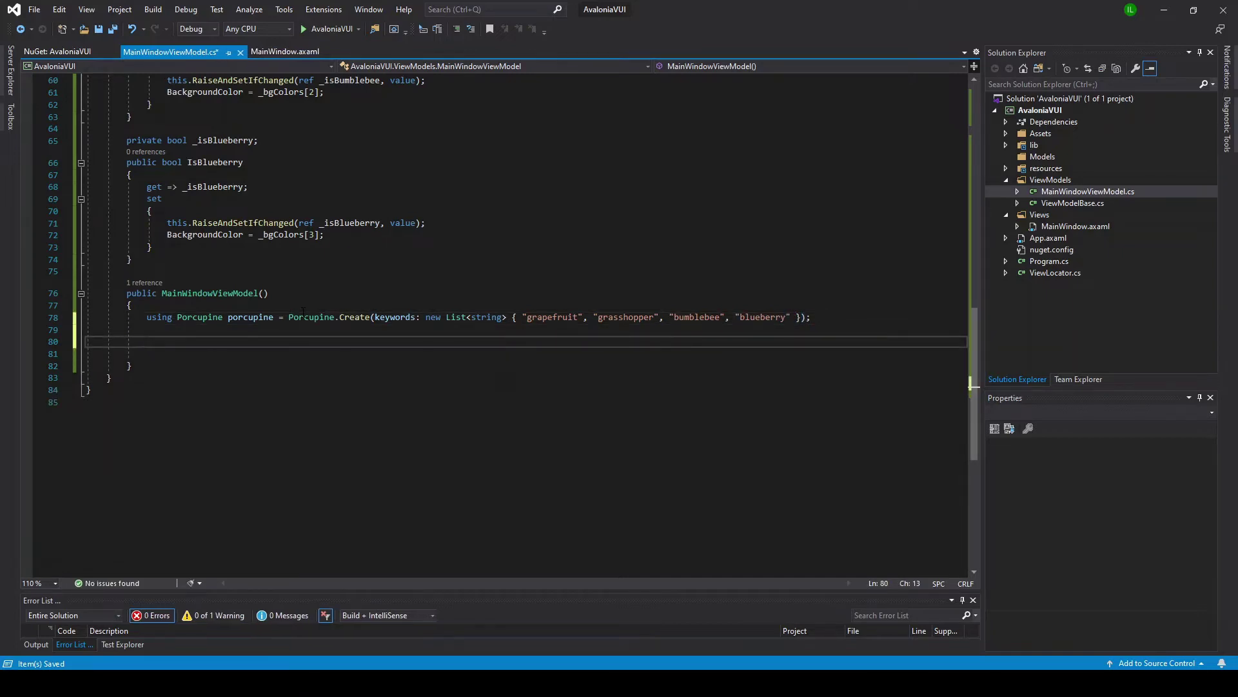
pyautogui.write('short[] frame')
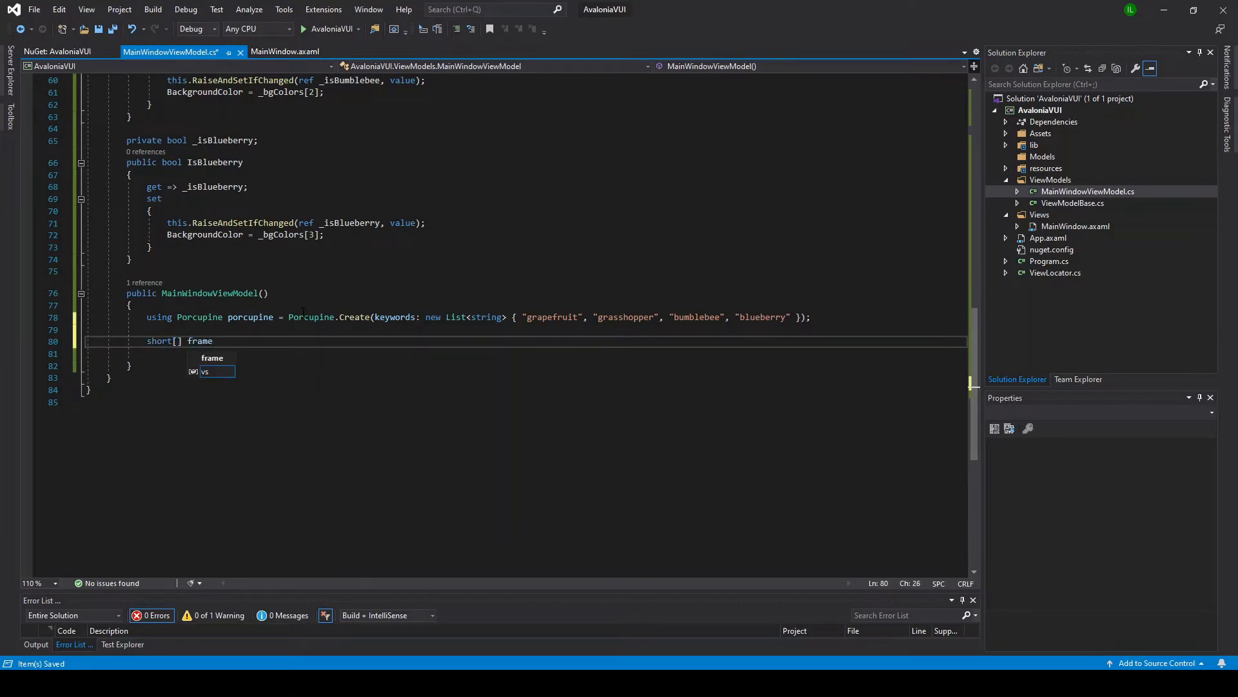
# Declare frameBuffer as a short array of Porcupine's frame length, plus a captureDevice variable
pyautogui.write('Buffer =')
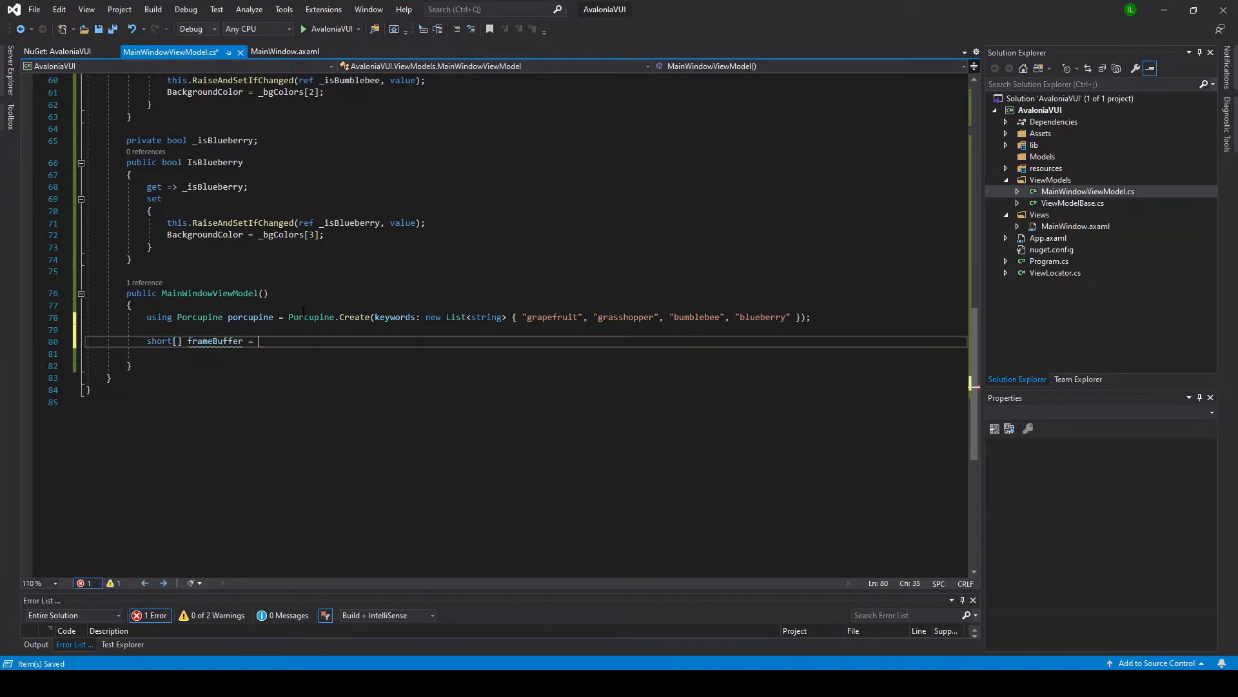
pyautogui.write('new short')
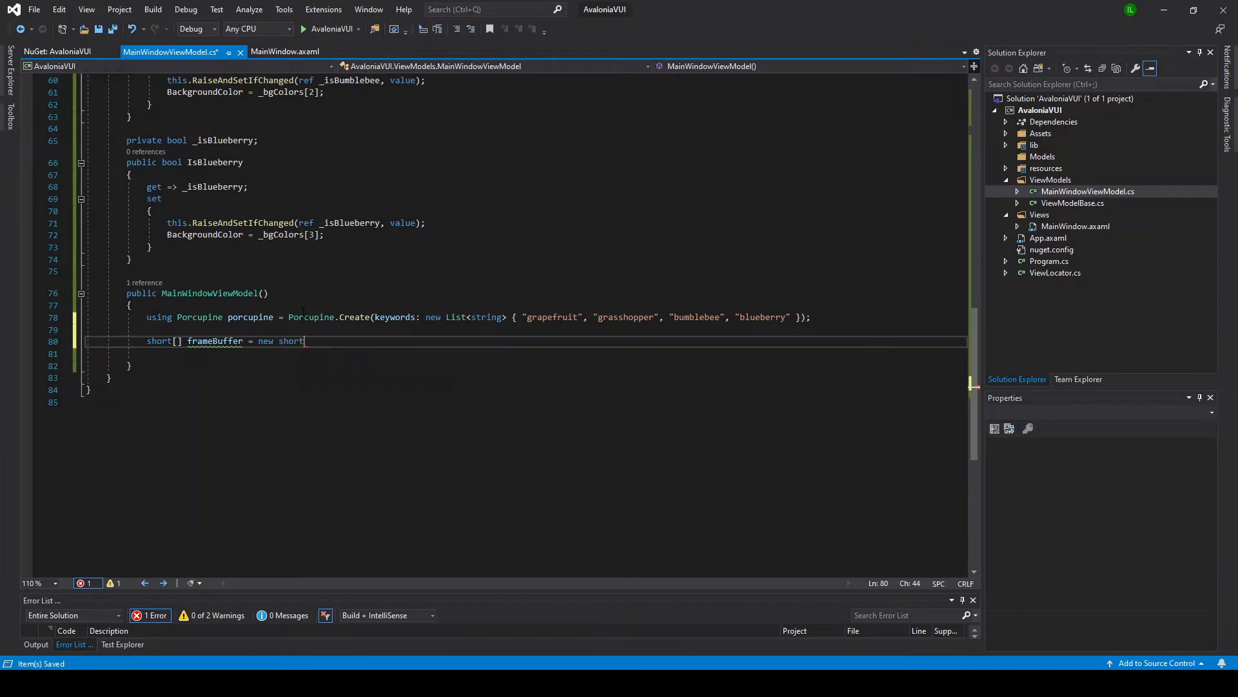
pyautogui.write('[porcupine.FrameLength')
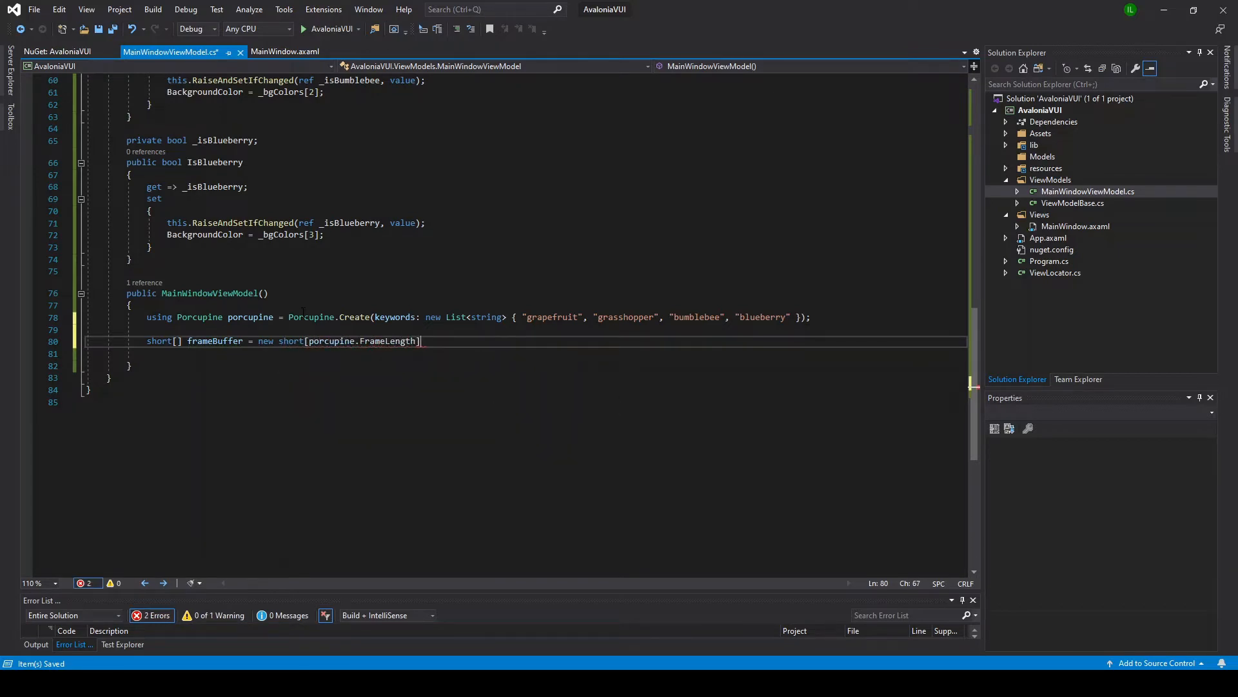
pyautogui.write('ALCaptureDevice')
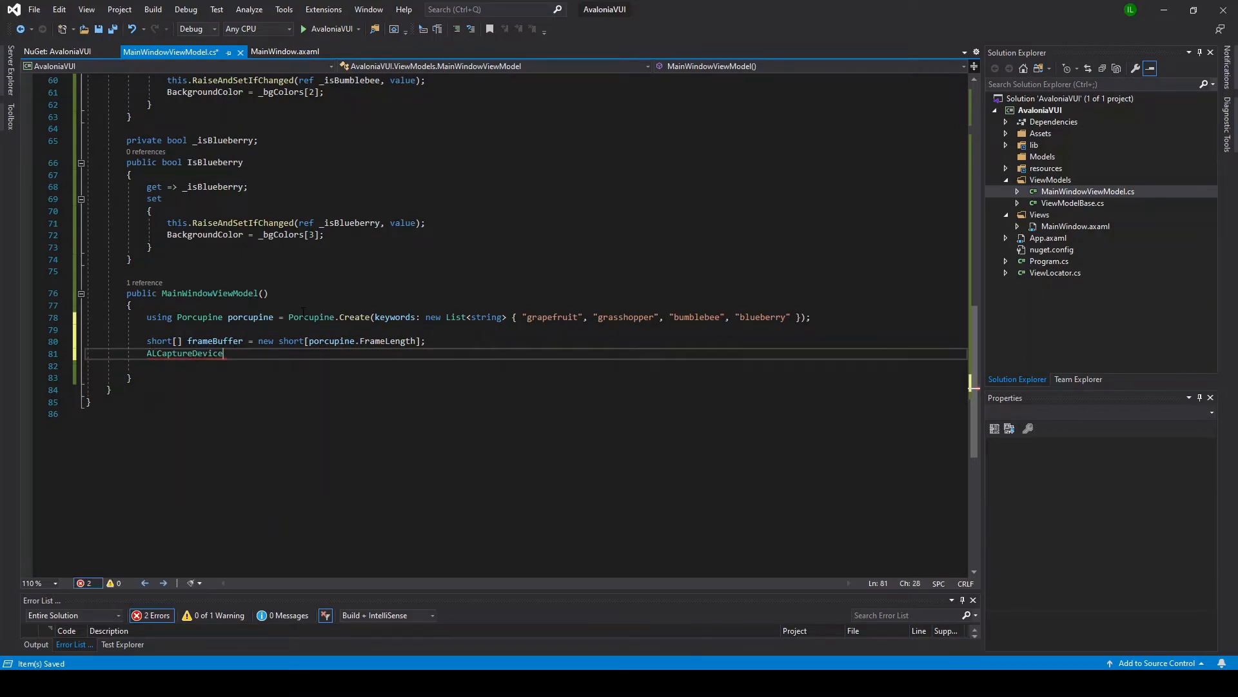
pyautogui.write('captureDevice')
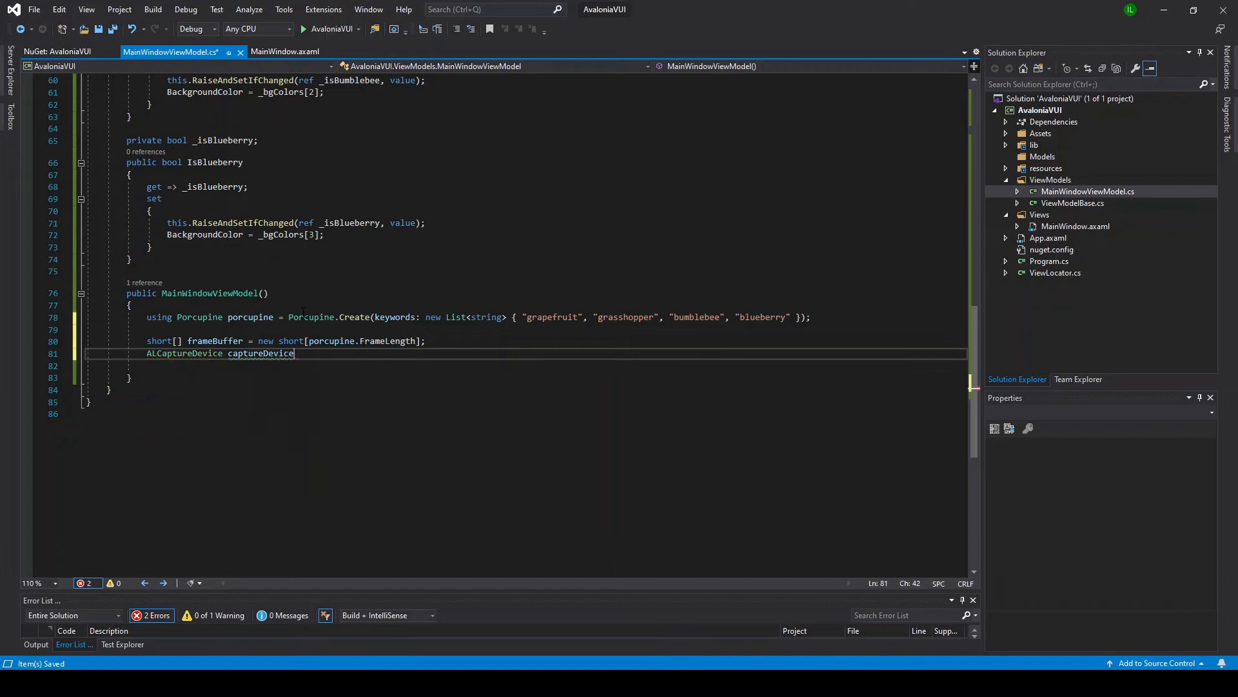
# Open the capture device at Porcupine's sample rate with FrameLength * 2 buffer, then start capturing
pyautogui.write('= ALC.')
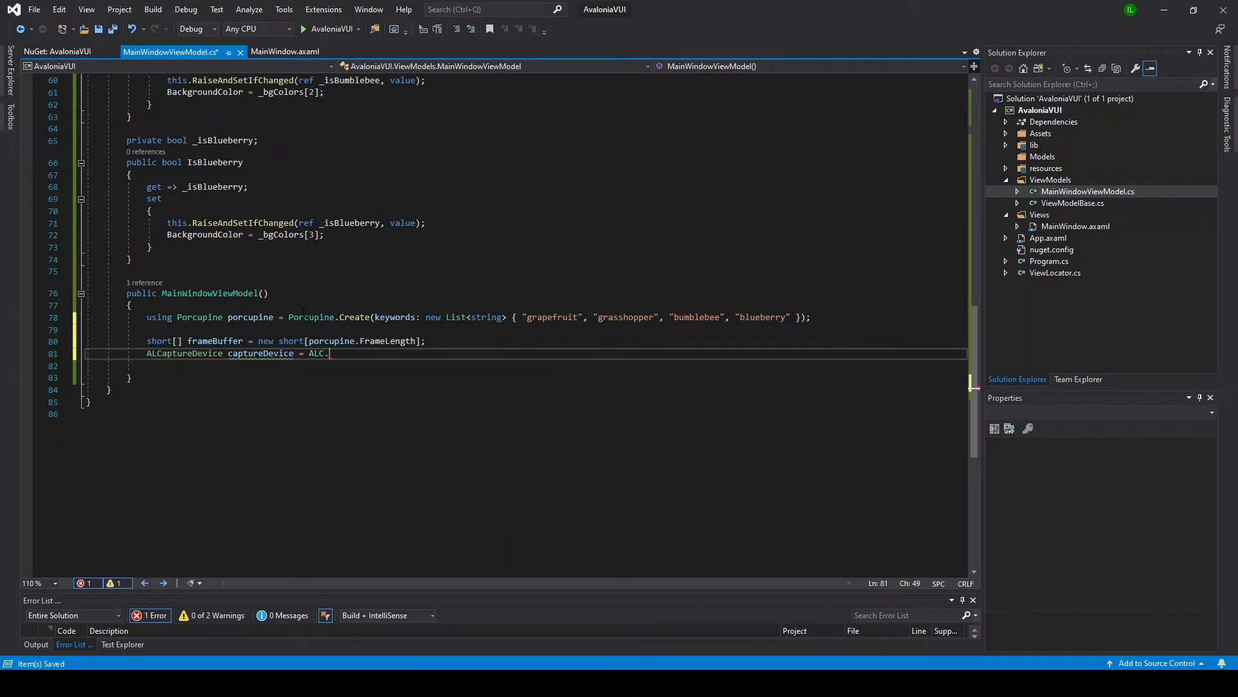
pyautogui.write('CaptureOpenDevice(null, )')
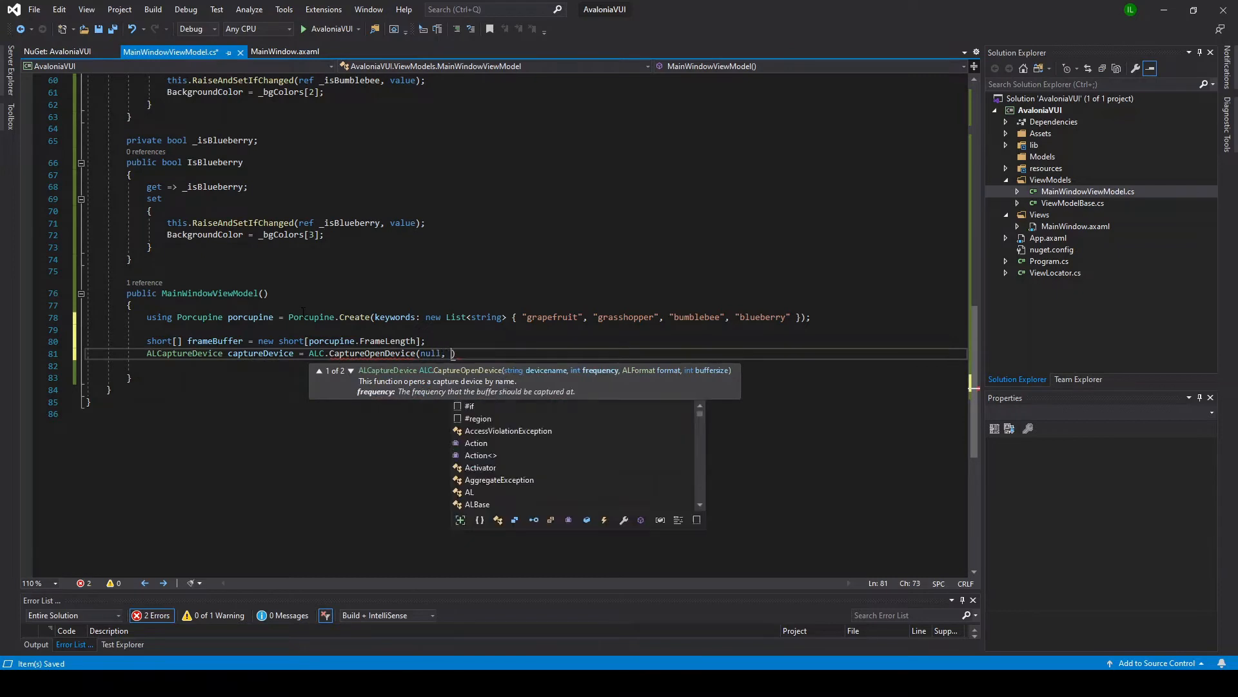
pyautogui.write('porcupine.SampleRate, ALFormat.Mono16')
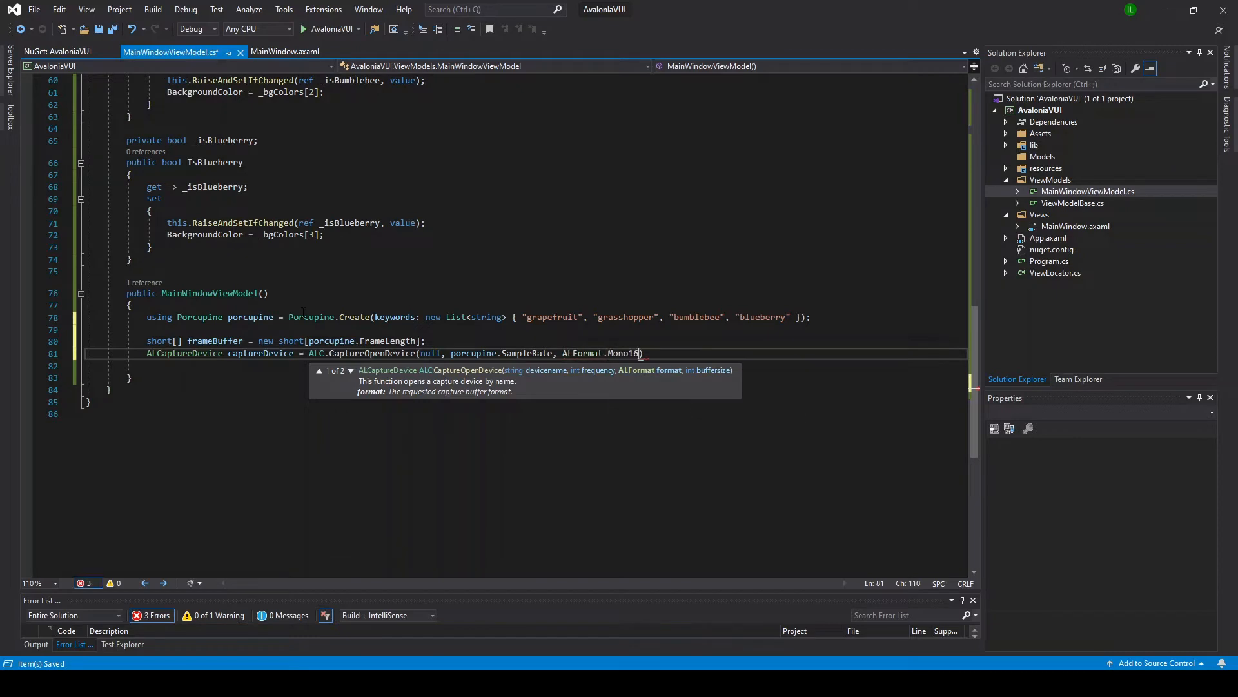
pyautogui.write(', porcupine')
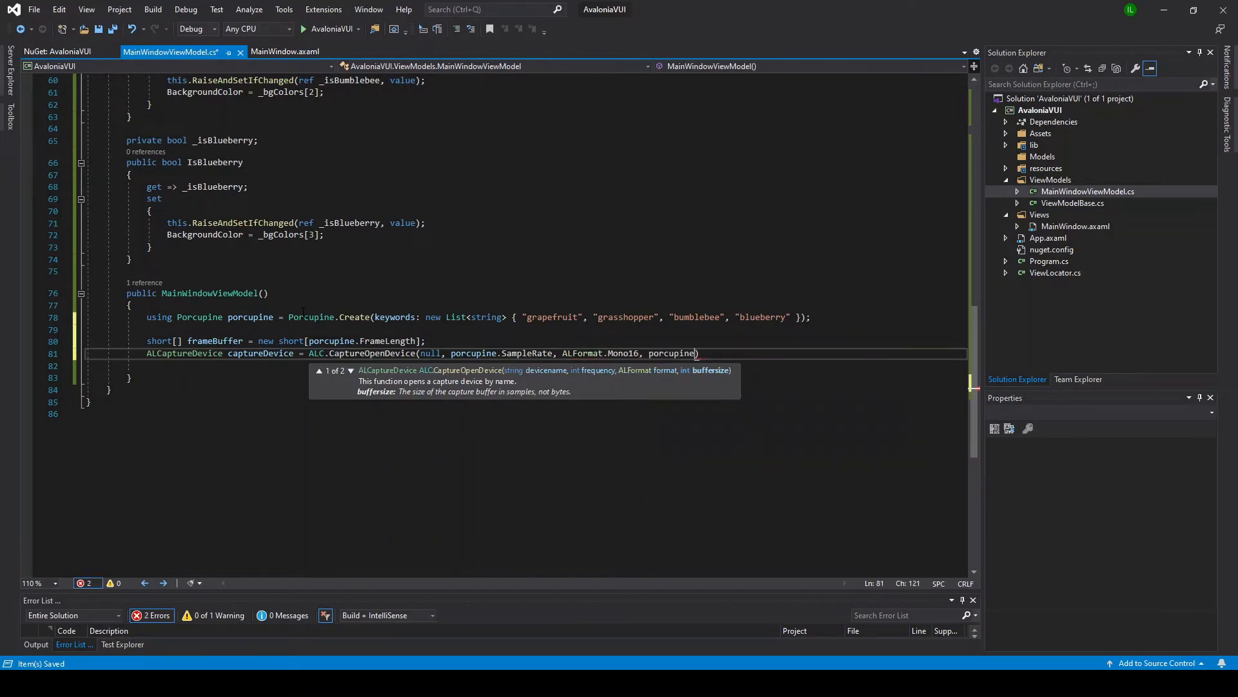
pyautogui.write('.FrameLength')
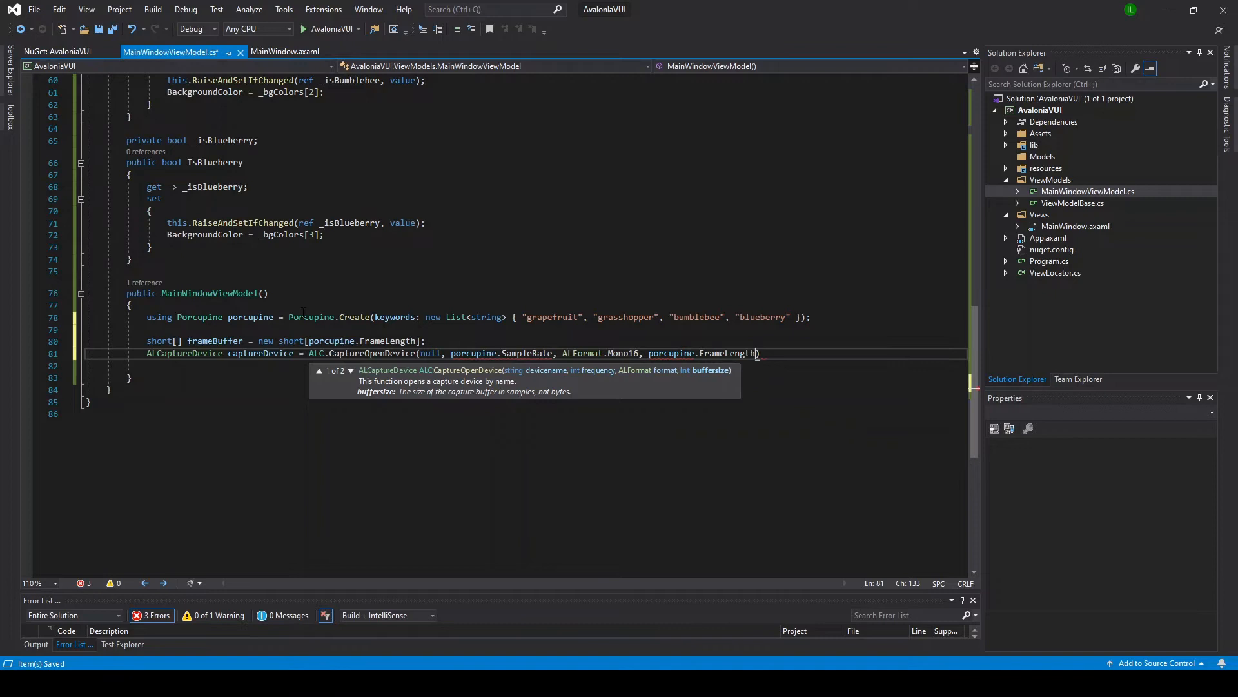
pyautogui.write('*')
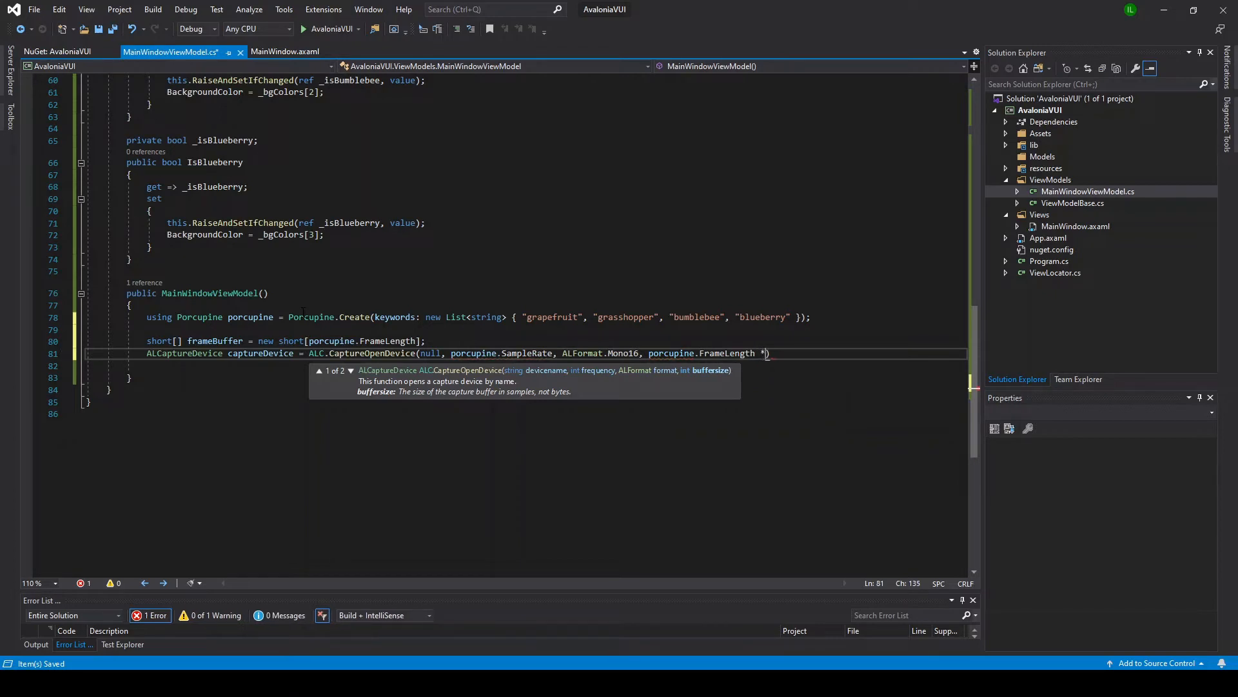
pyautogui.write('2);')
pyautogui.write('{ ')
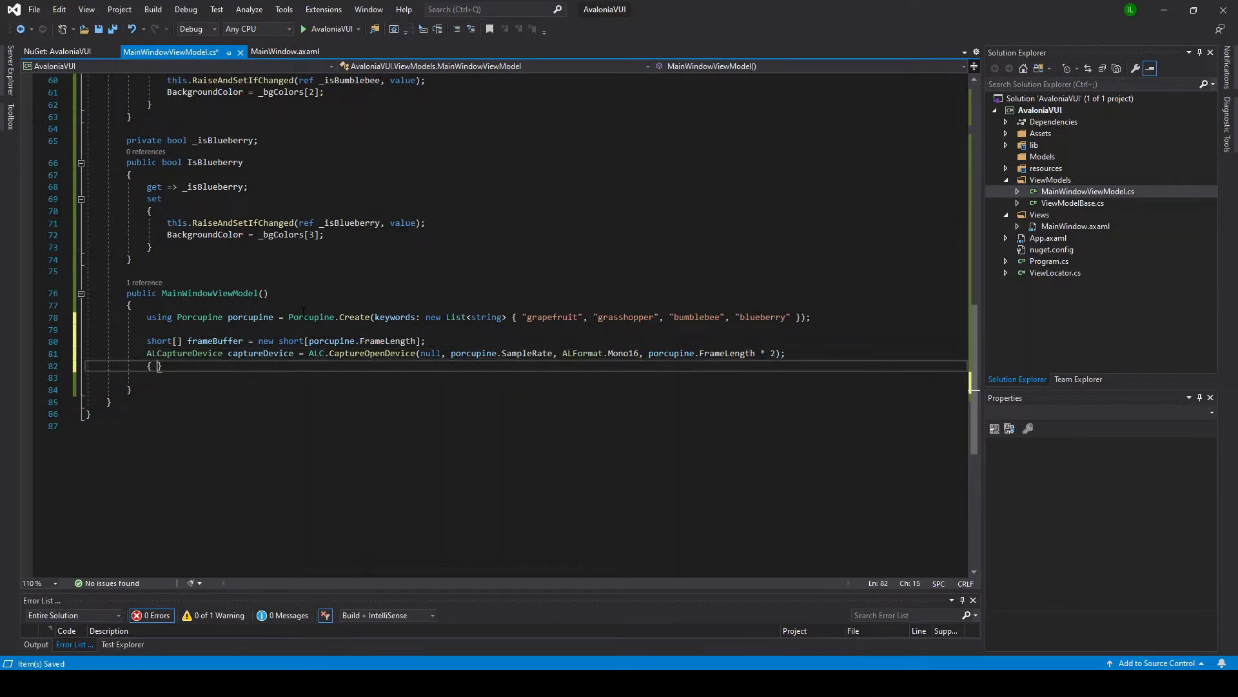
pyautogui.write('A')
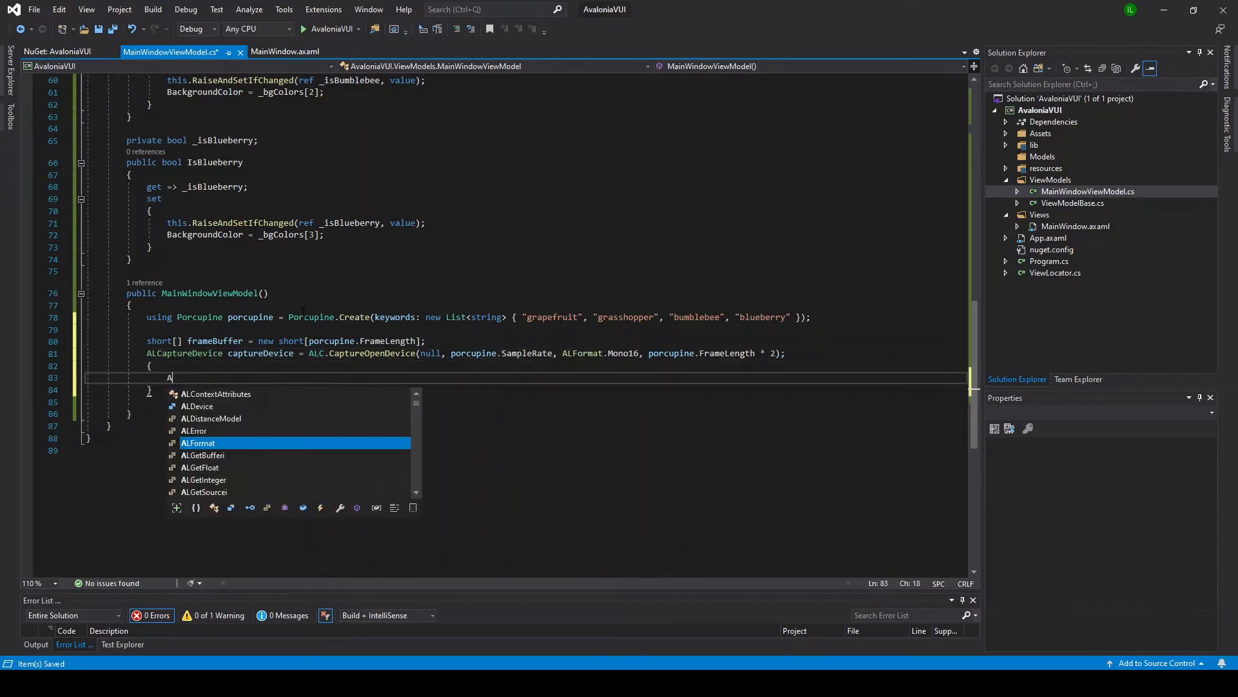
pyautogui.write('LC.CaptureStart(captureDevice);')
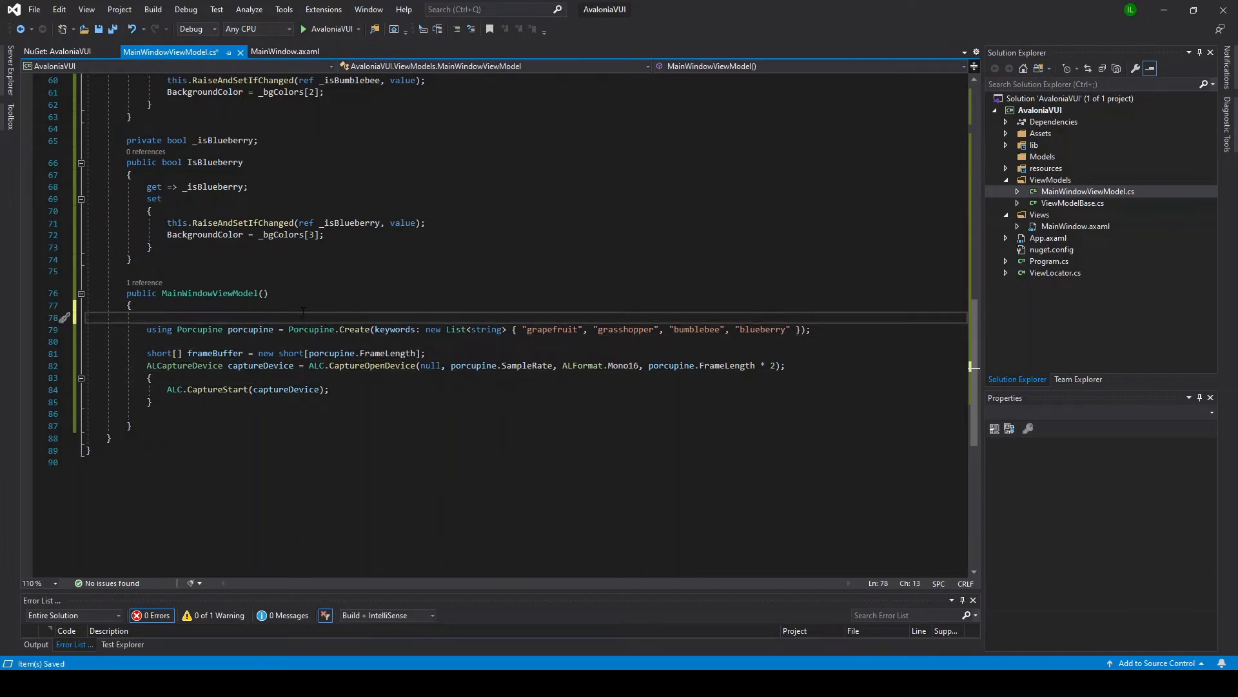
# Wrap the setup code in Task.Factory.StartNew(() => { }) and begin a while loop
pyautogui.write('Task.Factory.')
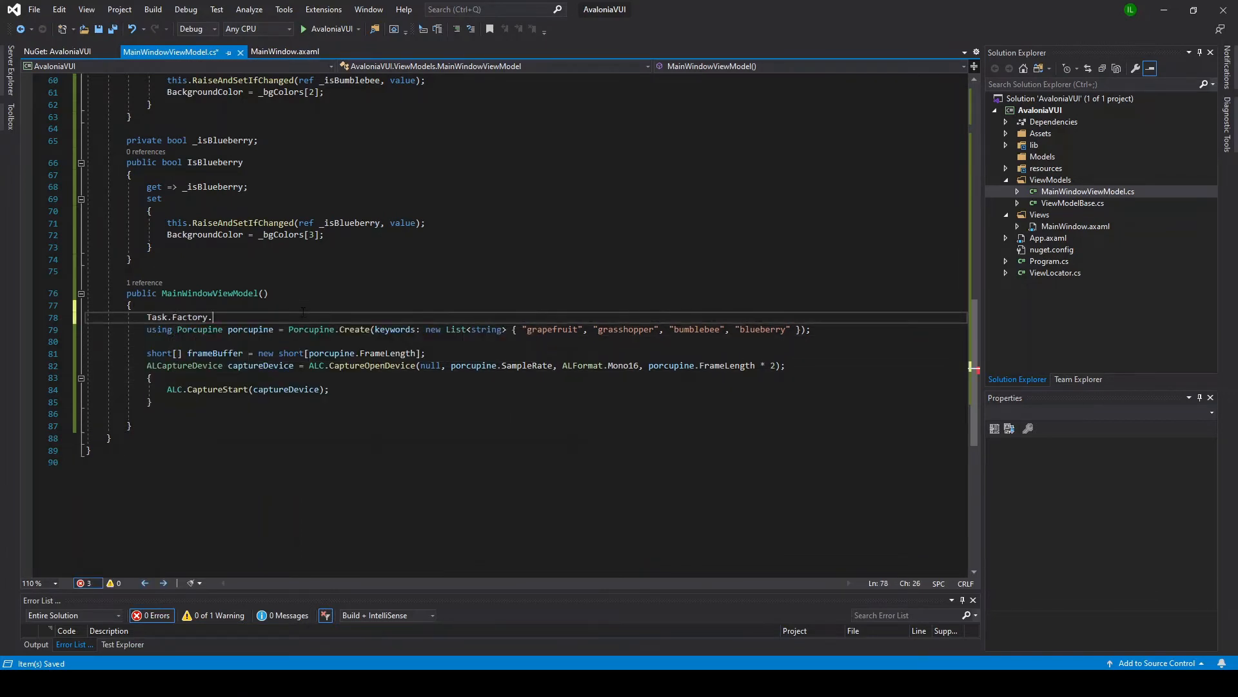
pyautogui.write('StartNew(())')
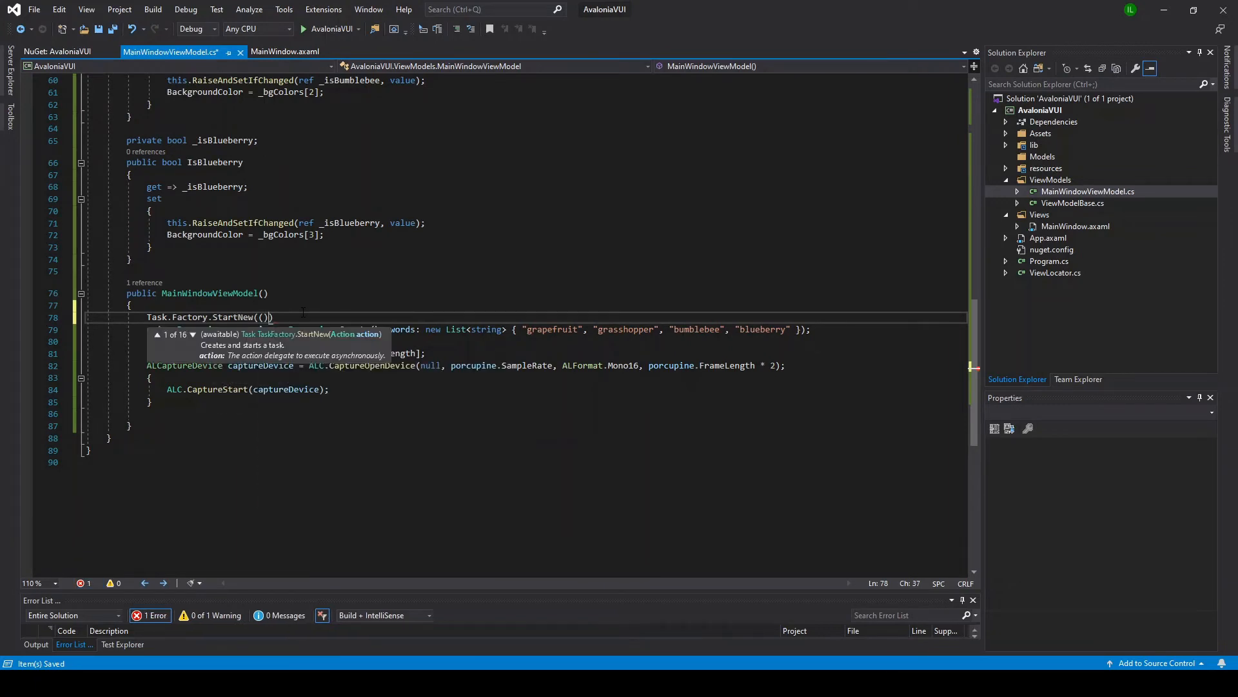
pyautogui.write('=>')
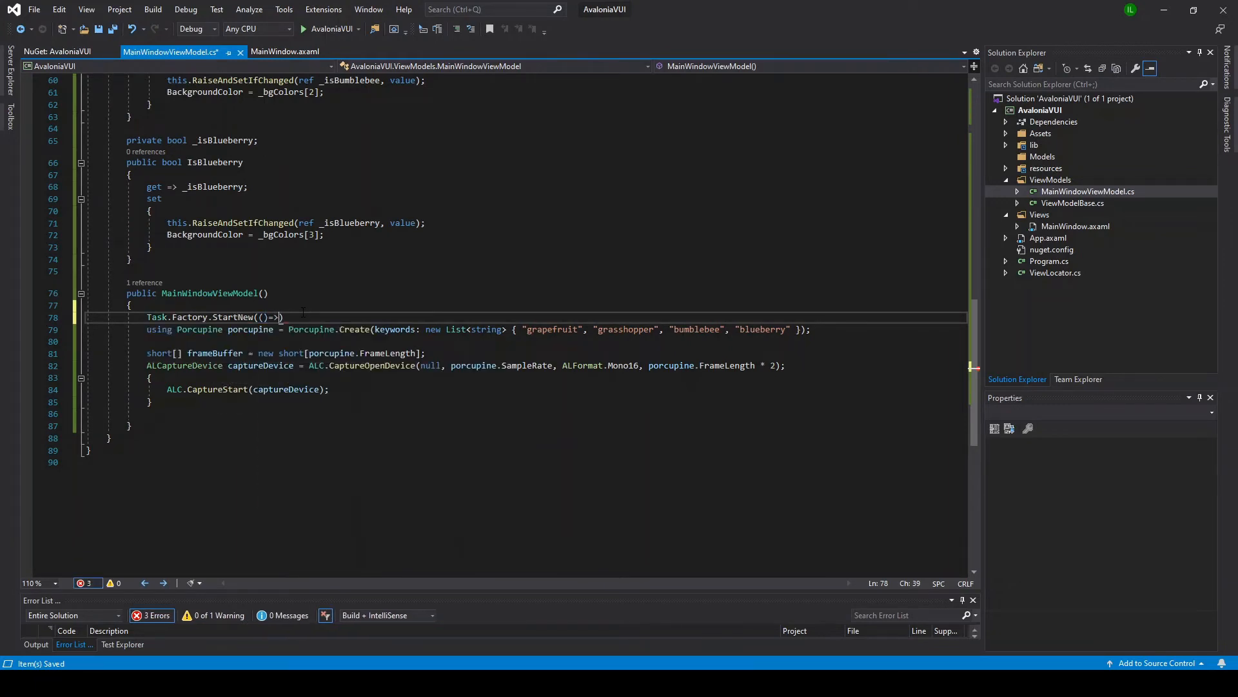
pyautogui.write('{ }')
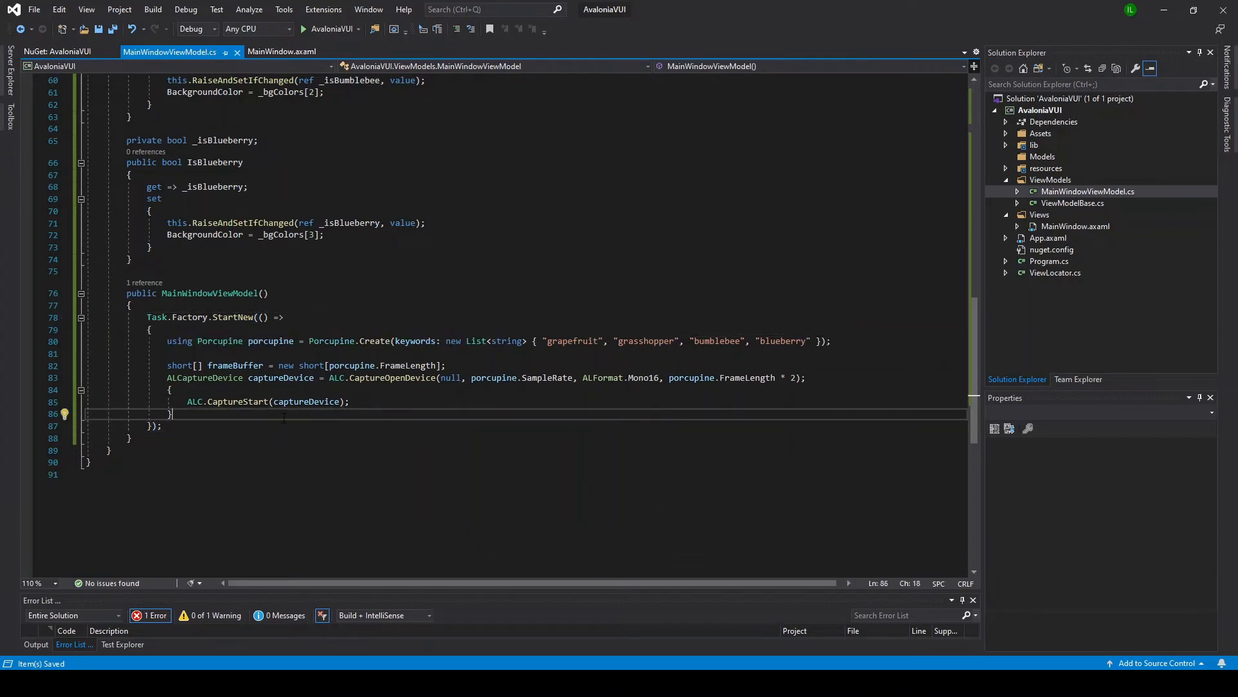
pyautogui.write('while (true)')
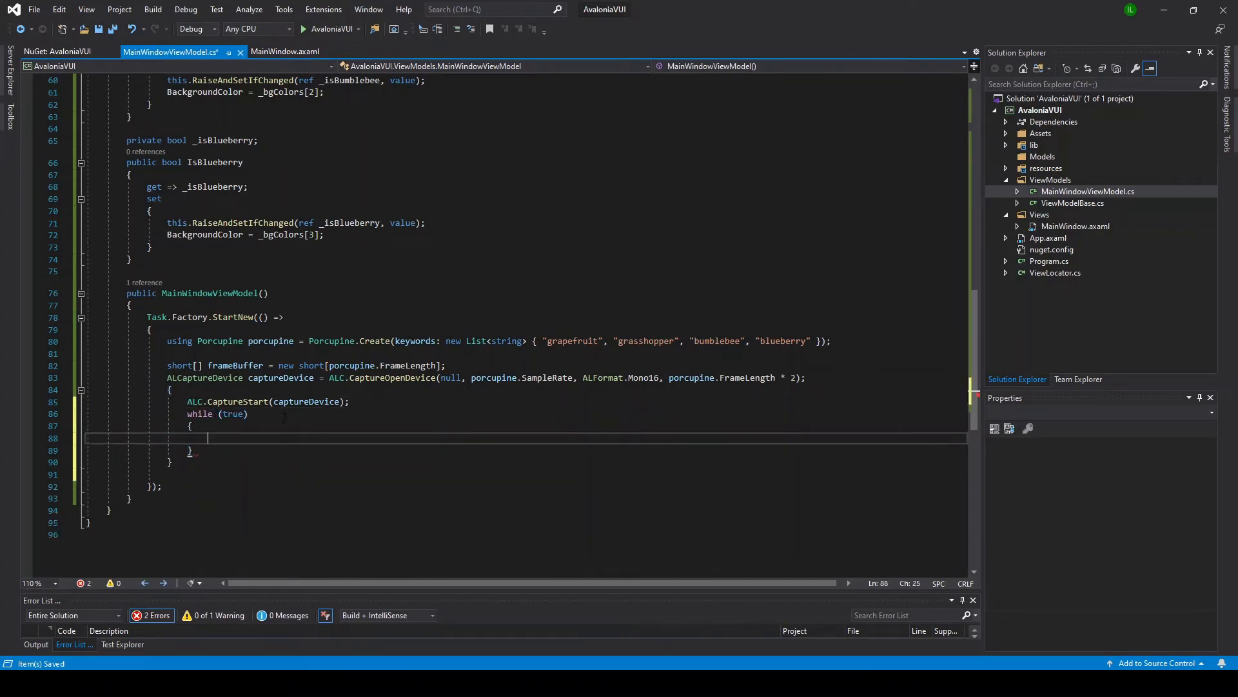
# Get the available sample count from ALC and compare it with porcupine.FrameLength
pyautogui.write('int samplesAva')
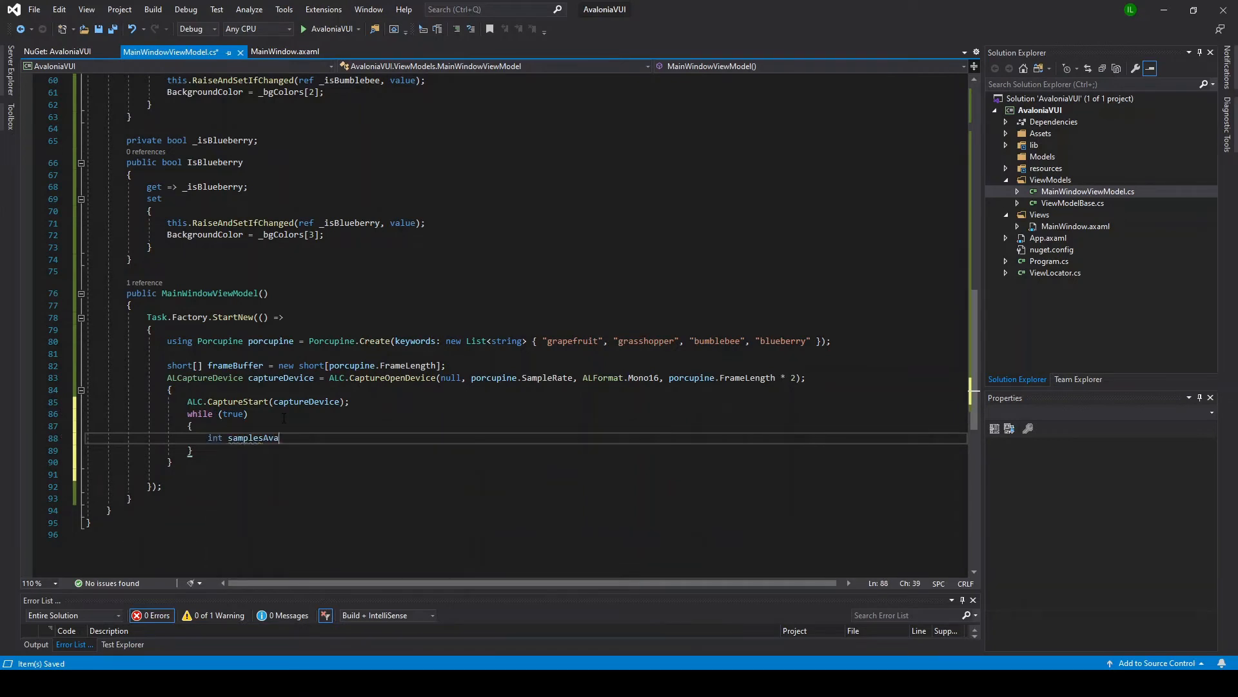
pyautogui.write('ilable = A')
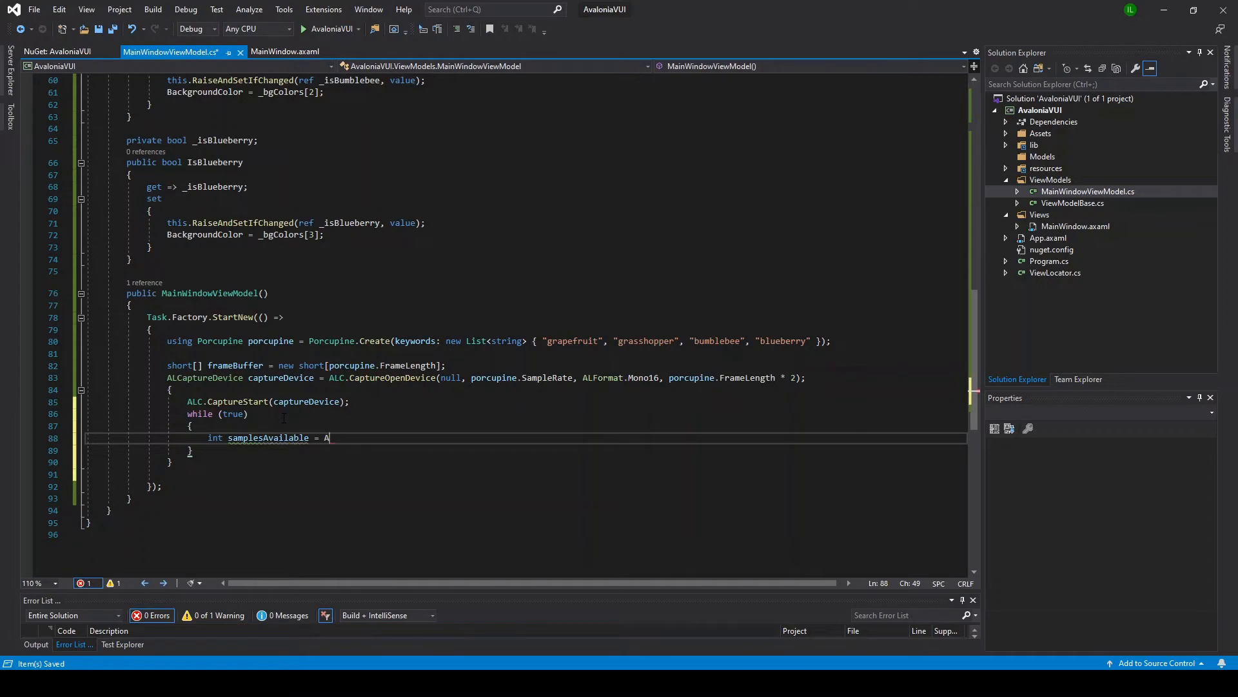
pyautogui.write('LC.ge')
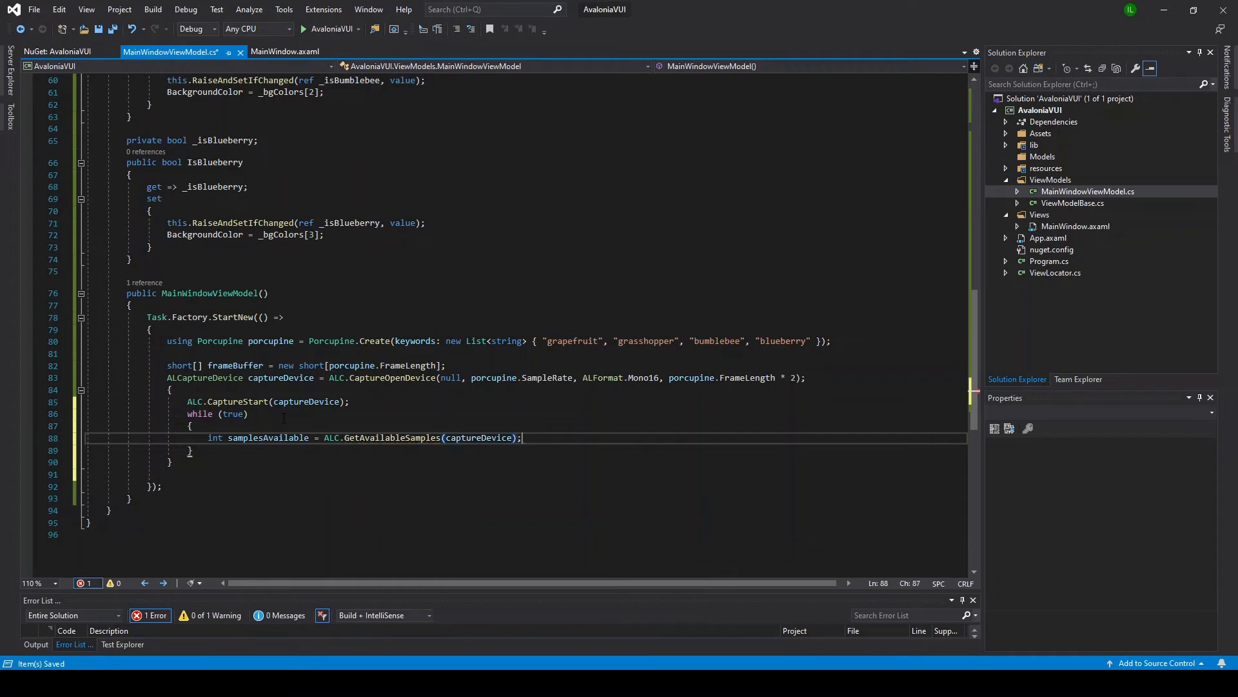
pyautogui.write('if(samplesAvailable > )')
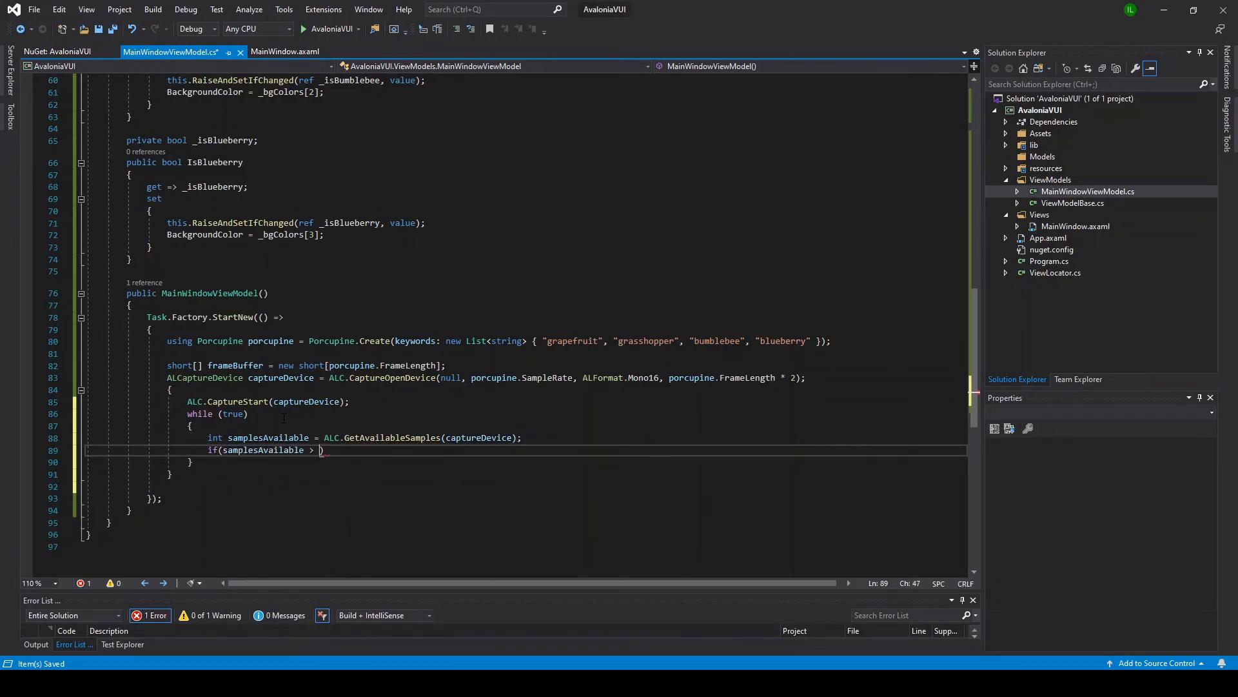
pyautogui.write('porcupine.frameLength')
pyautogui.write('{')
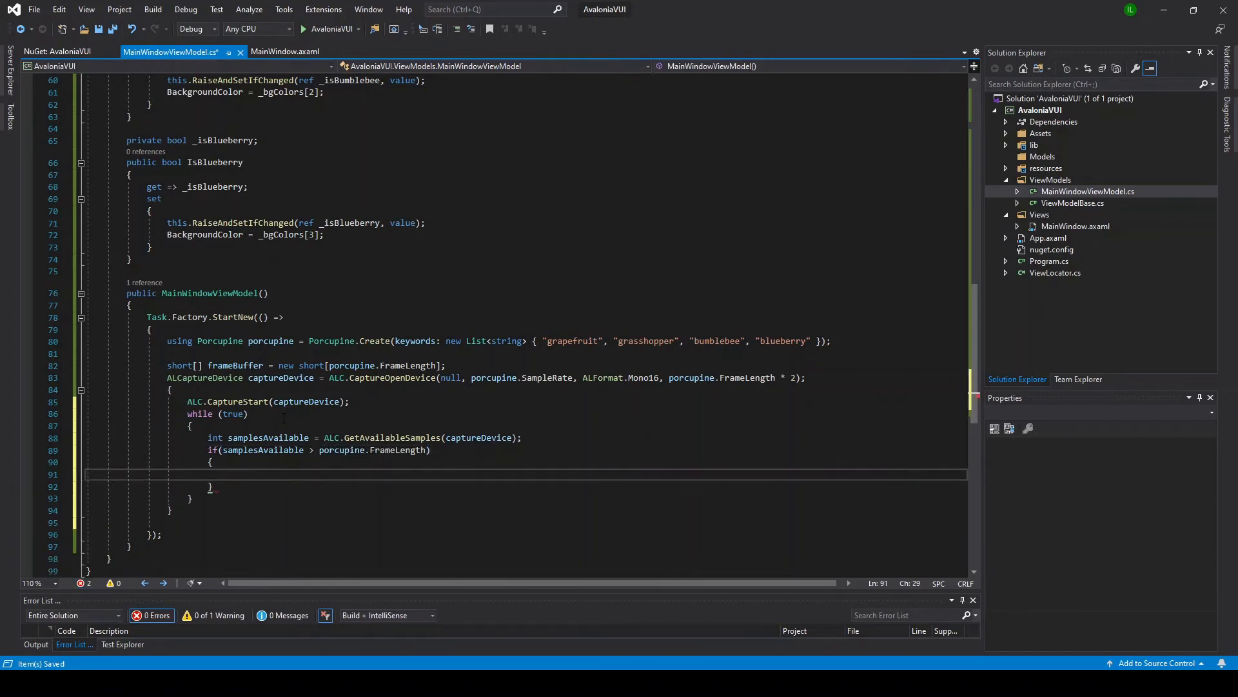
# Read a frame from captureDevice into frameBuffer with ALC.CaptureSamples
pyautogui.write('ALC.c')
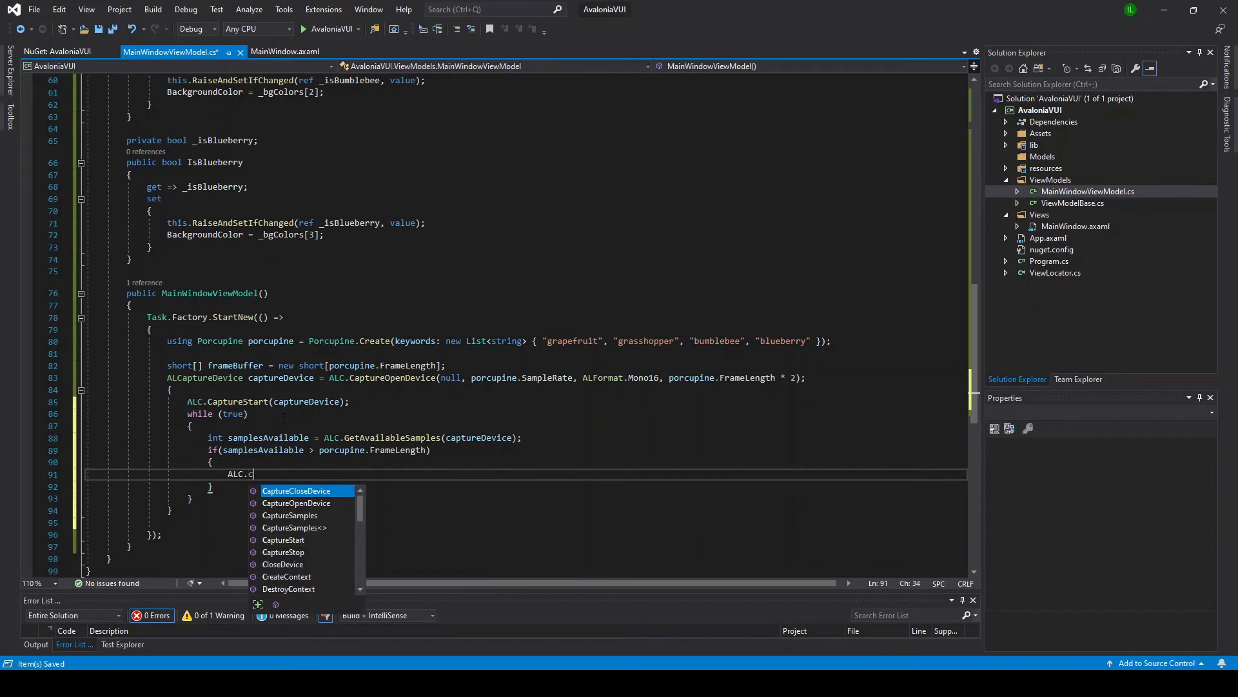
pyautogui.write('aptureSamples(c')
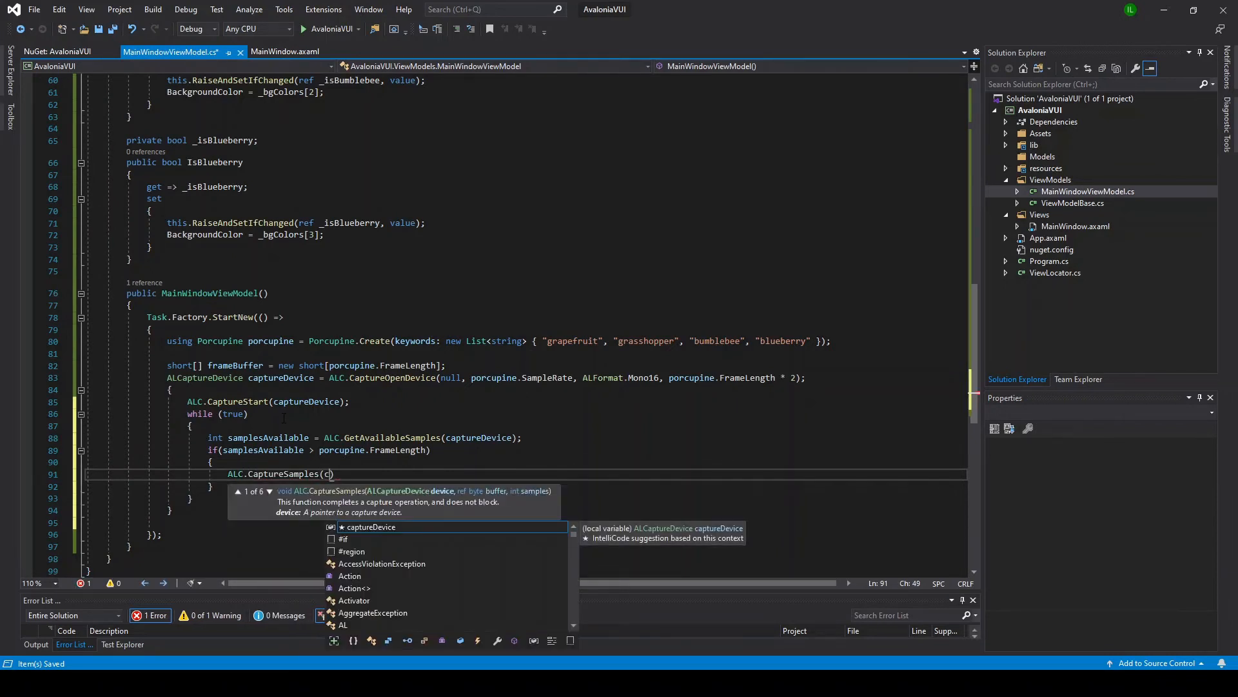
pyautogui.write('aptureDevice, ref')
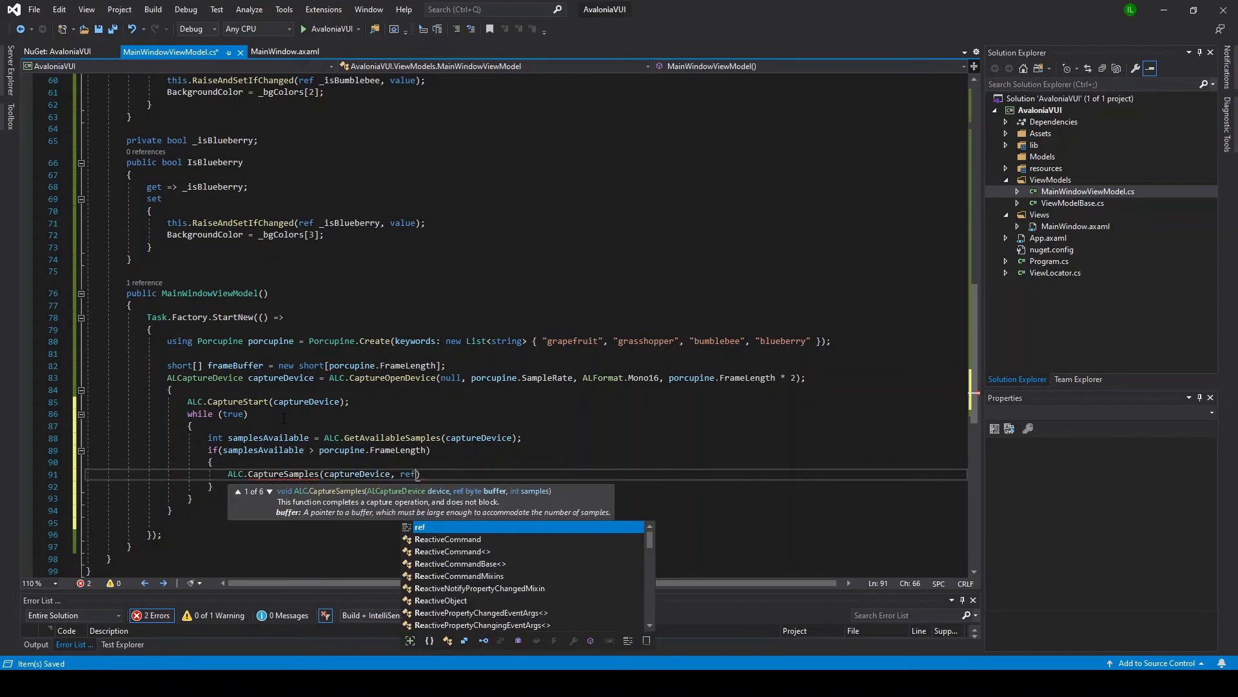
pyautogui.write('frameBuffer[0')
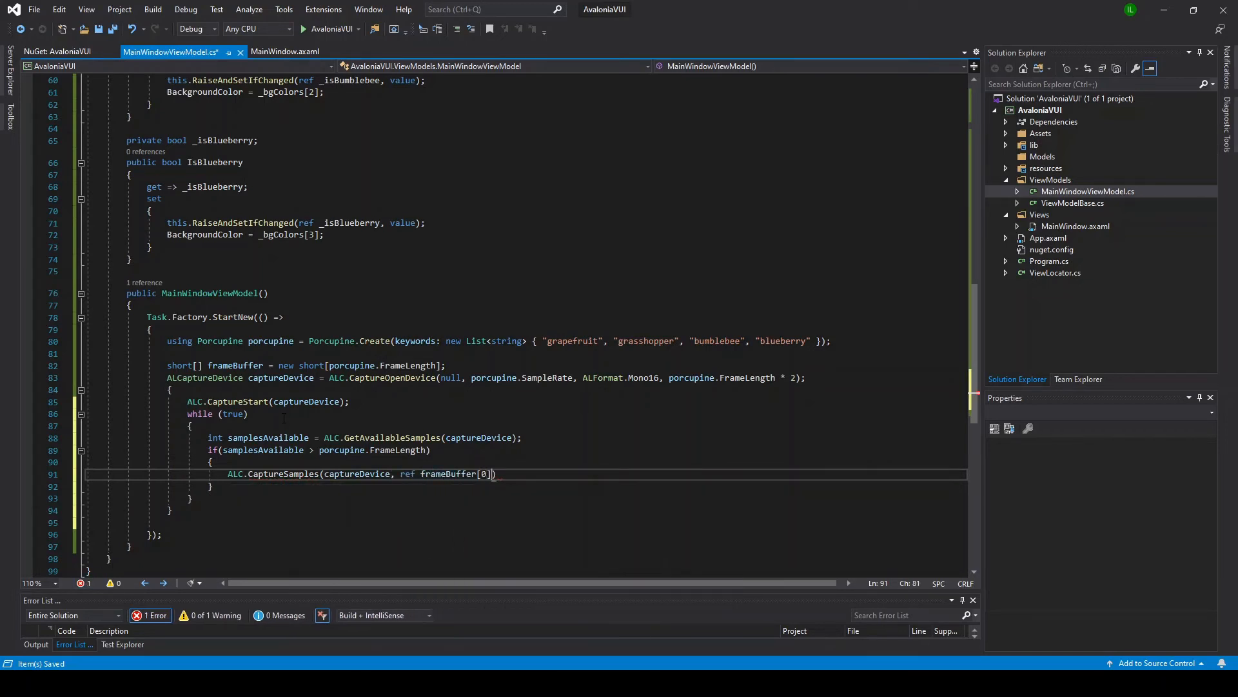
pyautogui.write(', porcupine.FrameLength')
pyautogui.write('int keywordIndex')
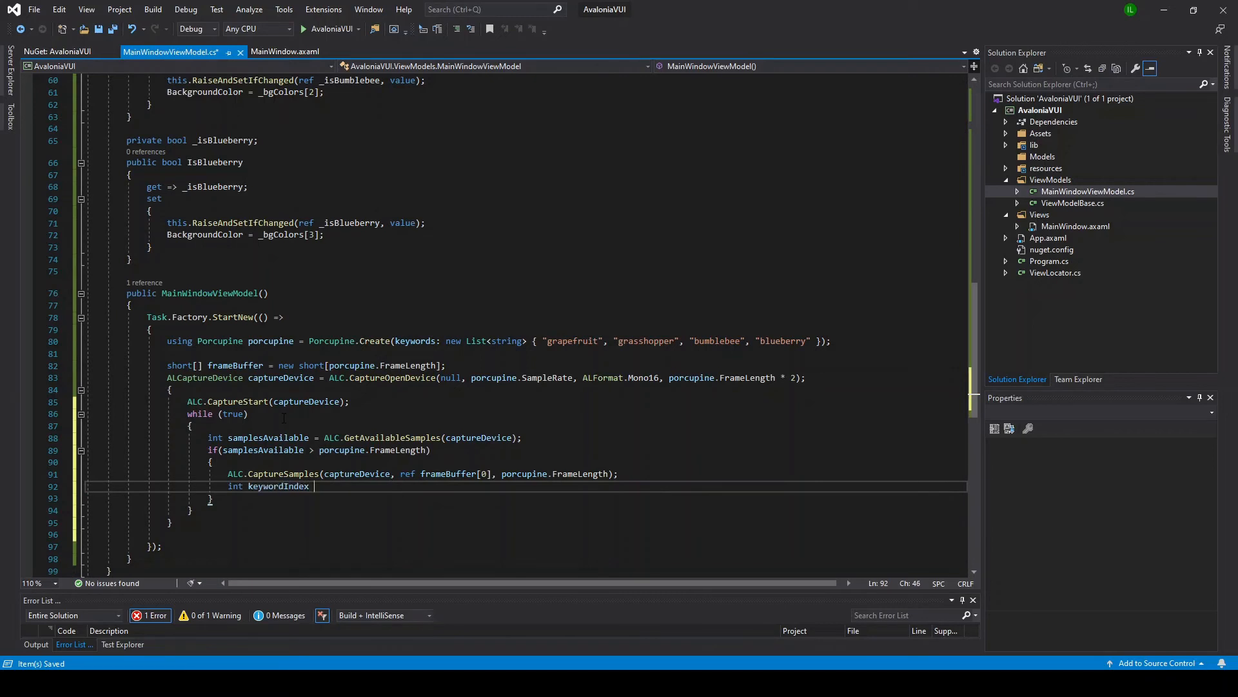
# Set keywordIndex from porcupine.Process(frameBuffer), guard with if(keywordIndex >= 0), and start a switch
pyautogui.write('= porcupine.Process(frameBuffer);')
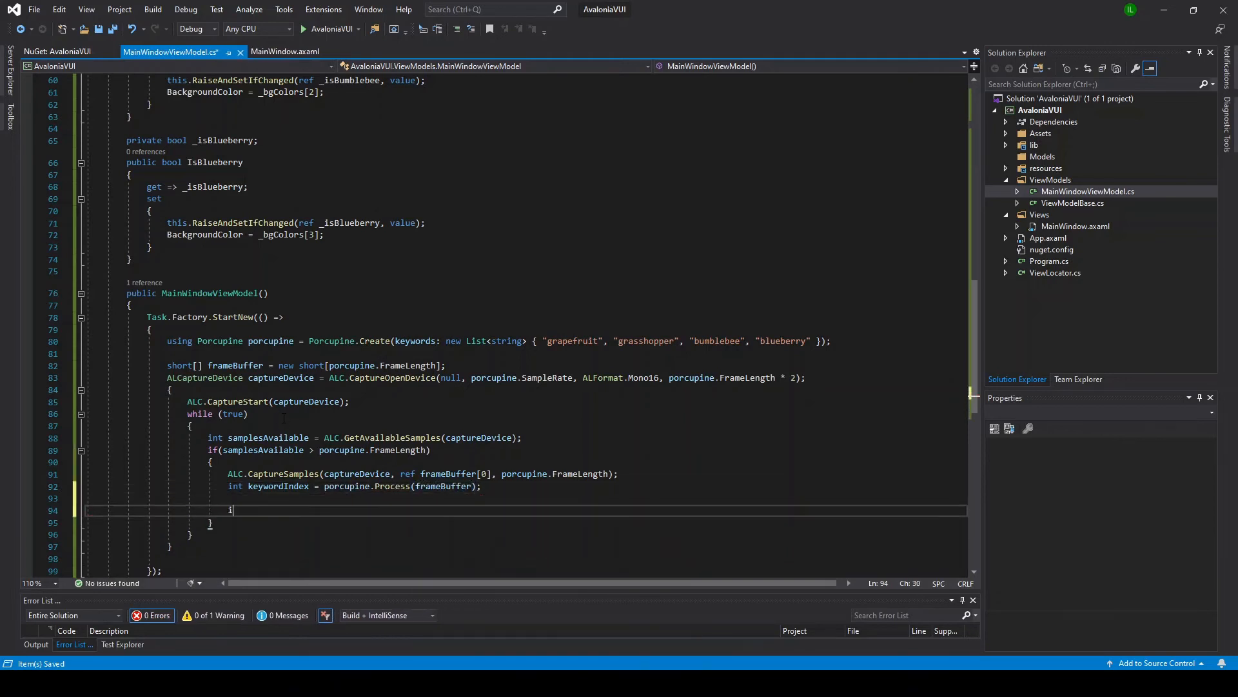
pyautogui.write('if(keywordIndex')
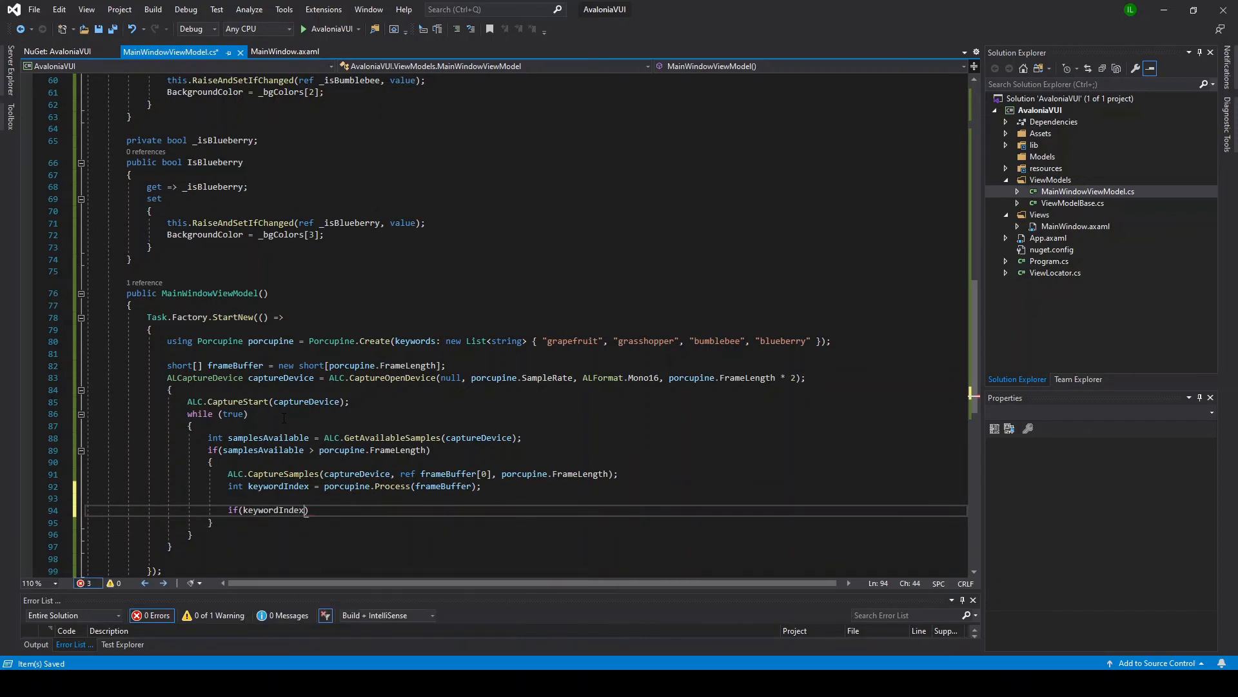
pyautogui.write('>= 0')
pyautogui.write('{')
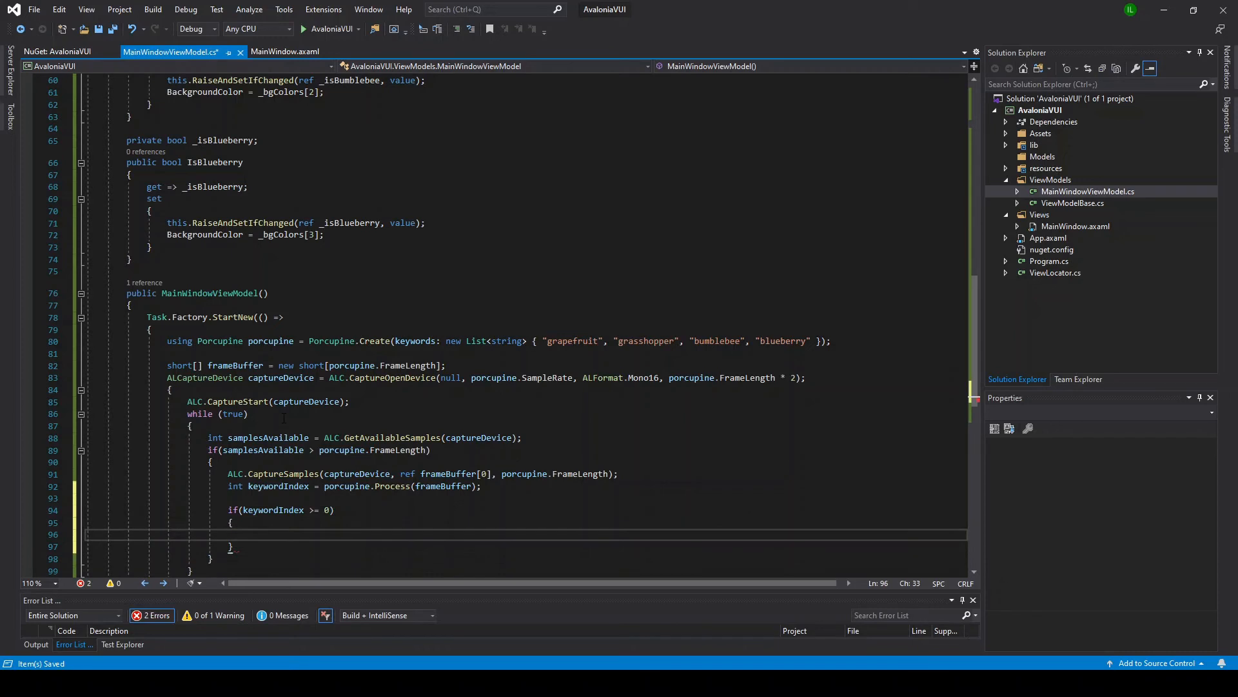
pyautogui.write('switch(')
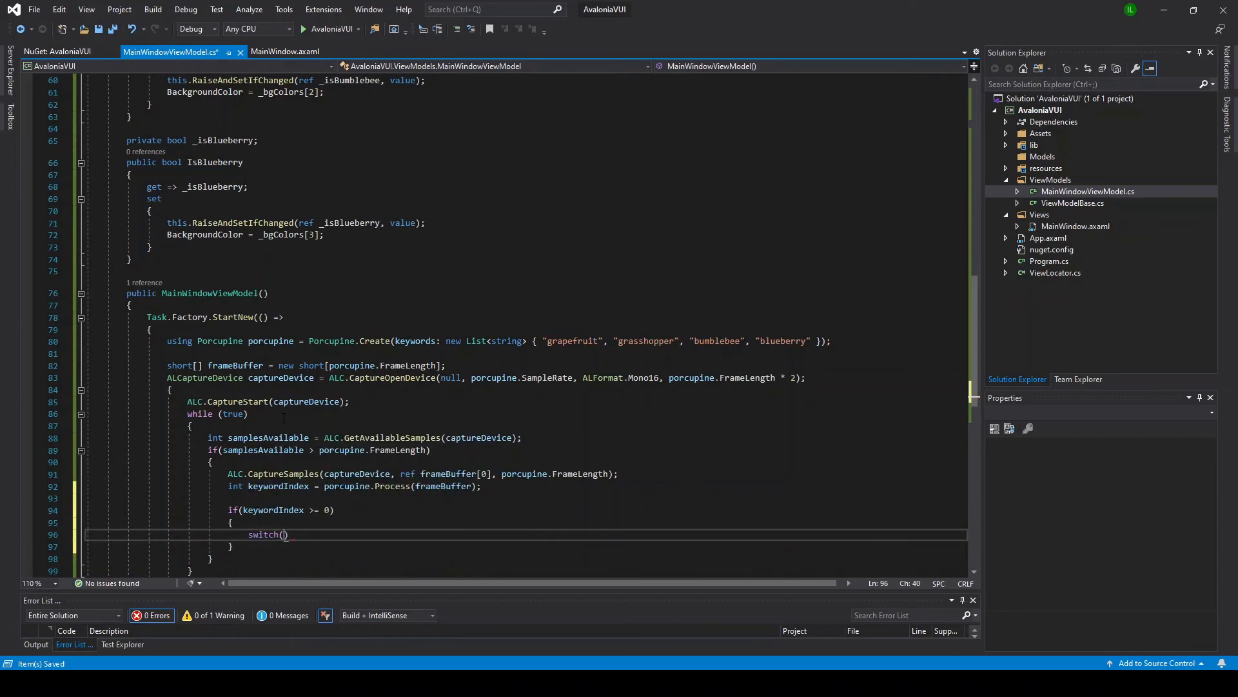
# Add cases 0–3 setting IsGrapefruit, IsGrasshopper, IsBumblebee and IsBlueberry true, then save
pyautogui.write('keywordIndex')
pyautogui.write('case')
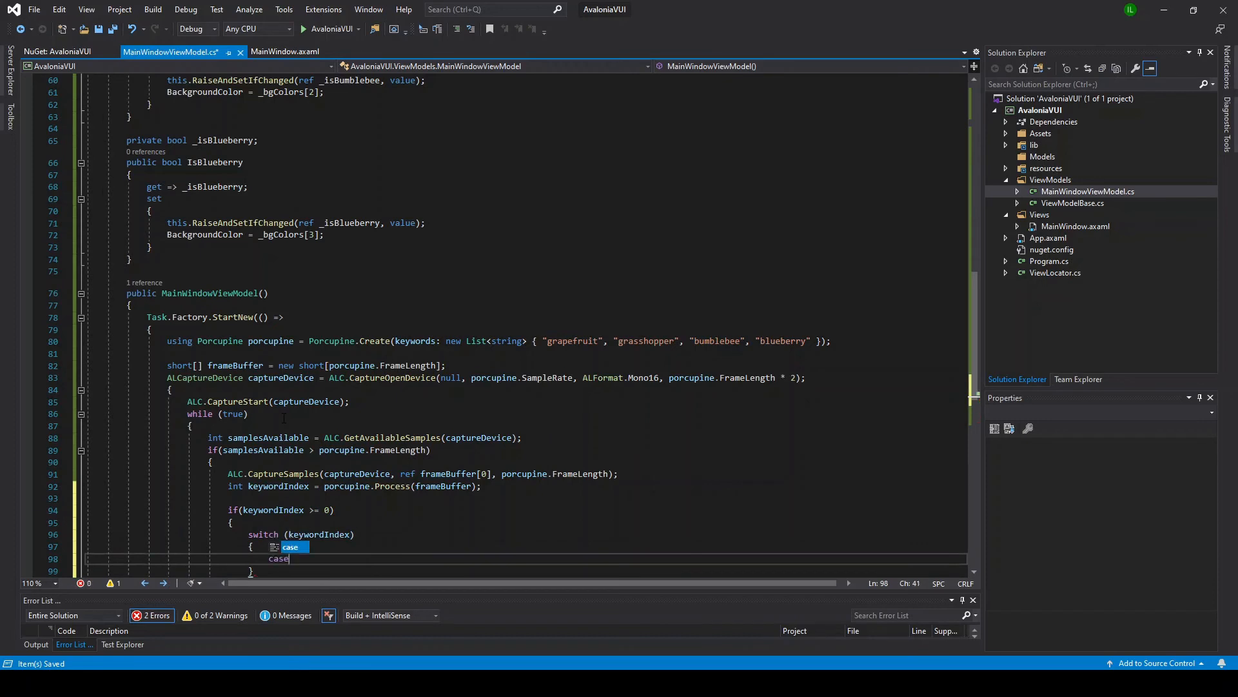
pyautogui.write('0: IsGrapefruit')
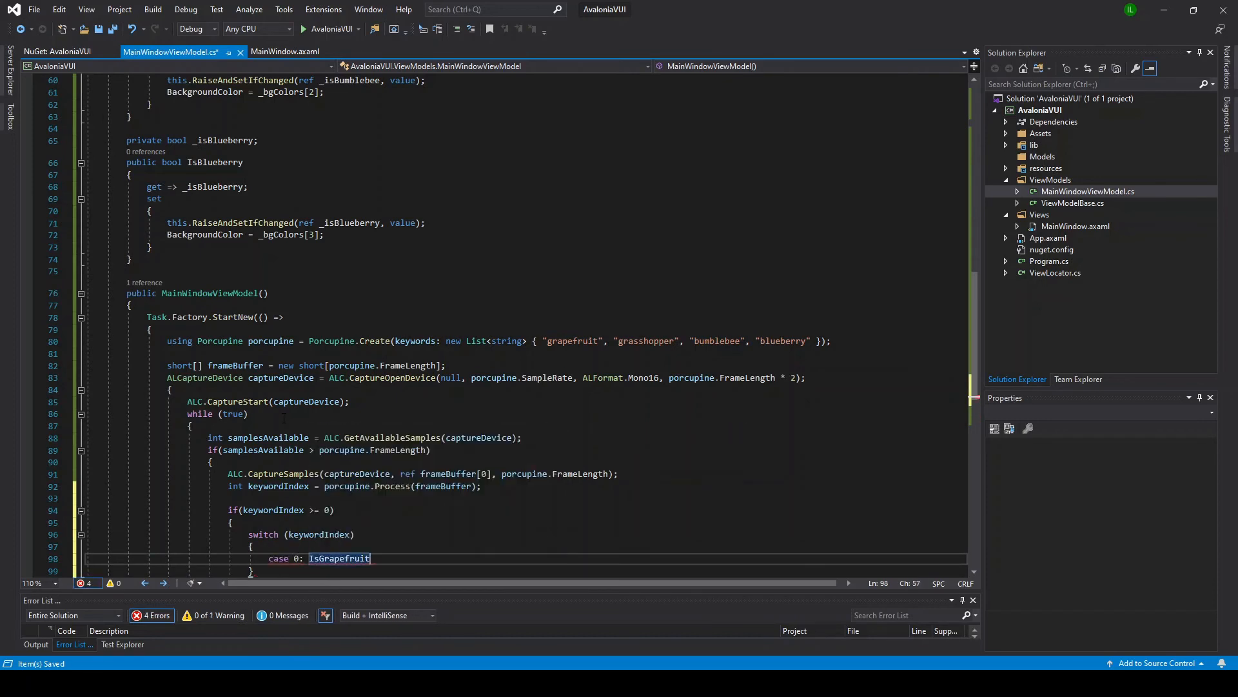
pyautogui.write('= true;')
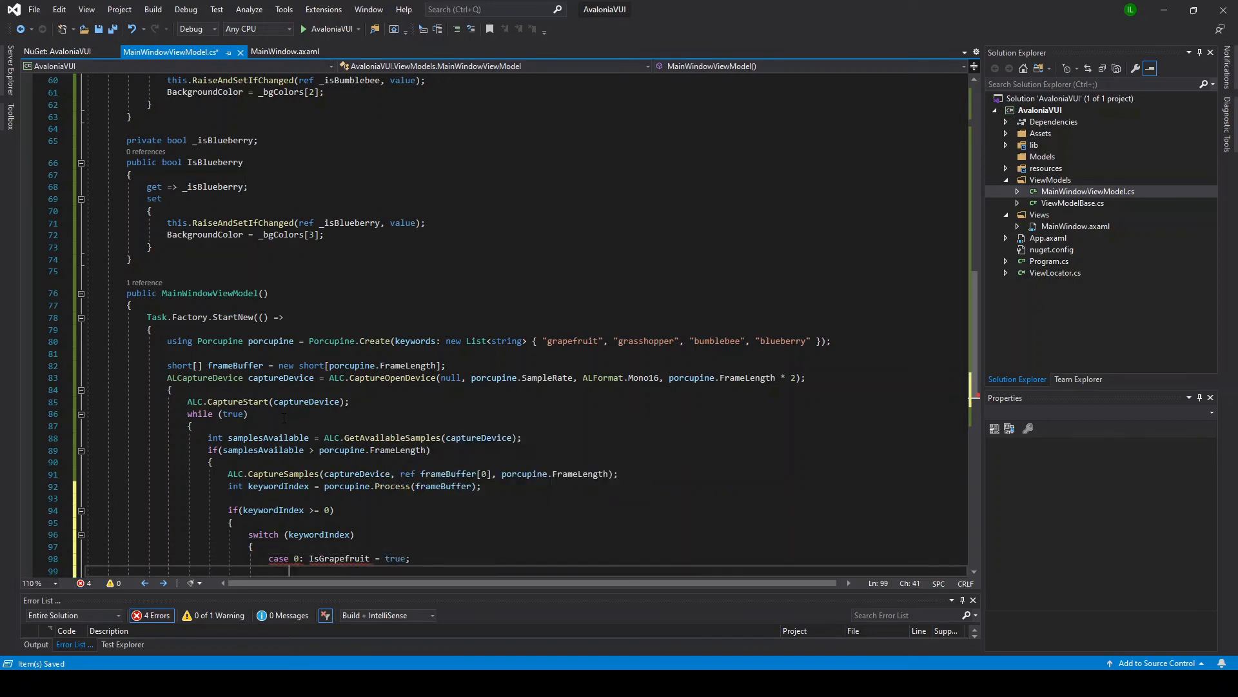
pyautogui.write('break;')
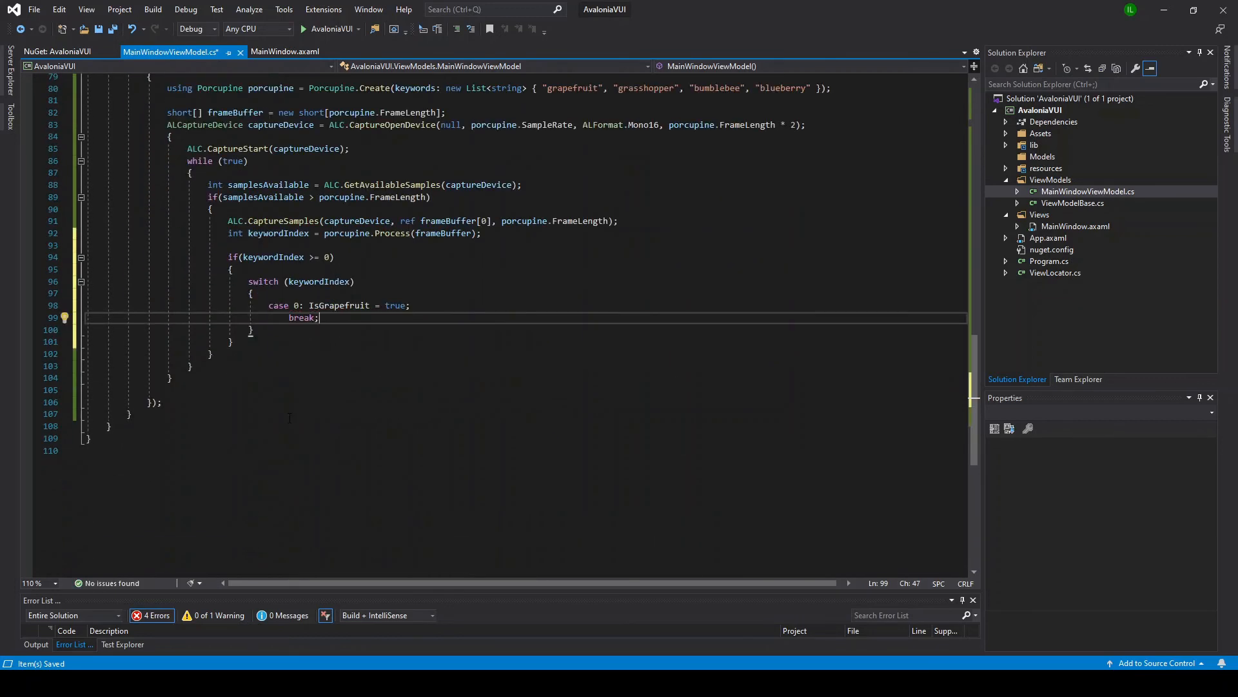
pyautogui.write('case 0:')
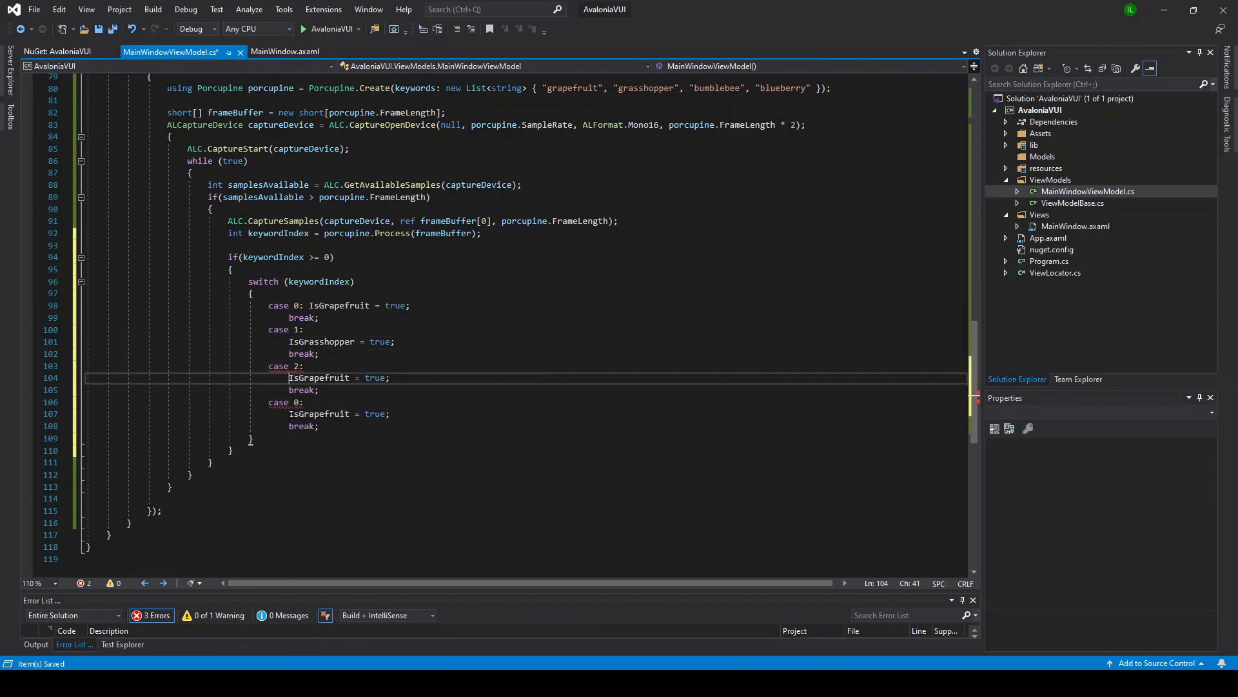
pyautogui.write('Isb')
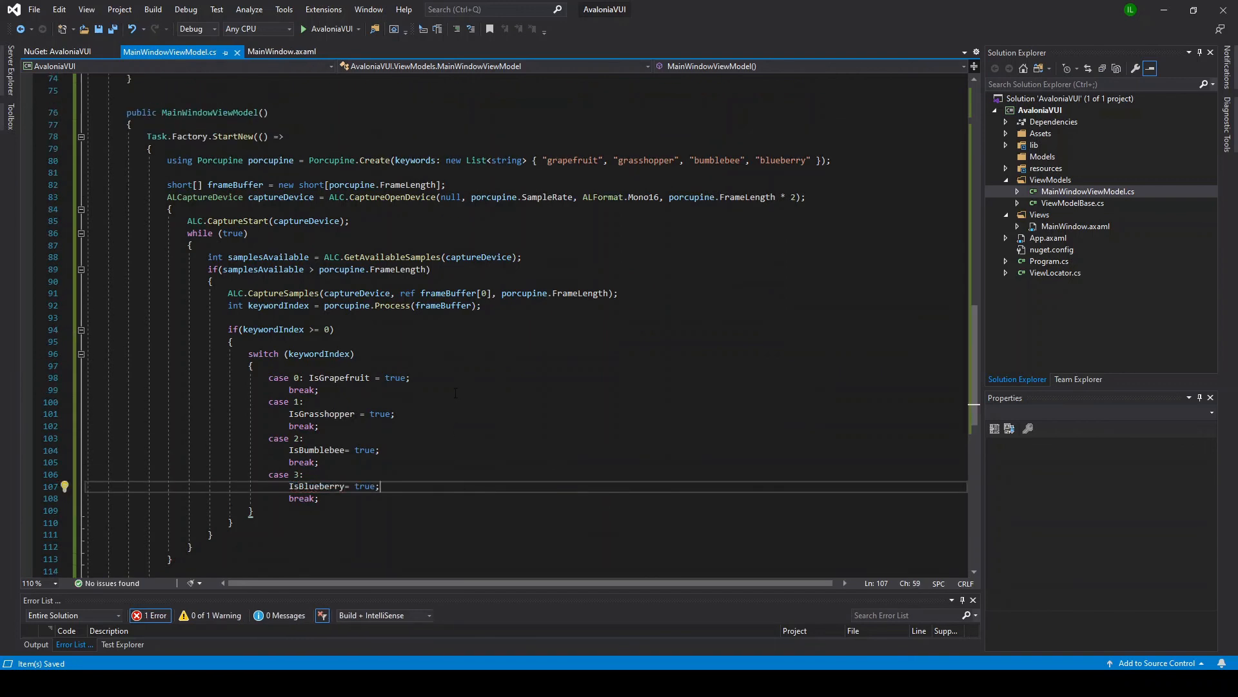
pyautogui.click(326, 29)
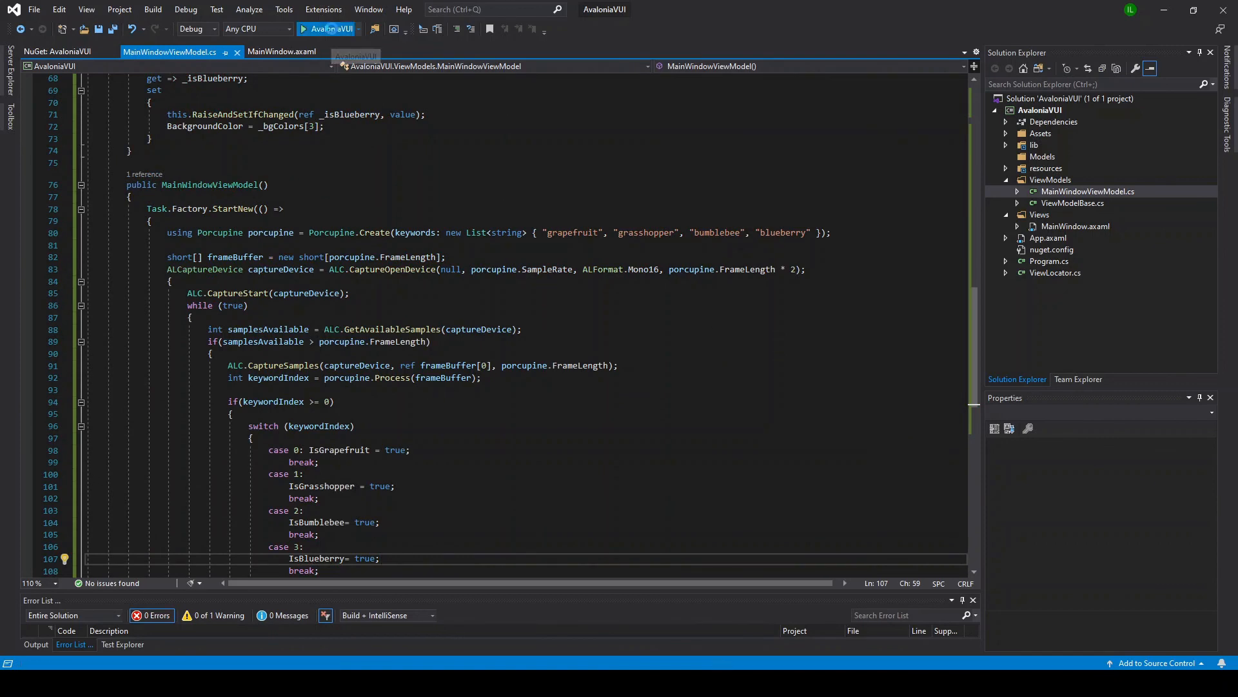
# Debug AvaloniaVUI and cycle options so the background turns pink, green, purple, then pink
pyautogui.click(303, 29)
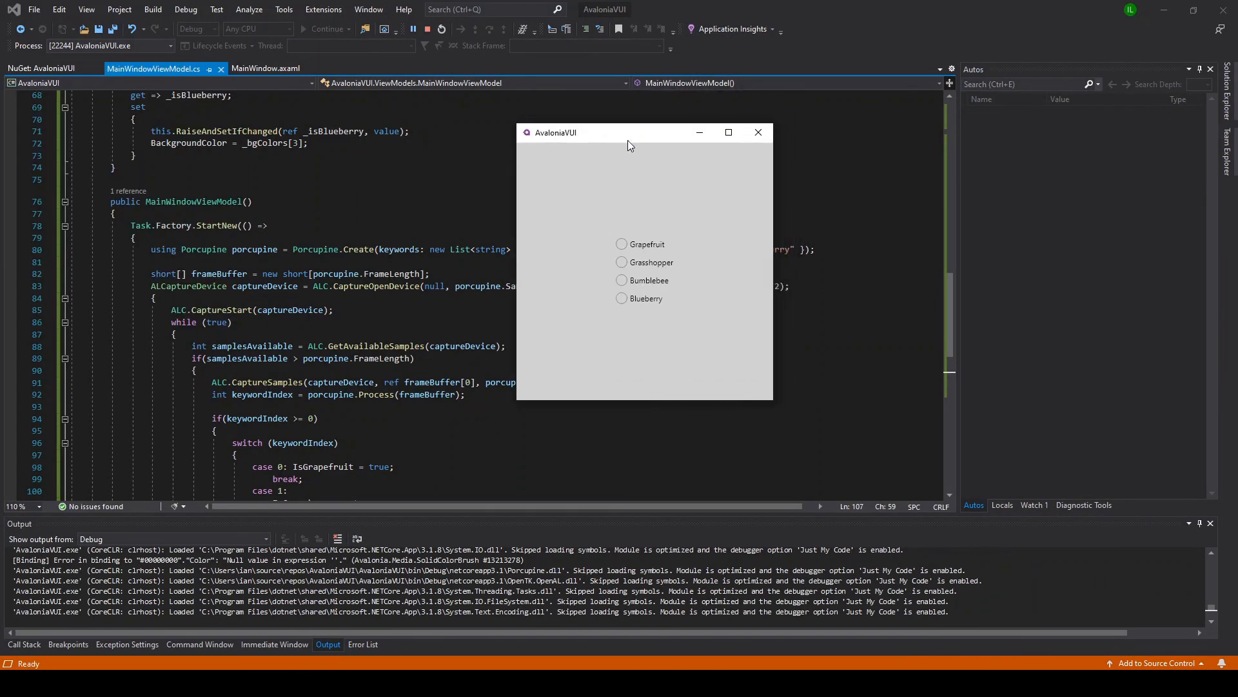
pyautogui.click(622, 244)
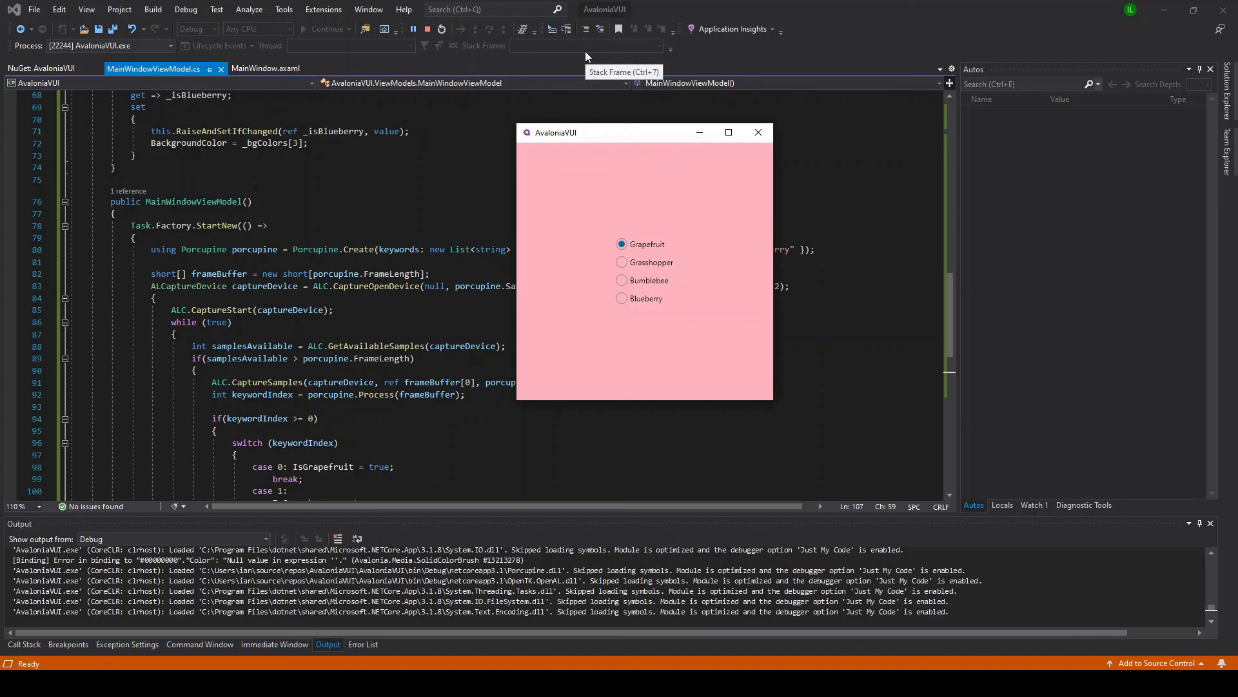
pyautogui.click(622, 263)
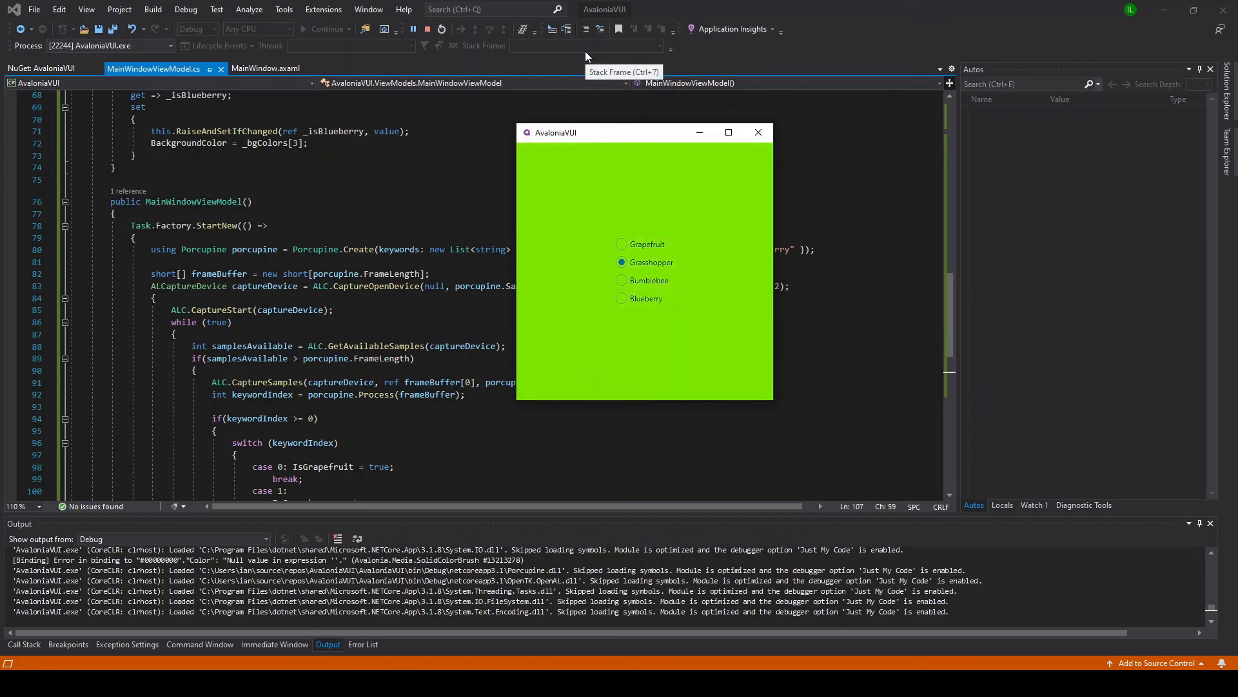
pyautogui.click(621, 298)
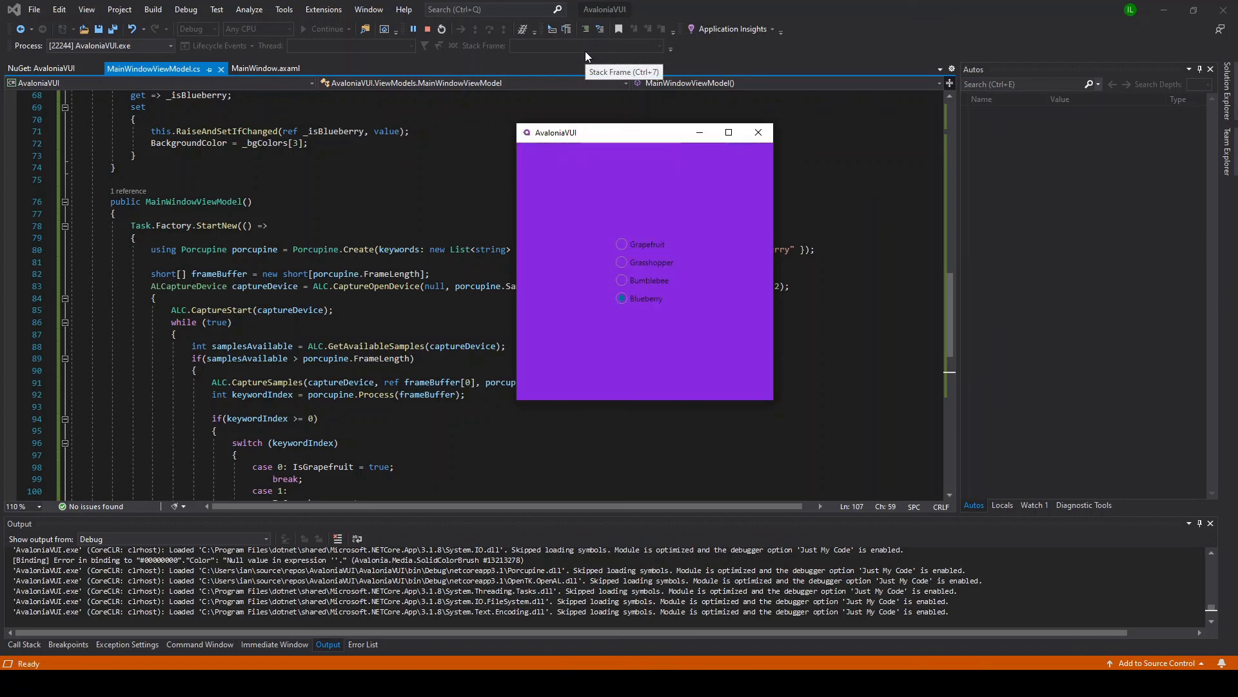
pyautogui.click(621, 244)
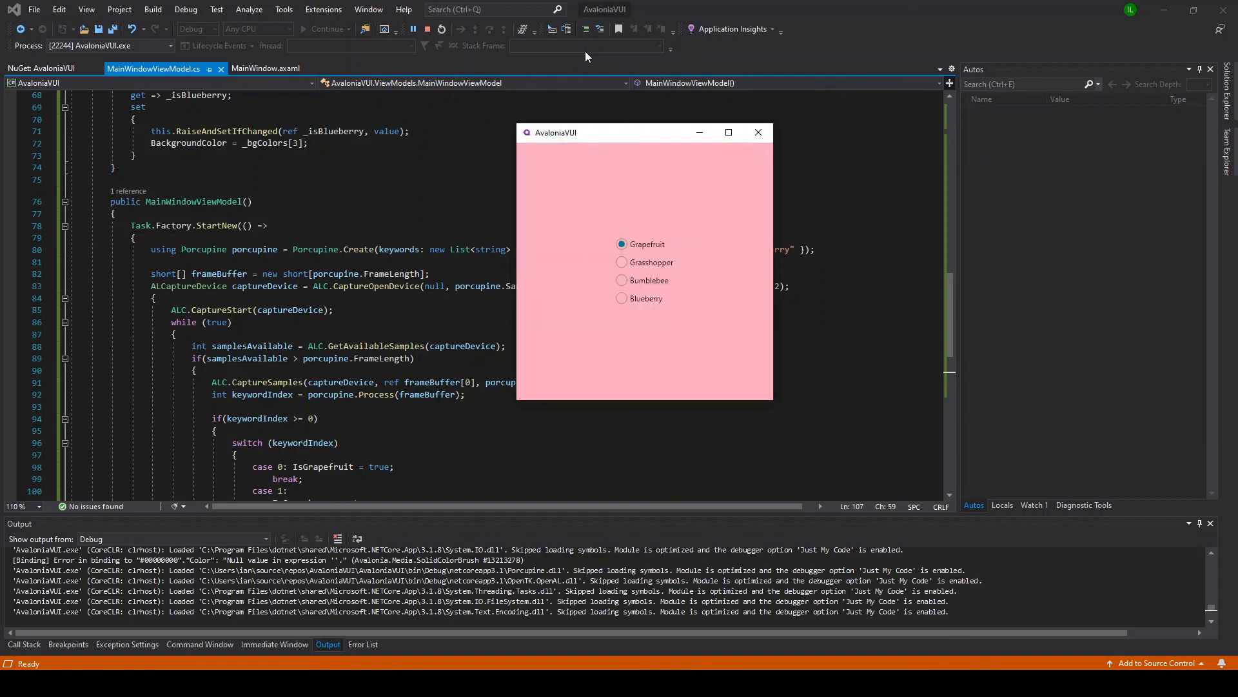